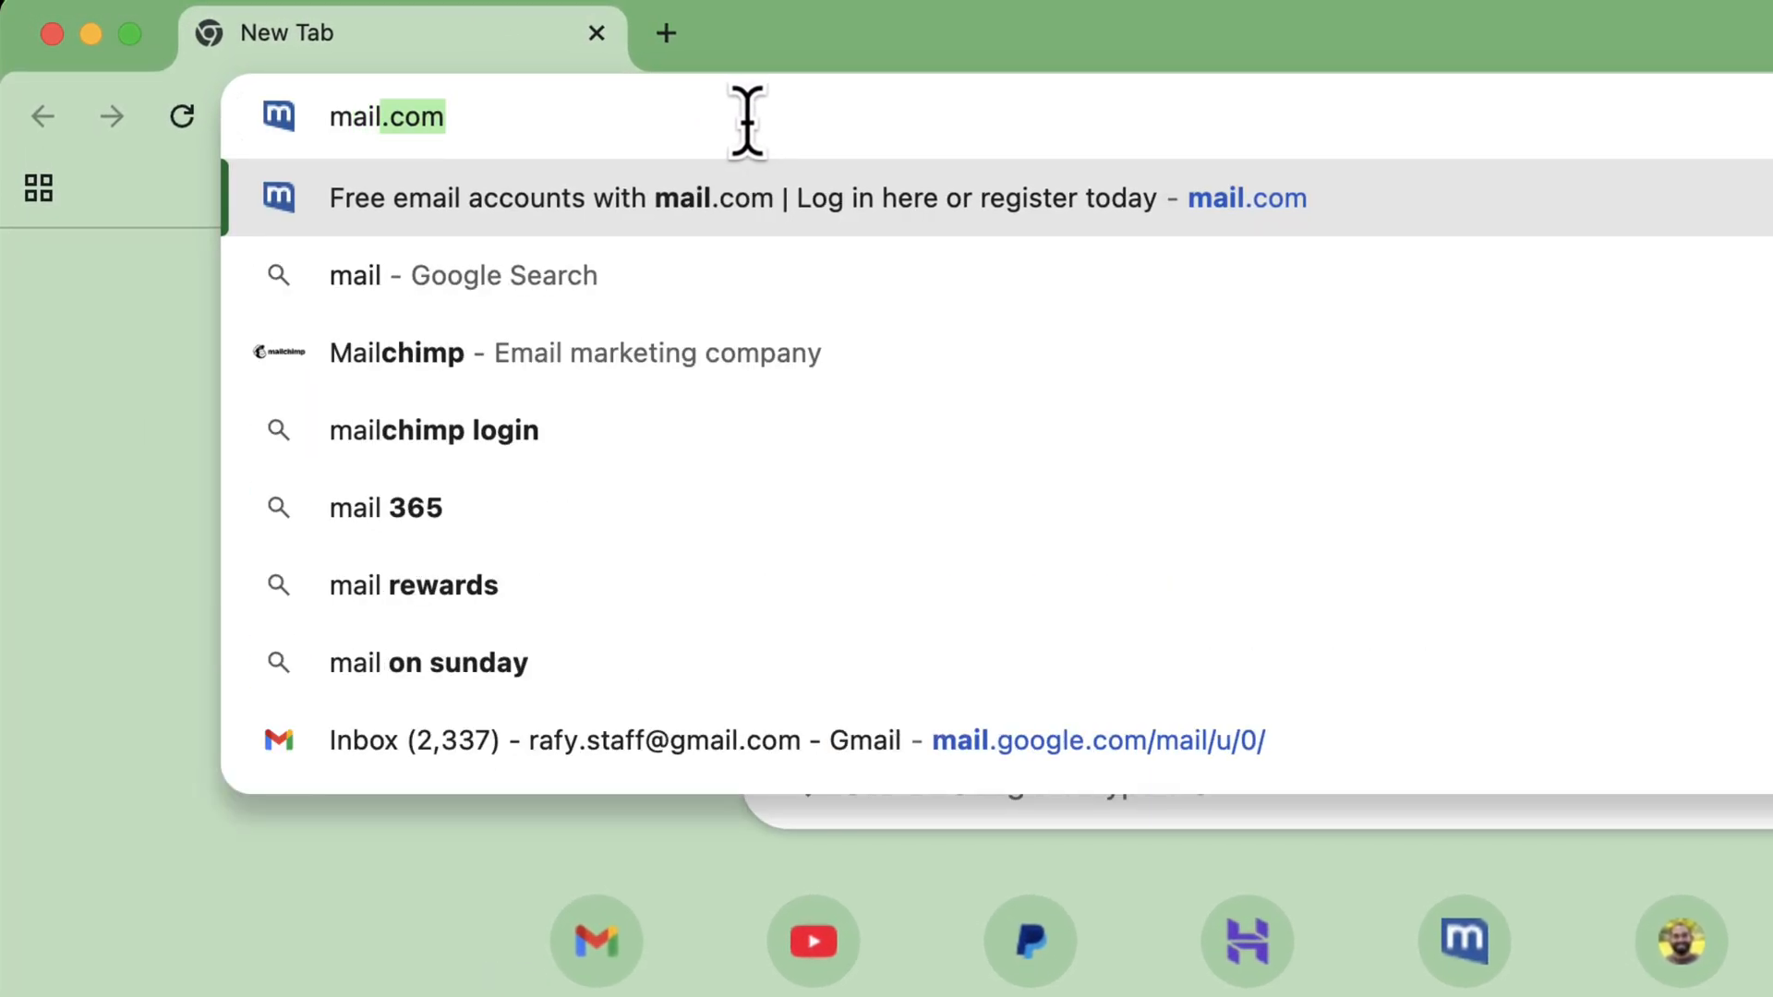
Load the mail.com homepage and reveal its Email menu options
left_click(735, 198)
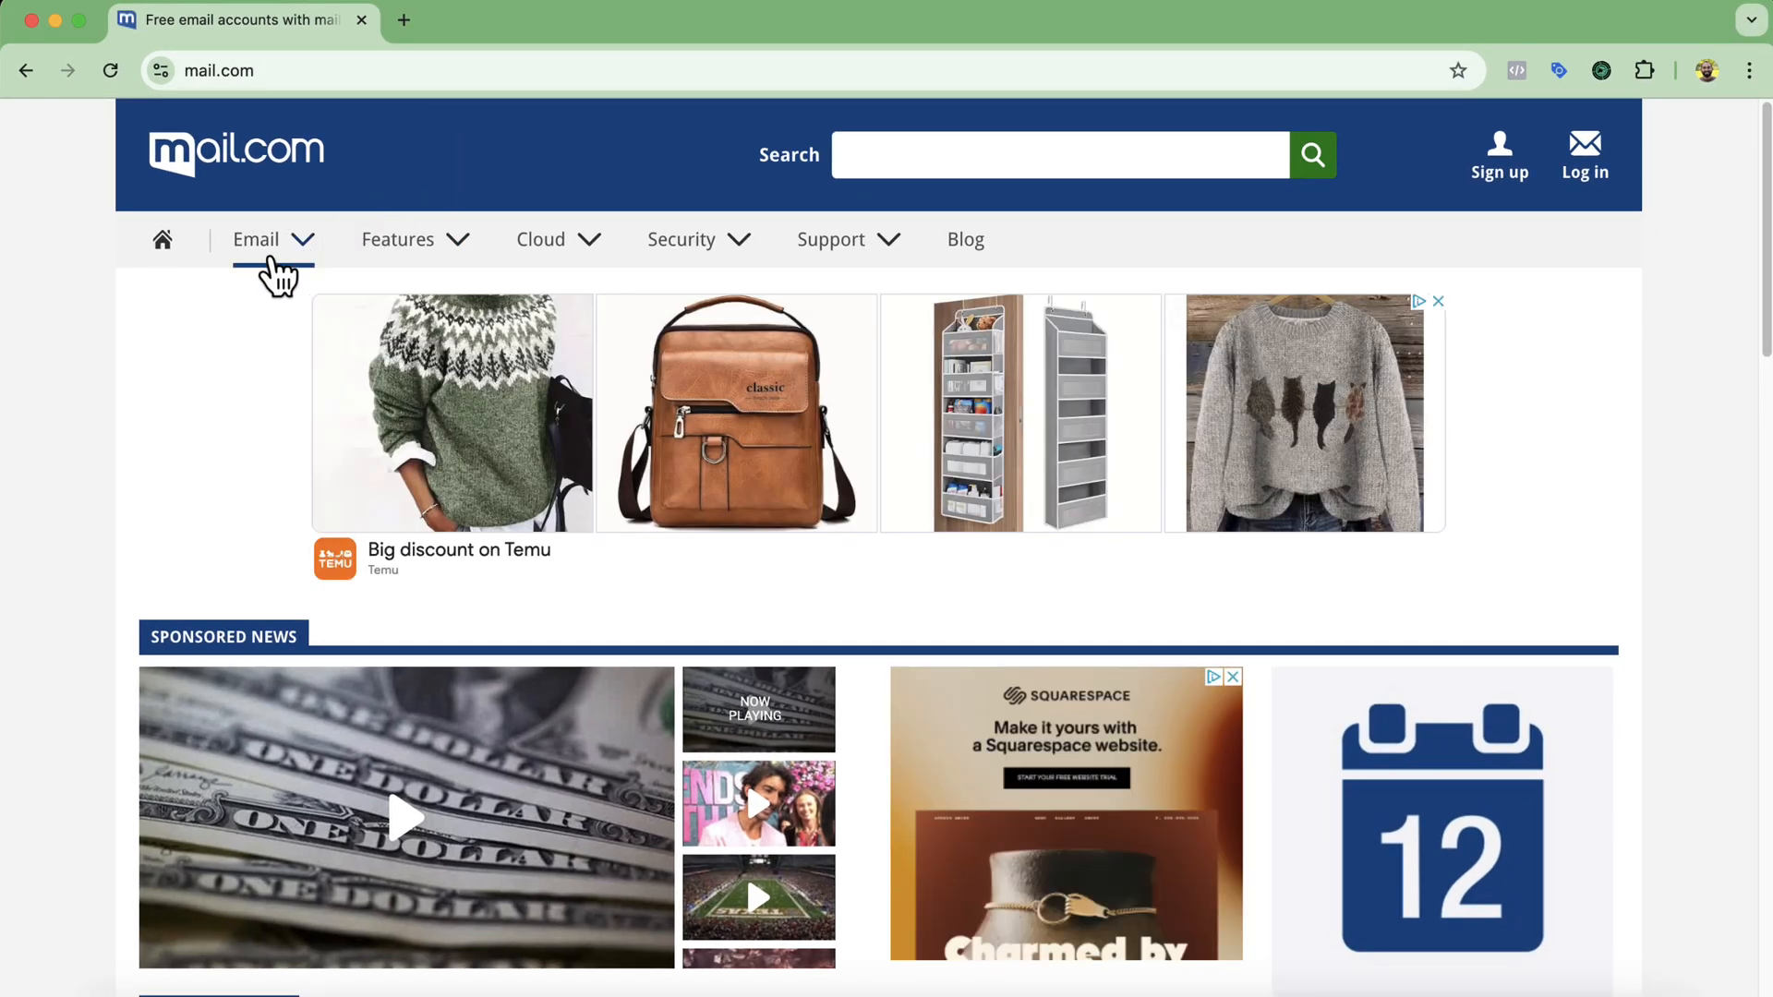
left_click(257, 238)
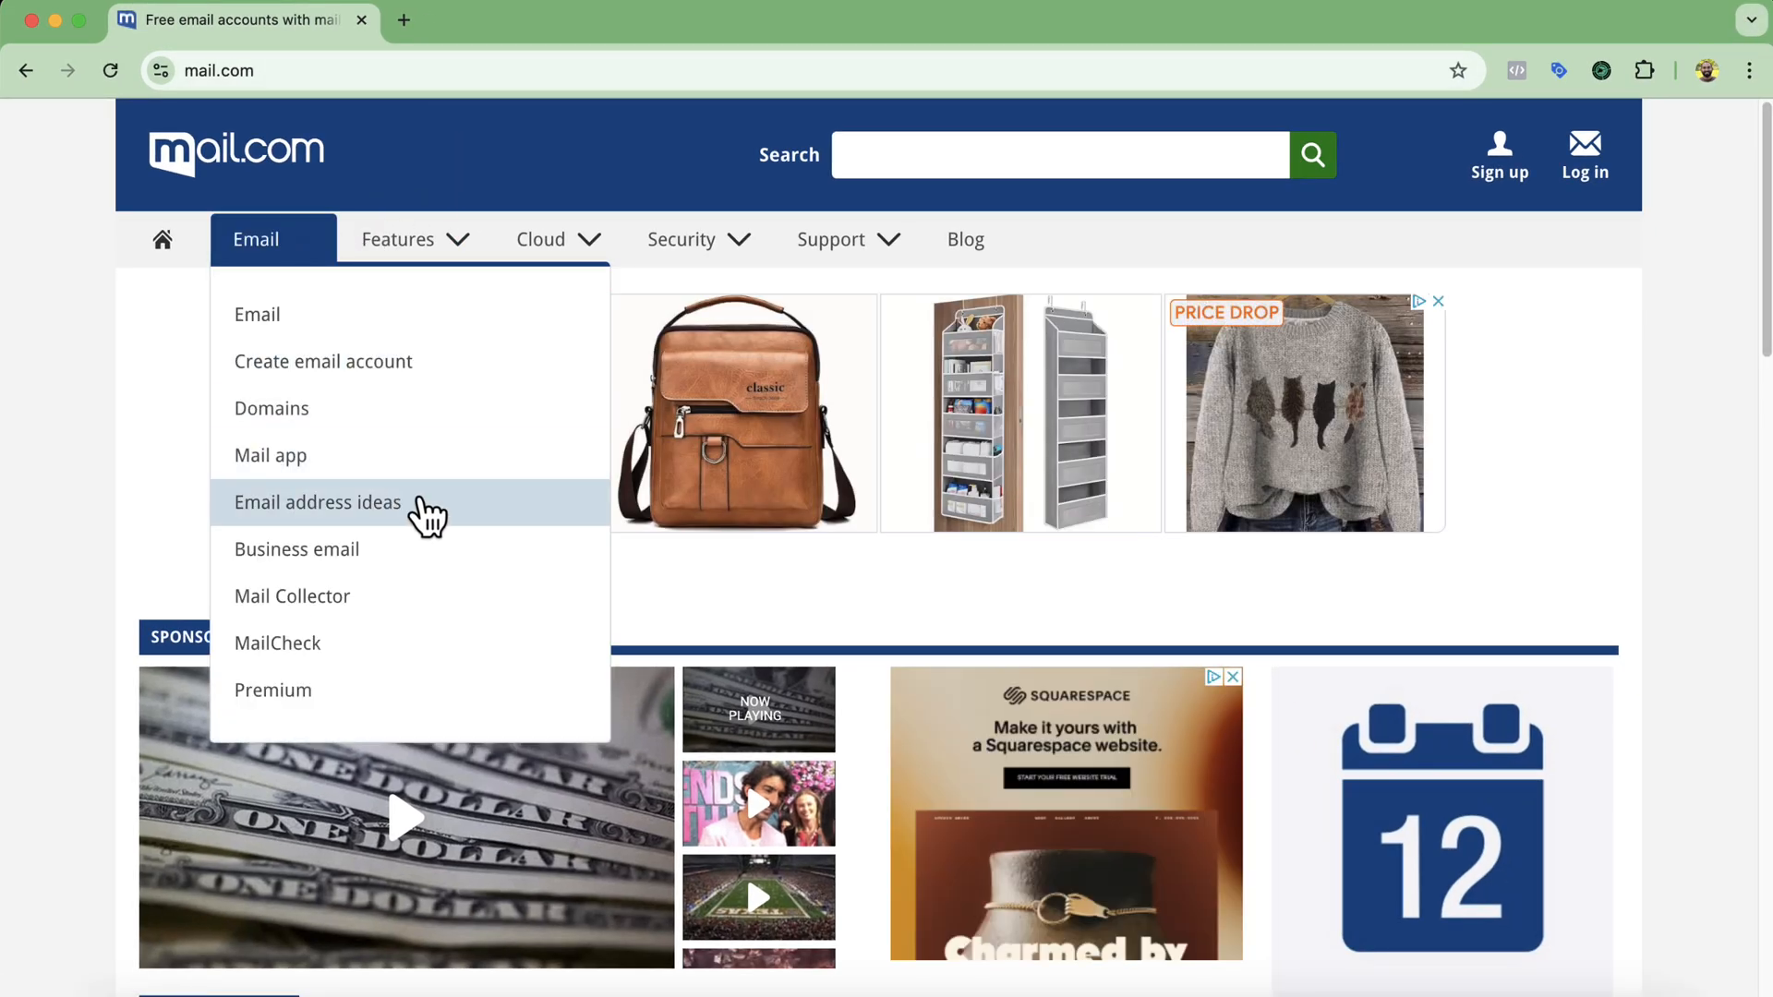
mouse_move(297, 551)
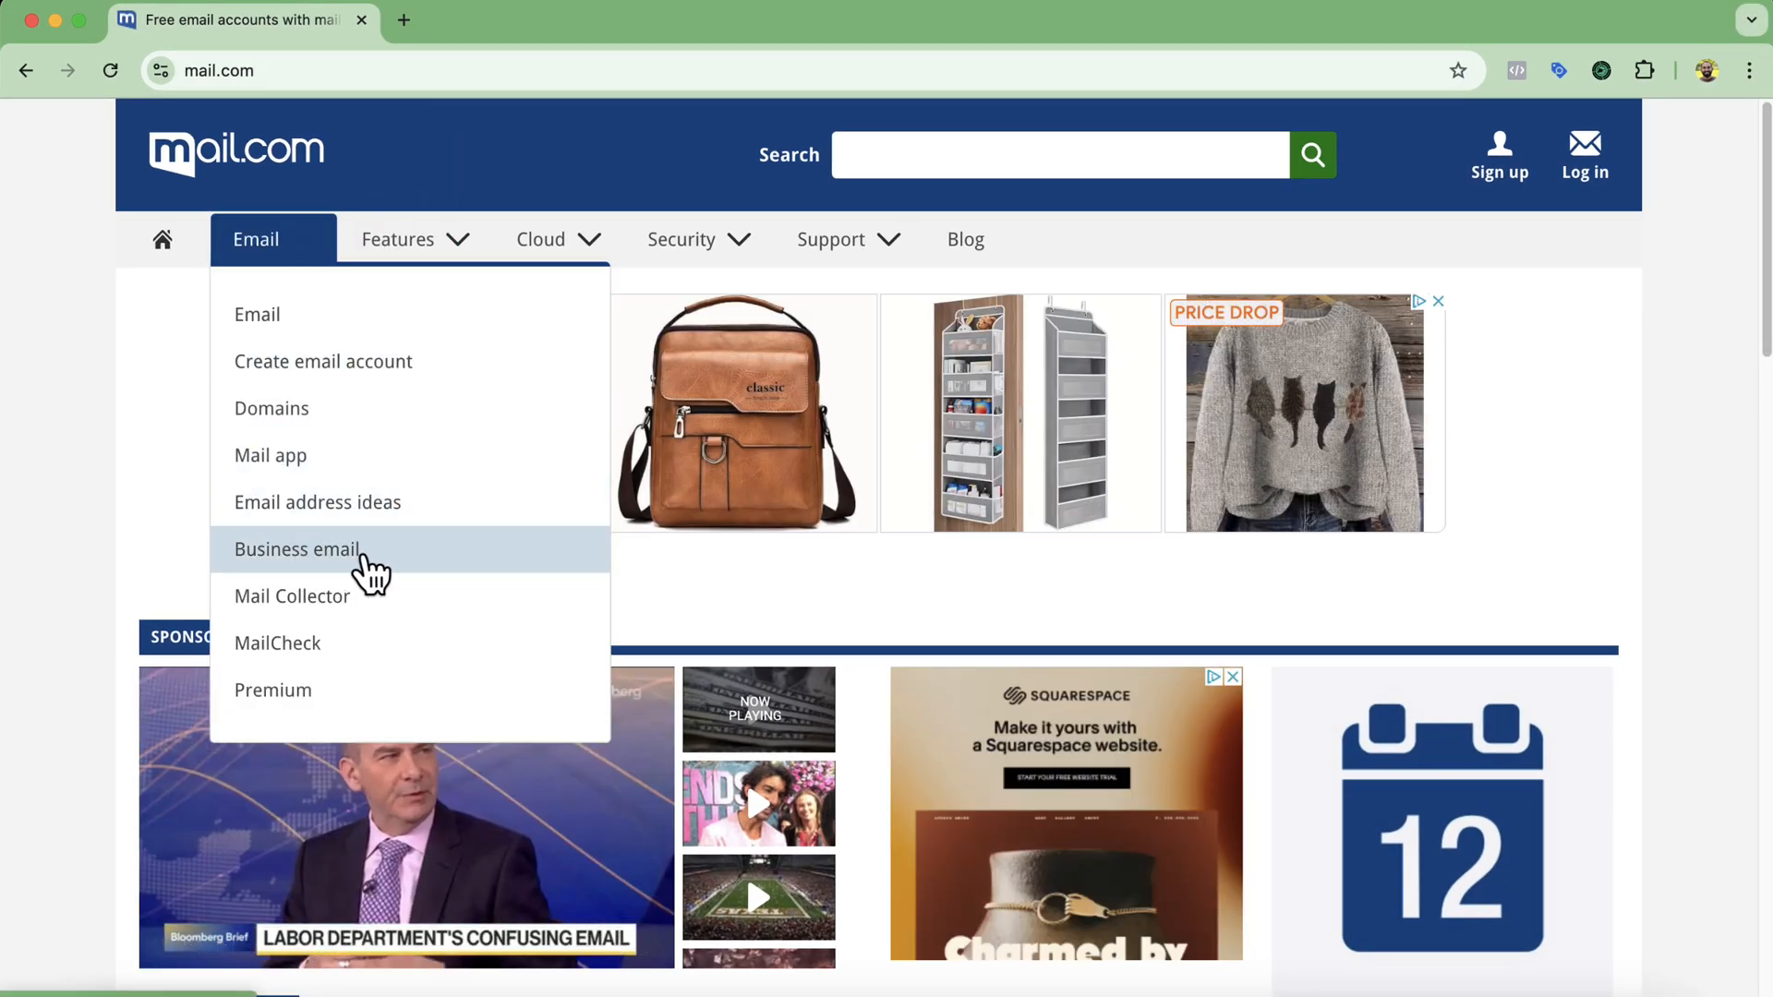
Reach the free registration form via Business email and Free sign-up
left_click(296, 551)
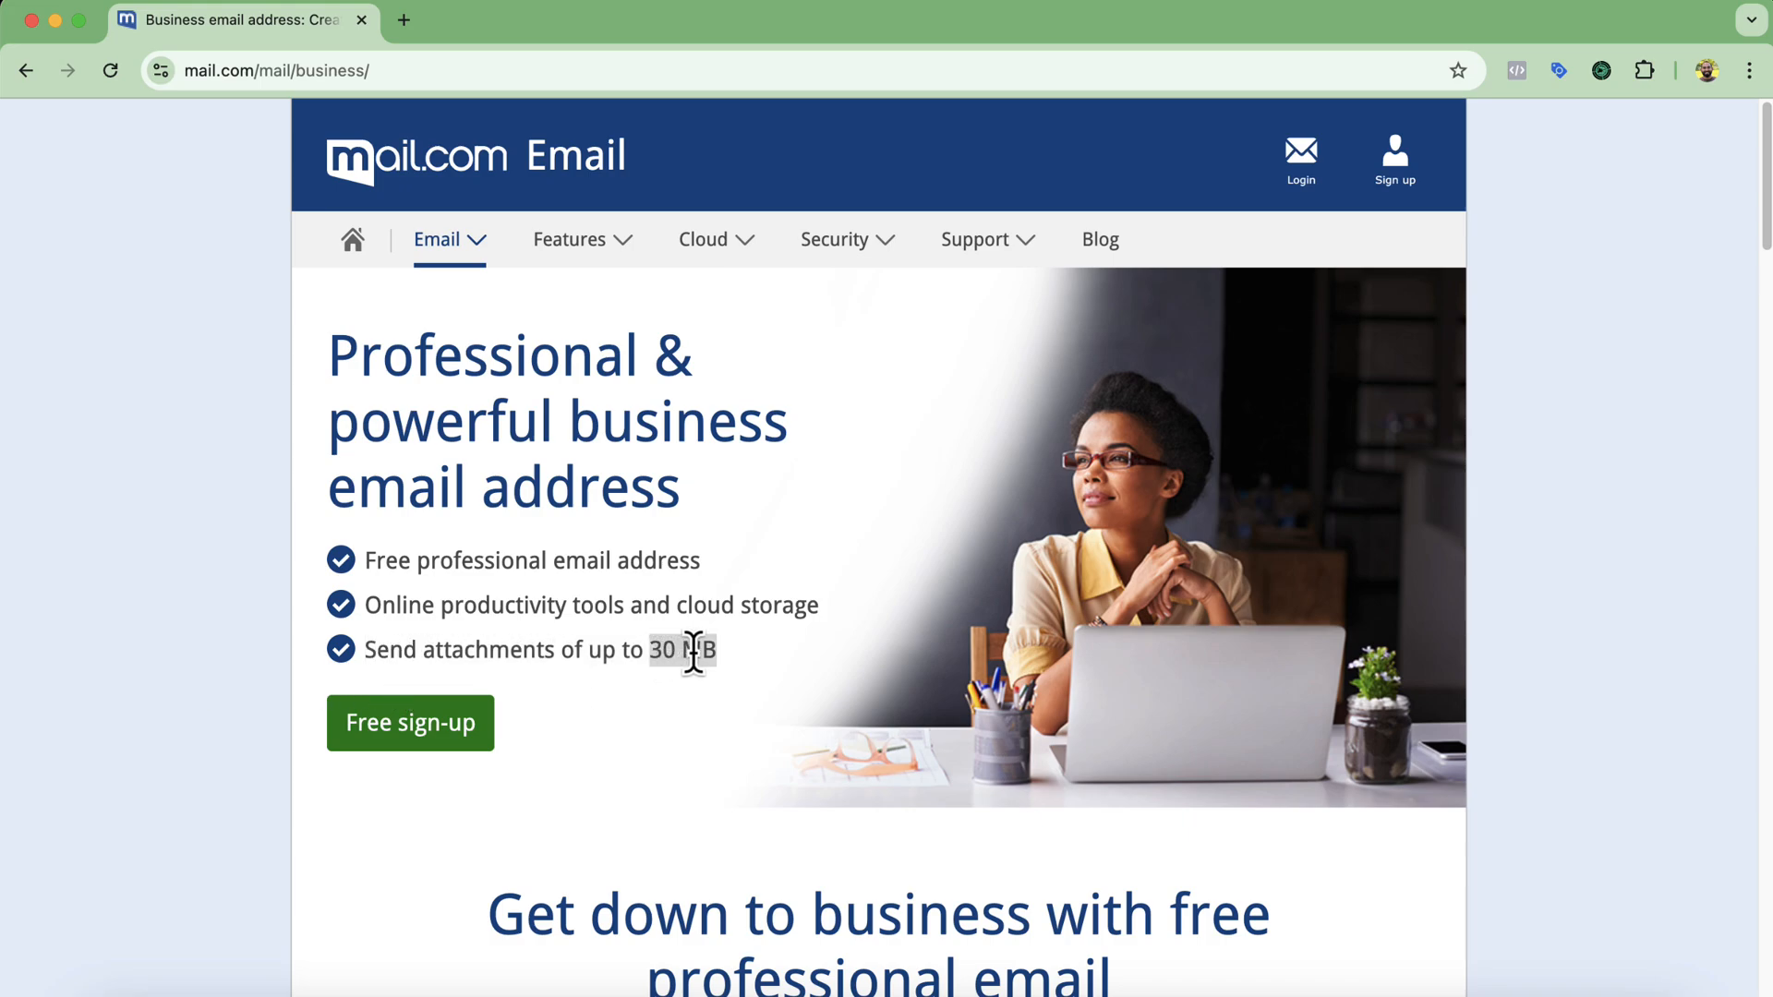
mouse_move(390, 571)
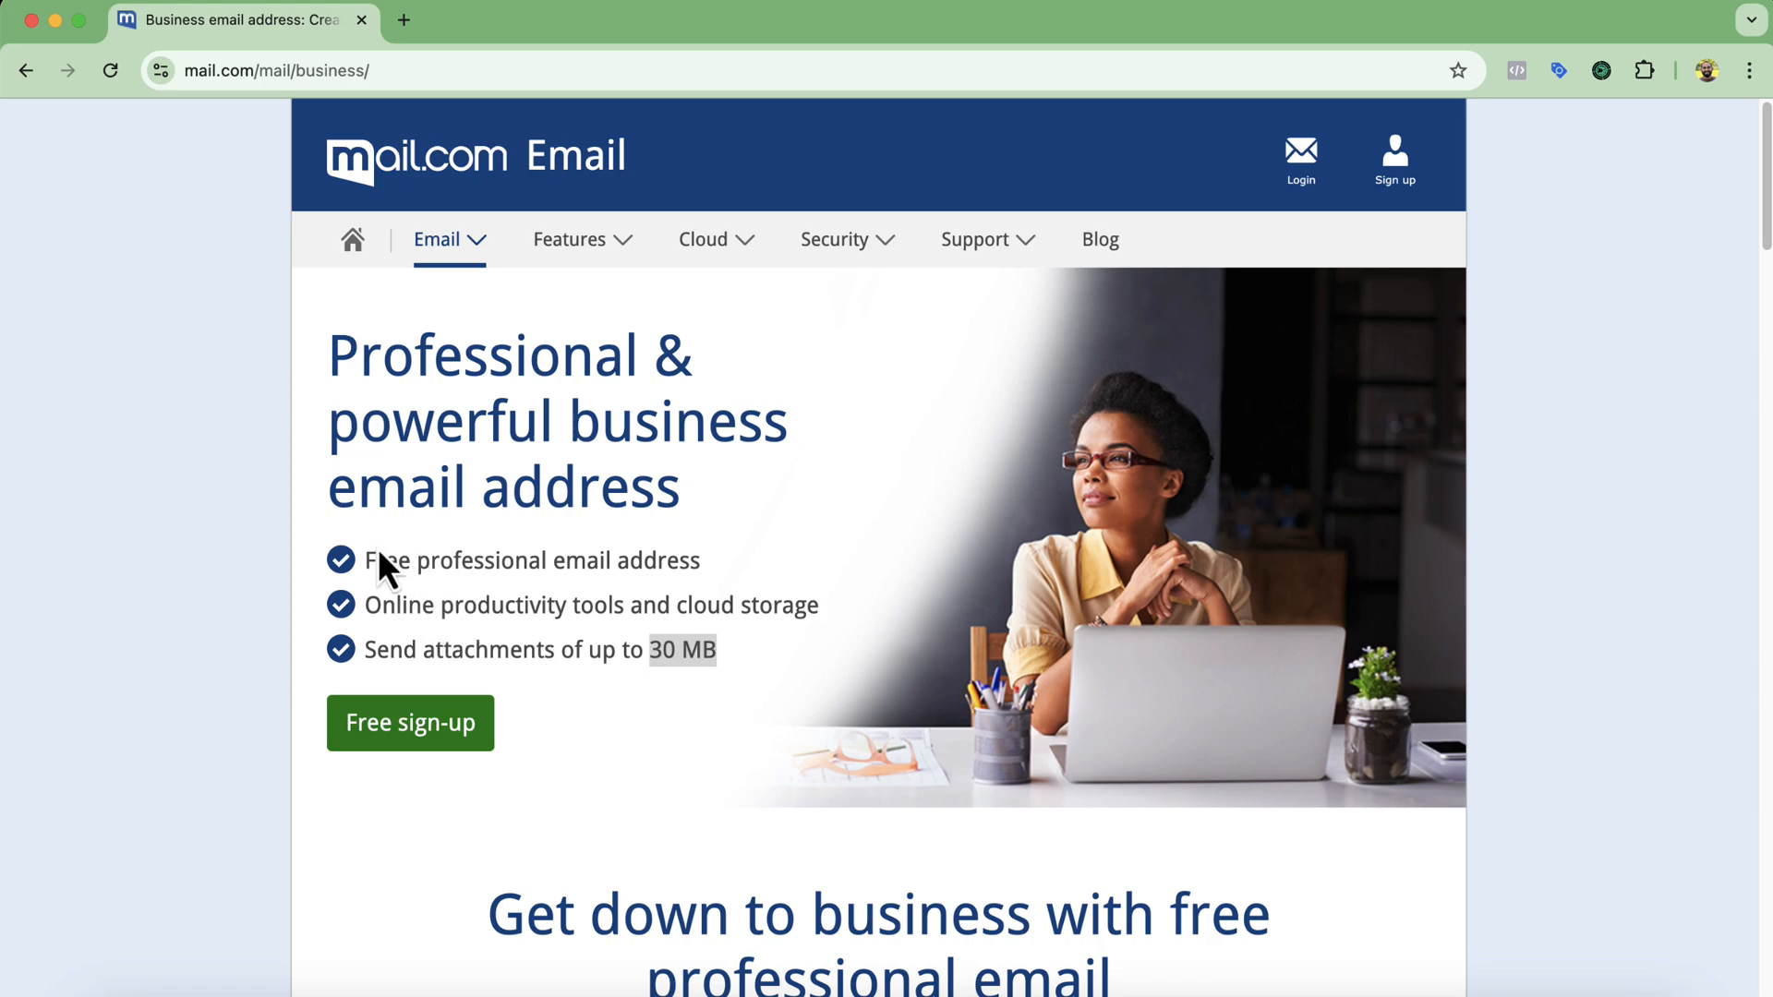
mouse_move(451, 650)
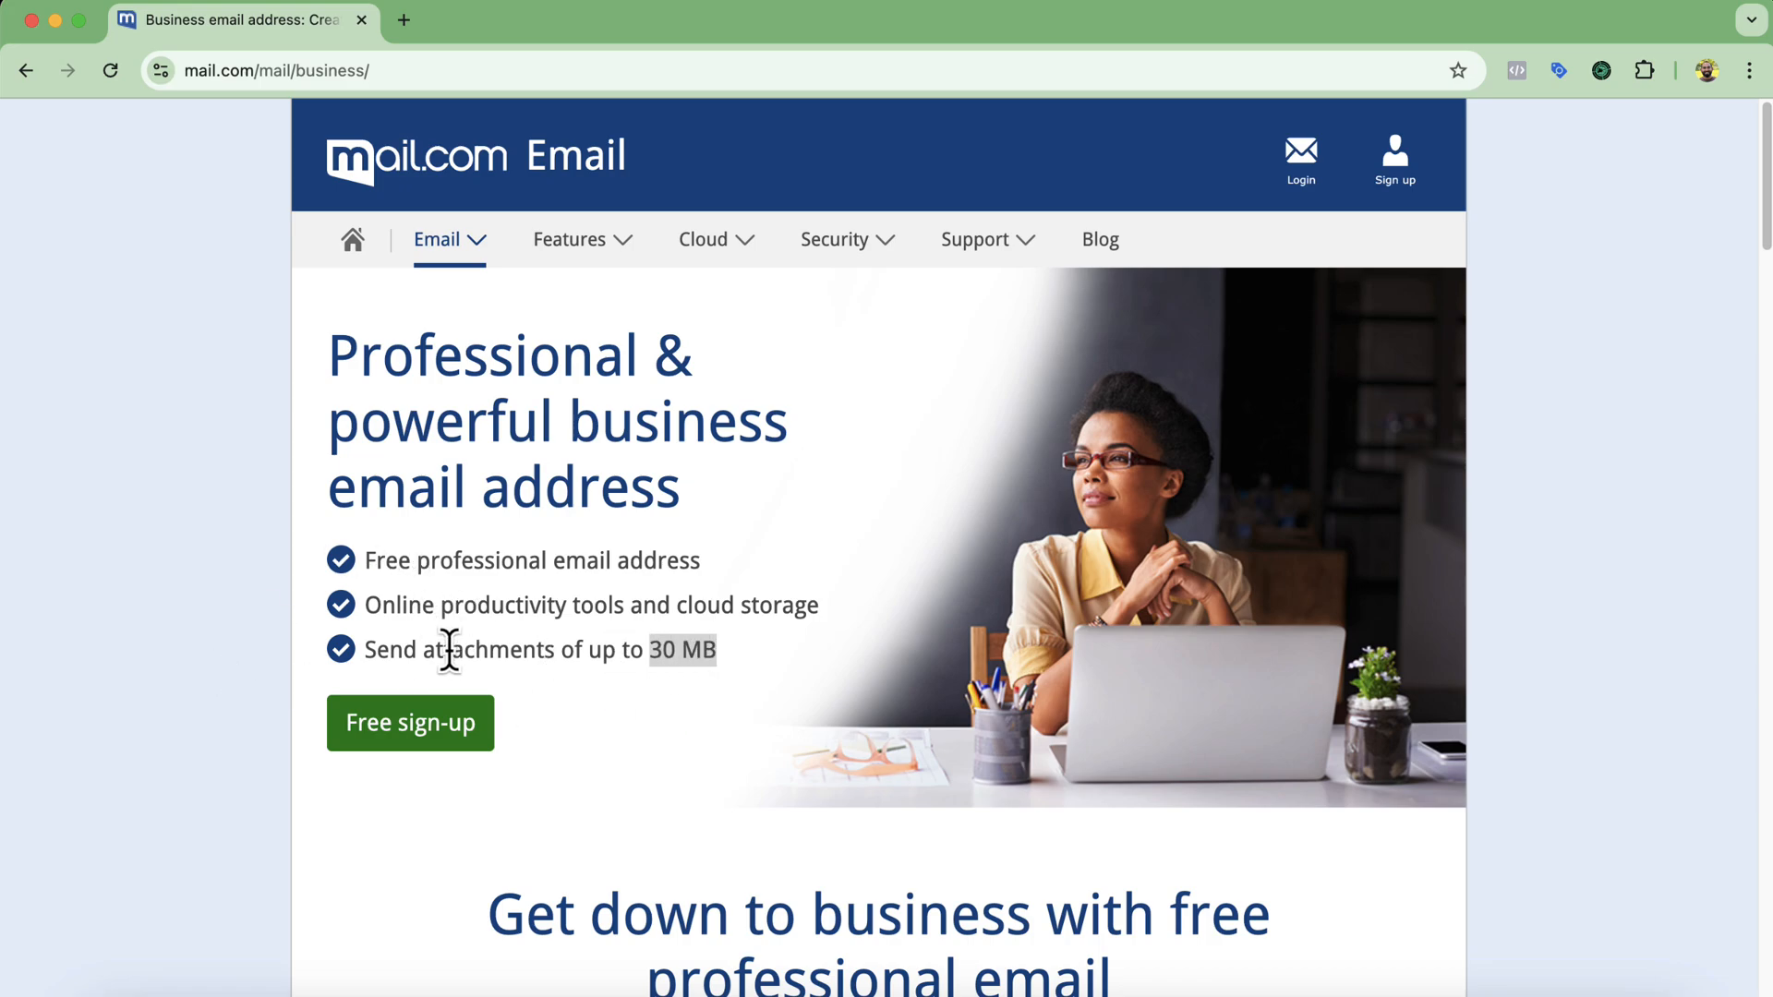
mouse_move(277, 634)
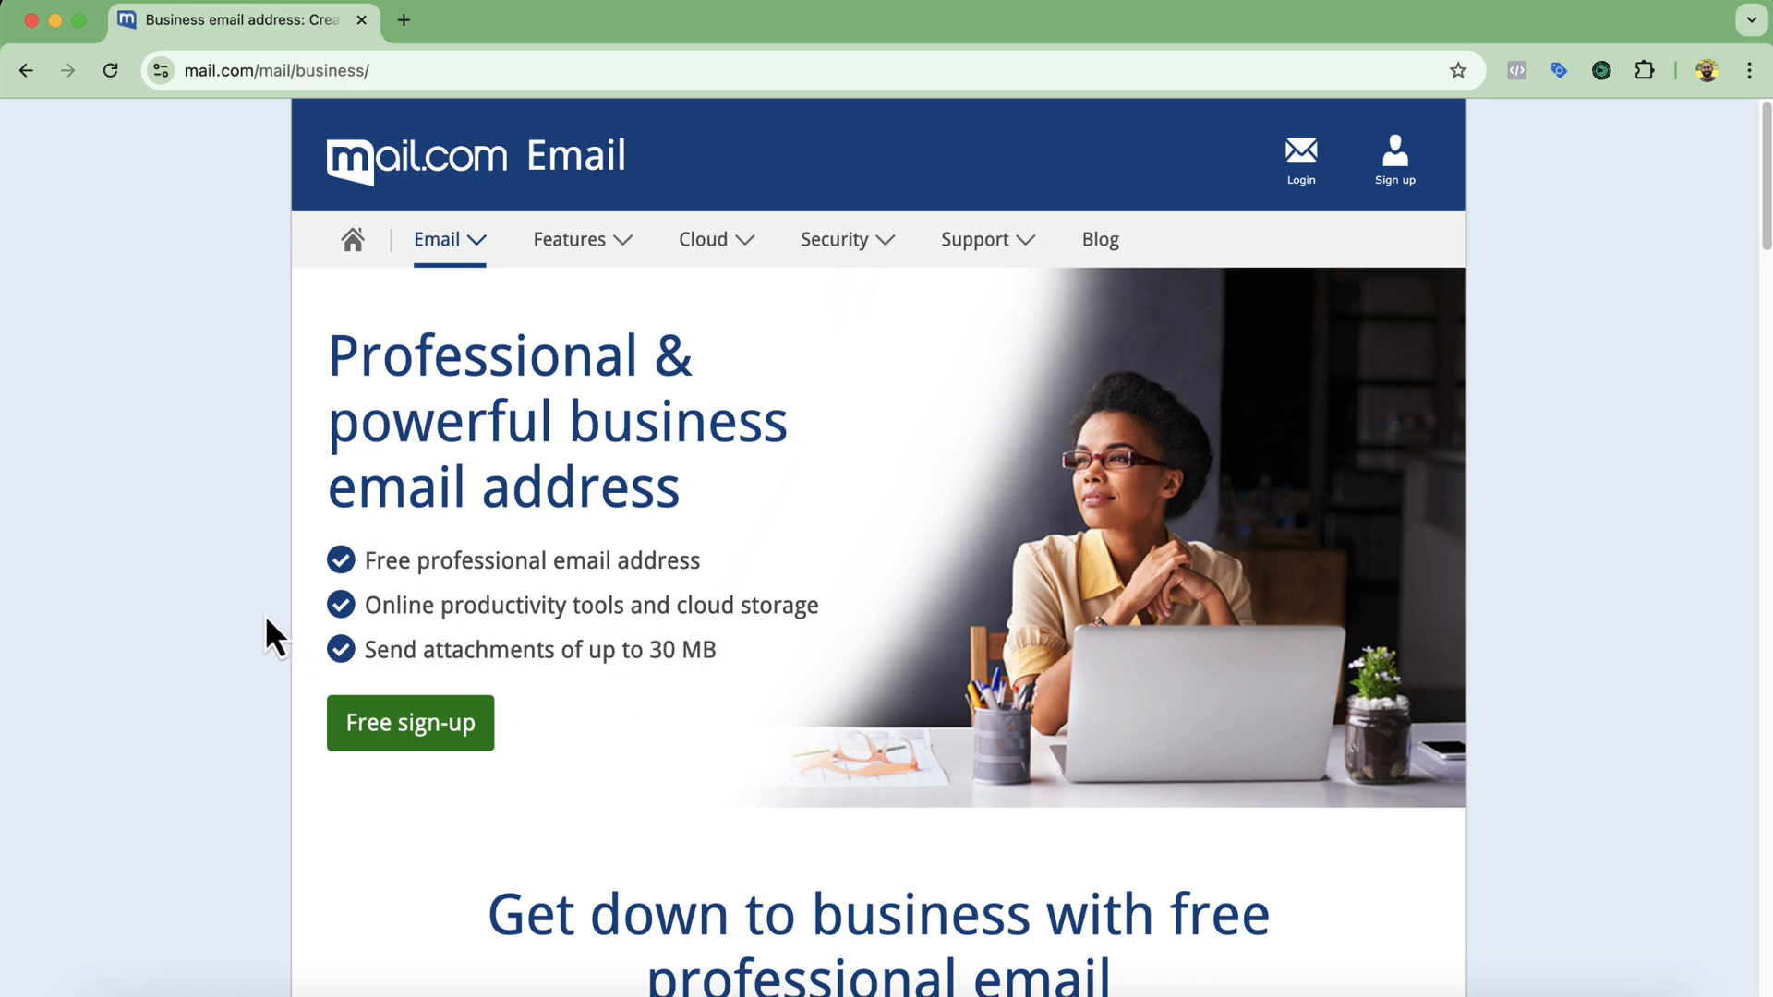
mouse_move(246, 759)
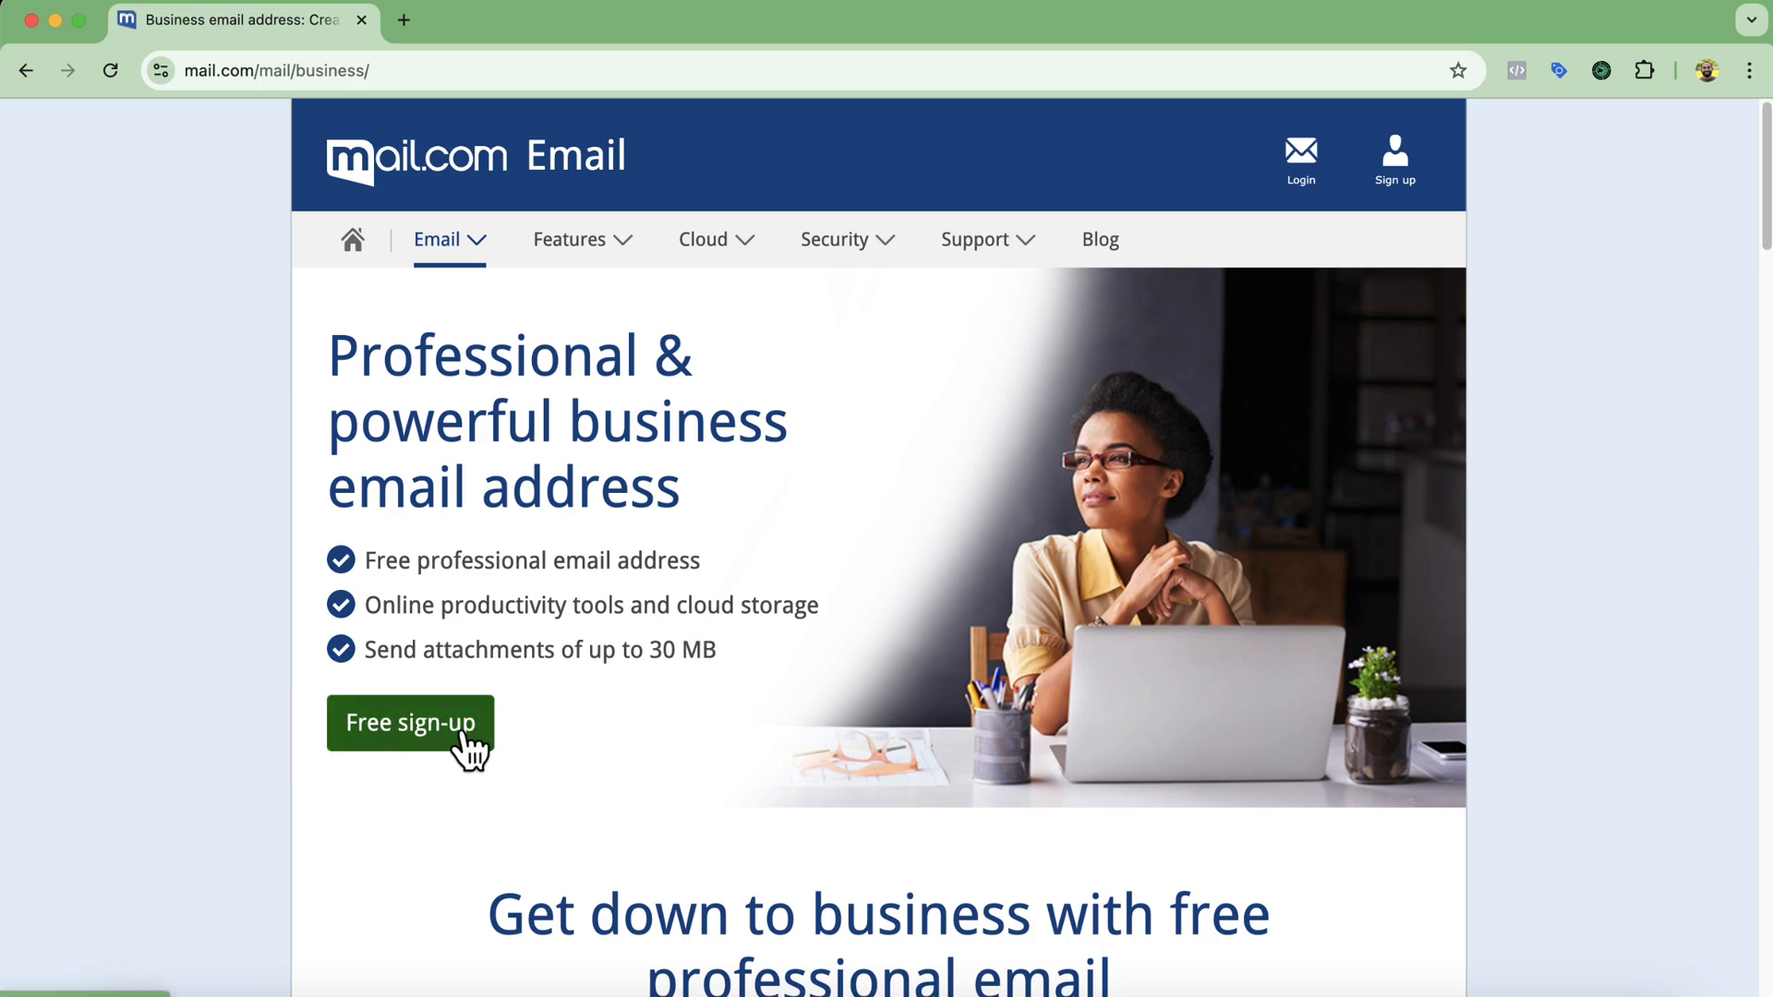
left_click(410, 722)
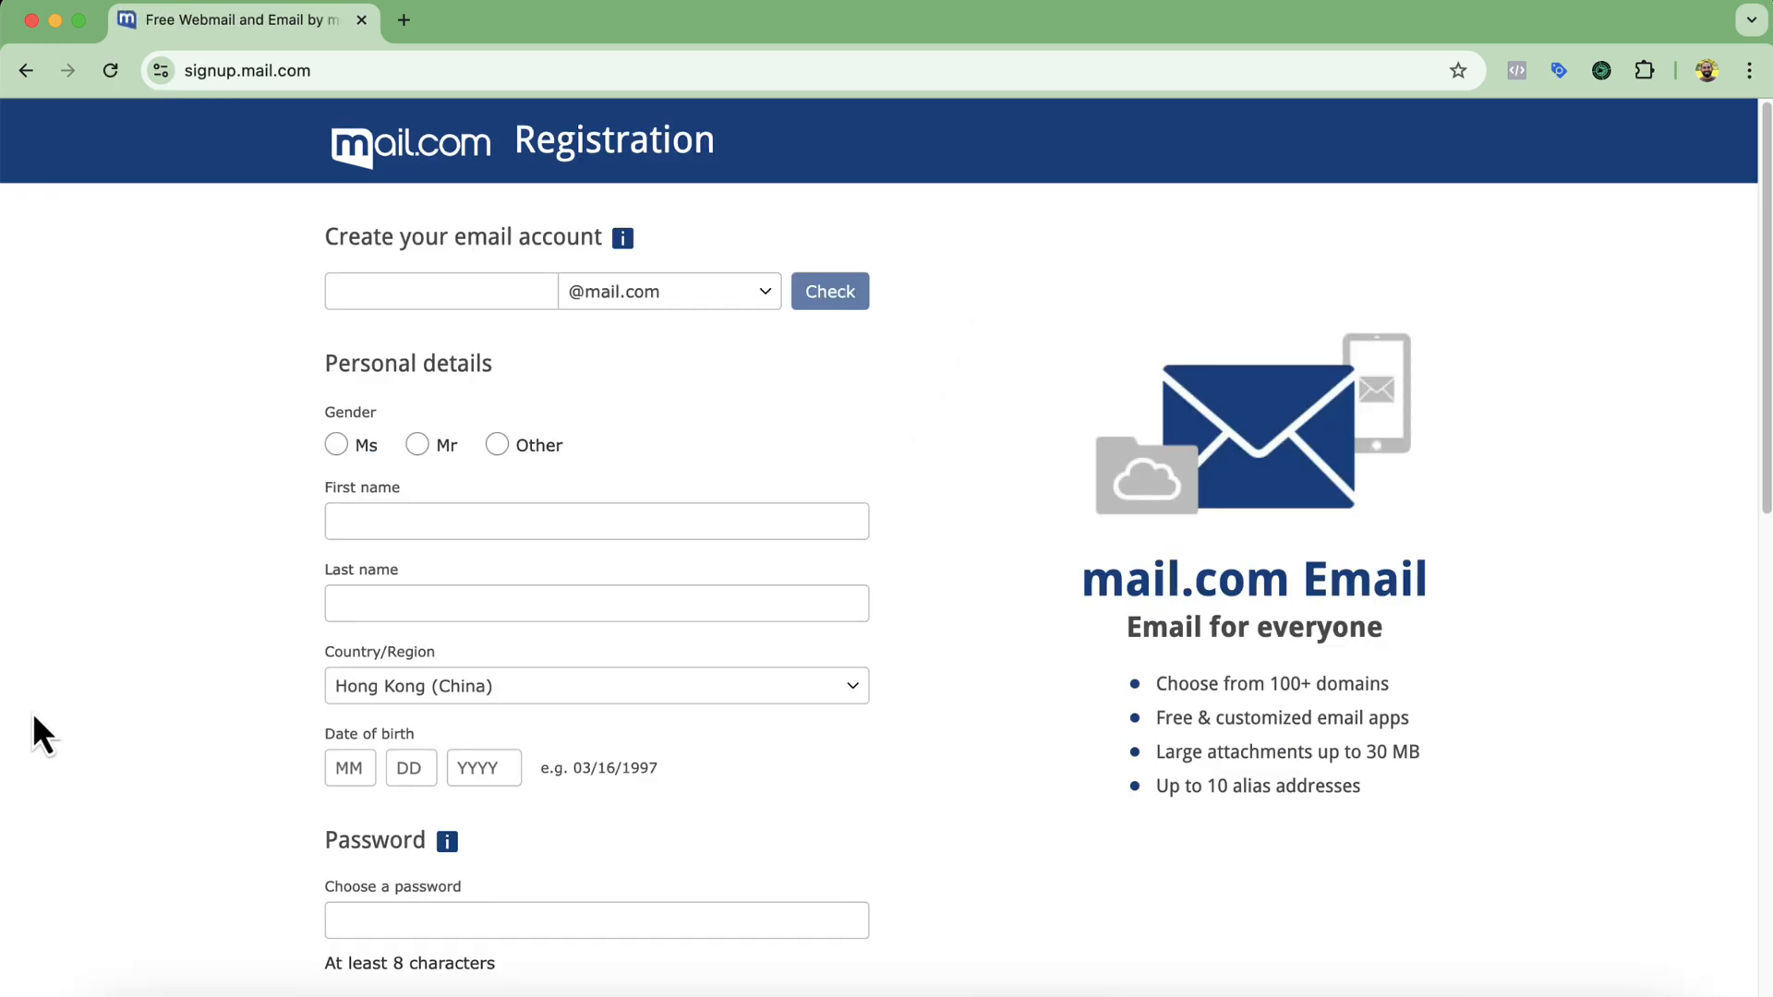
scroll("down", 3)
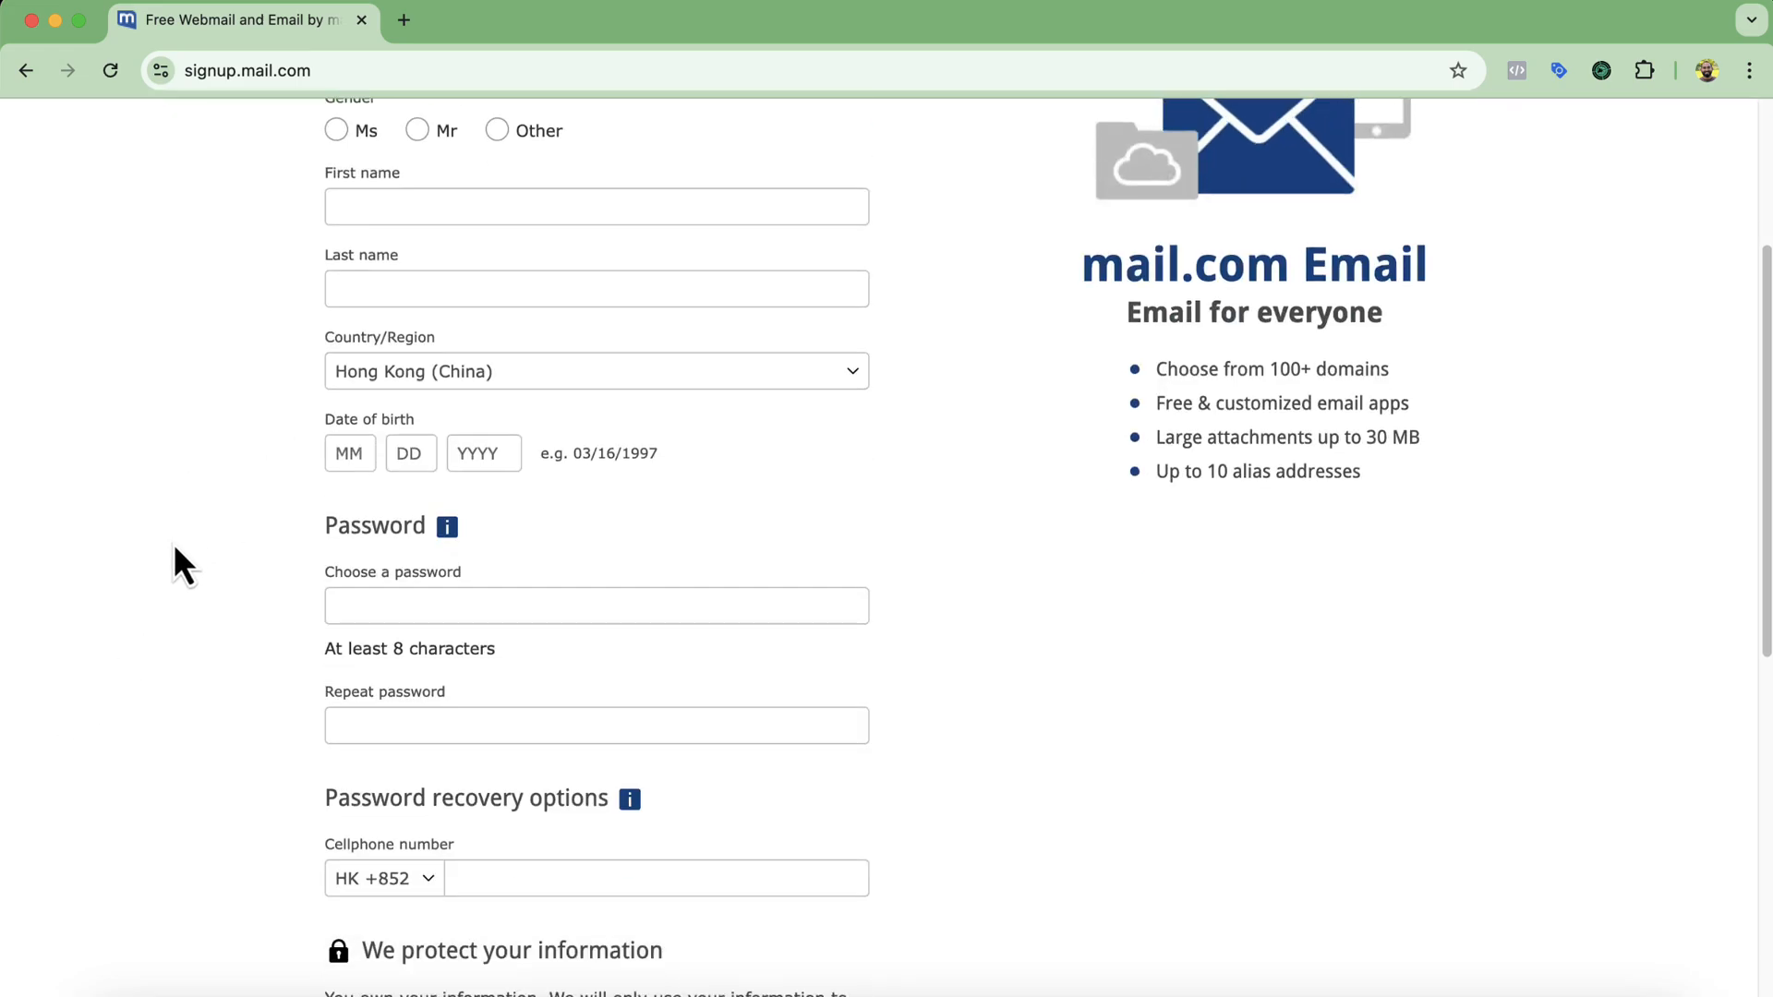
scroll("up", 3)
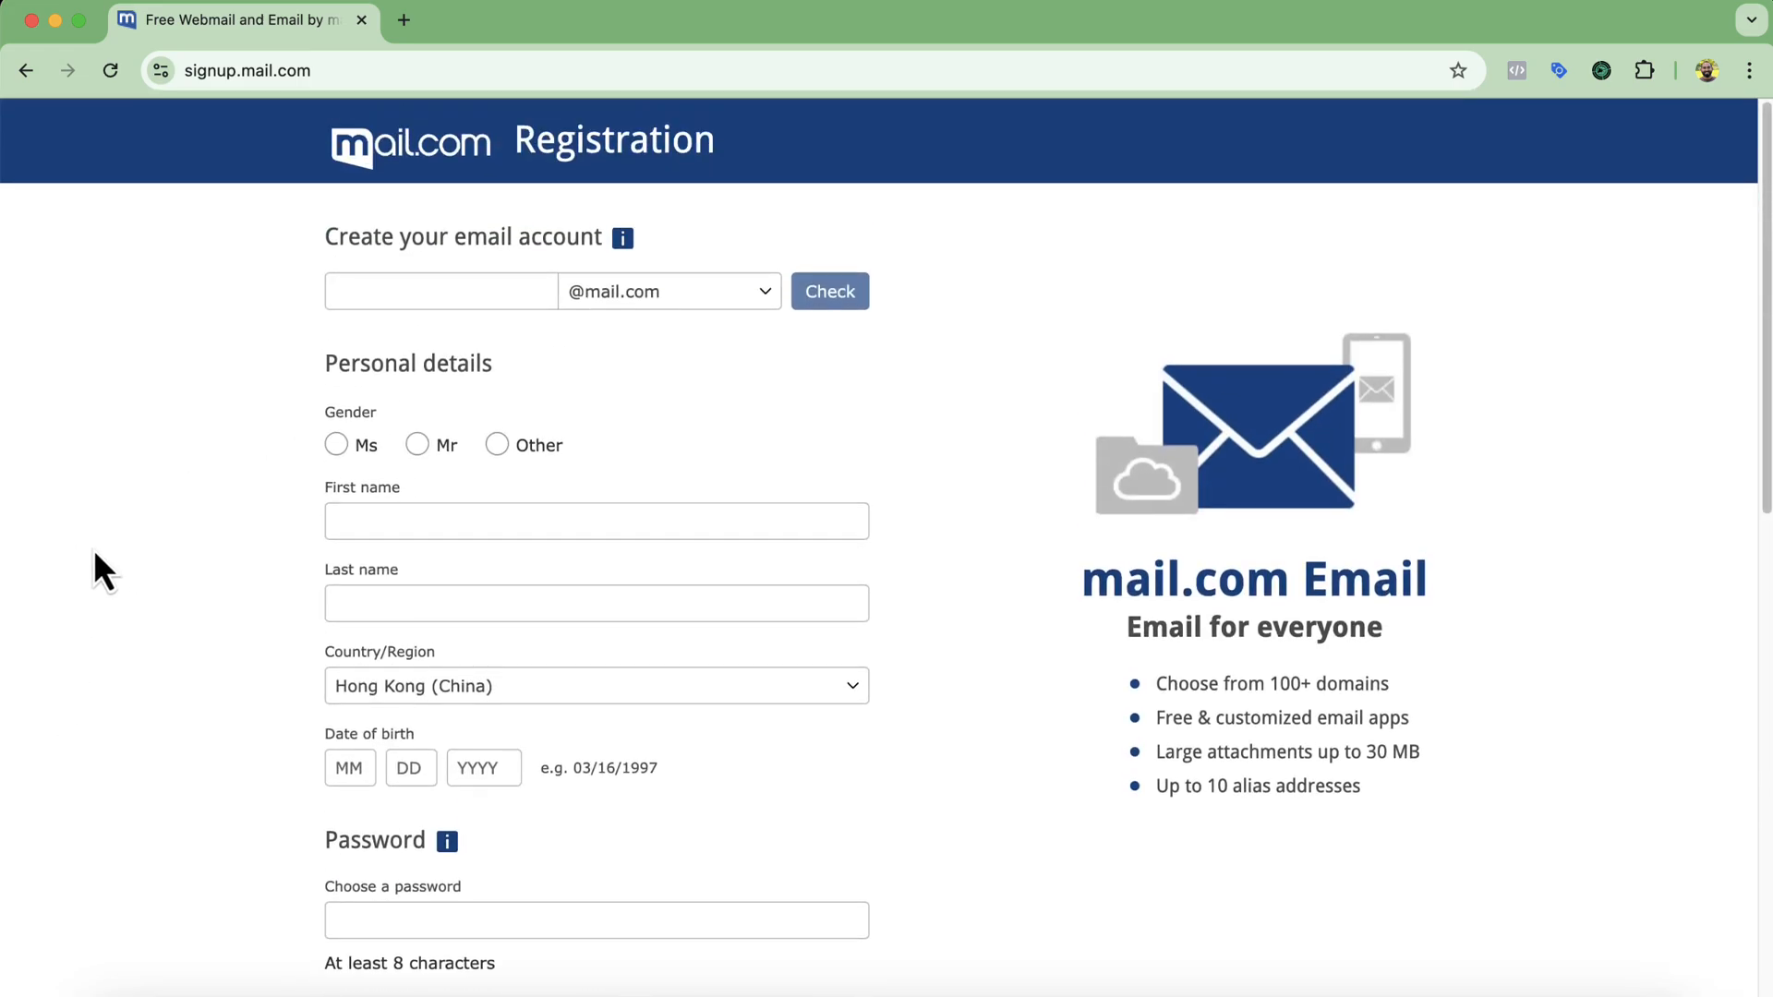
left_click(667, 290)
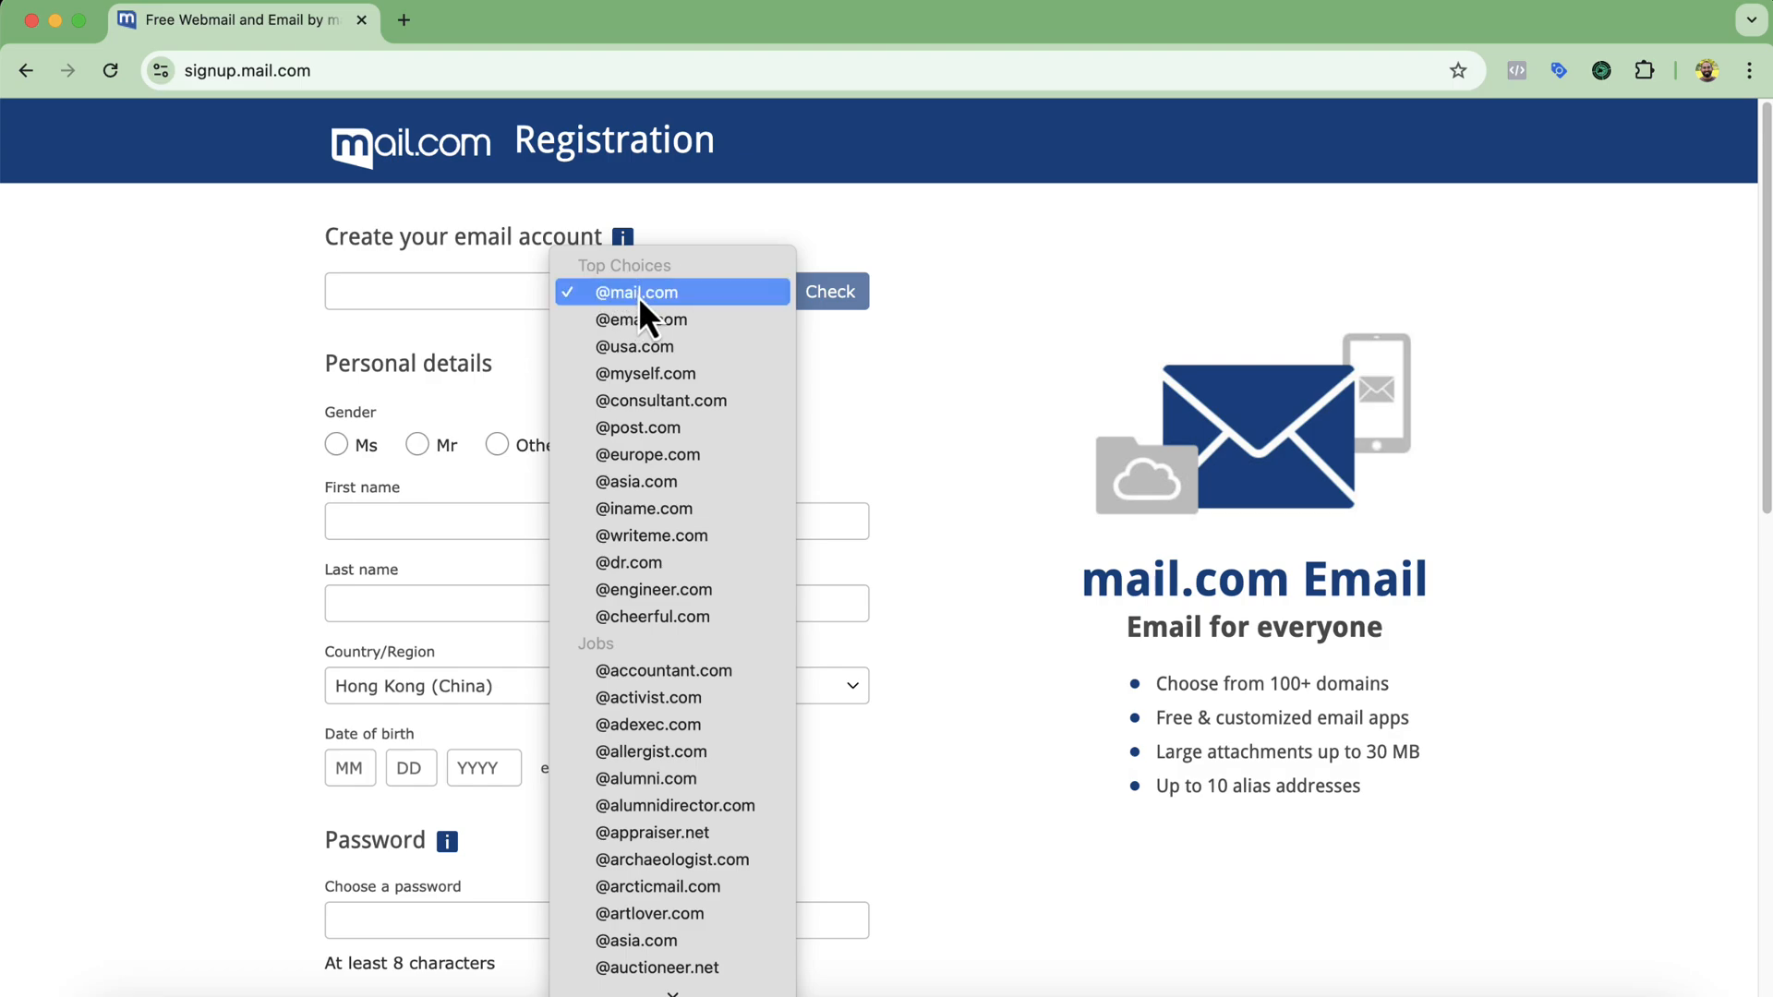
mouse_move(659, 668)
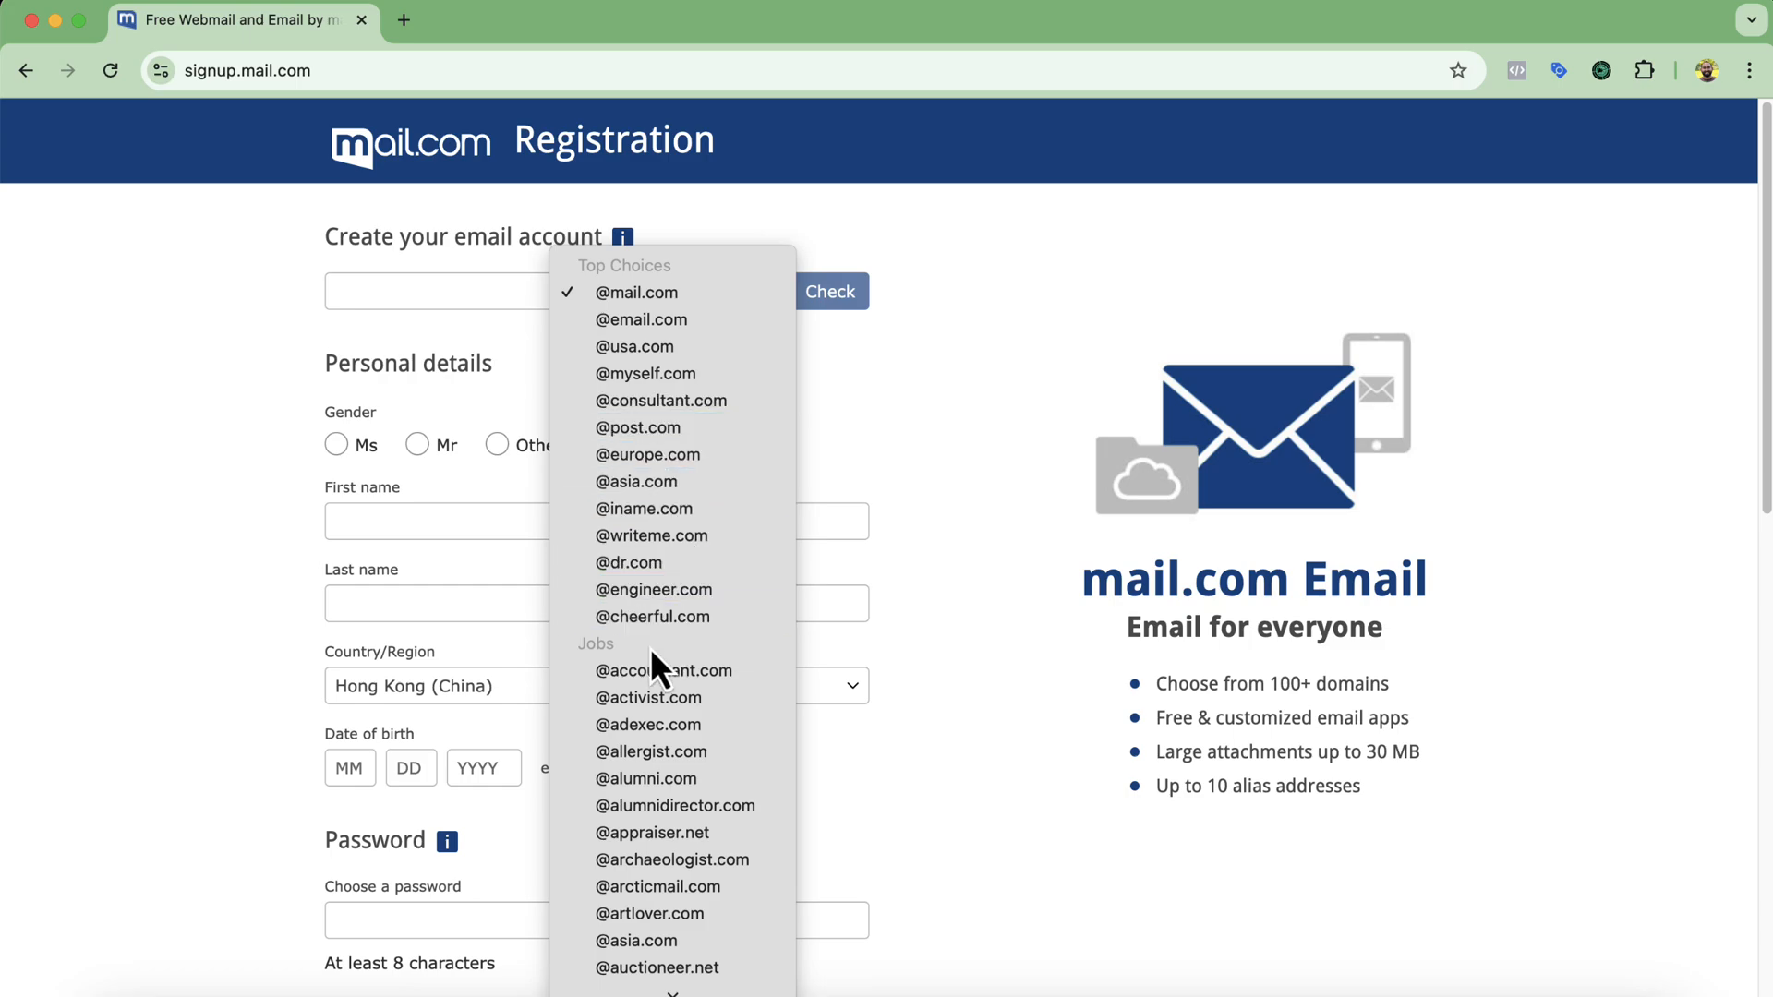
mouse_move(639, 672)
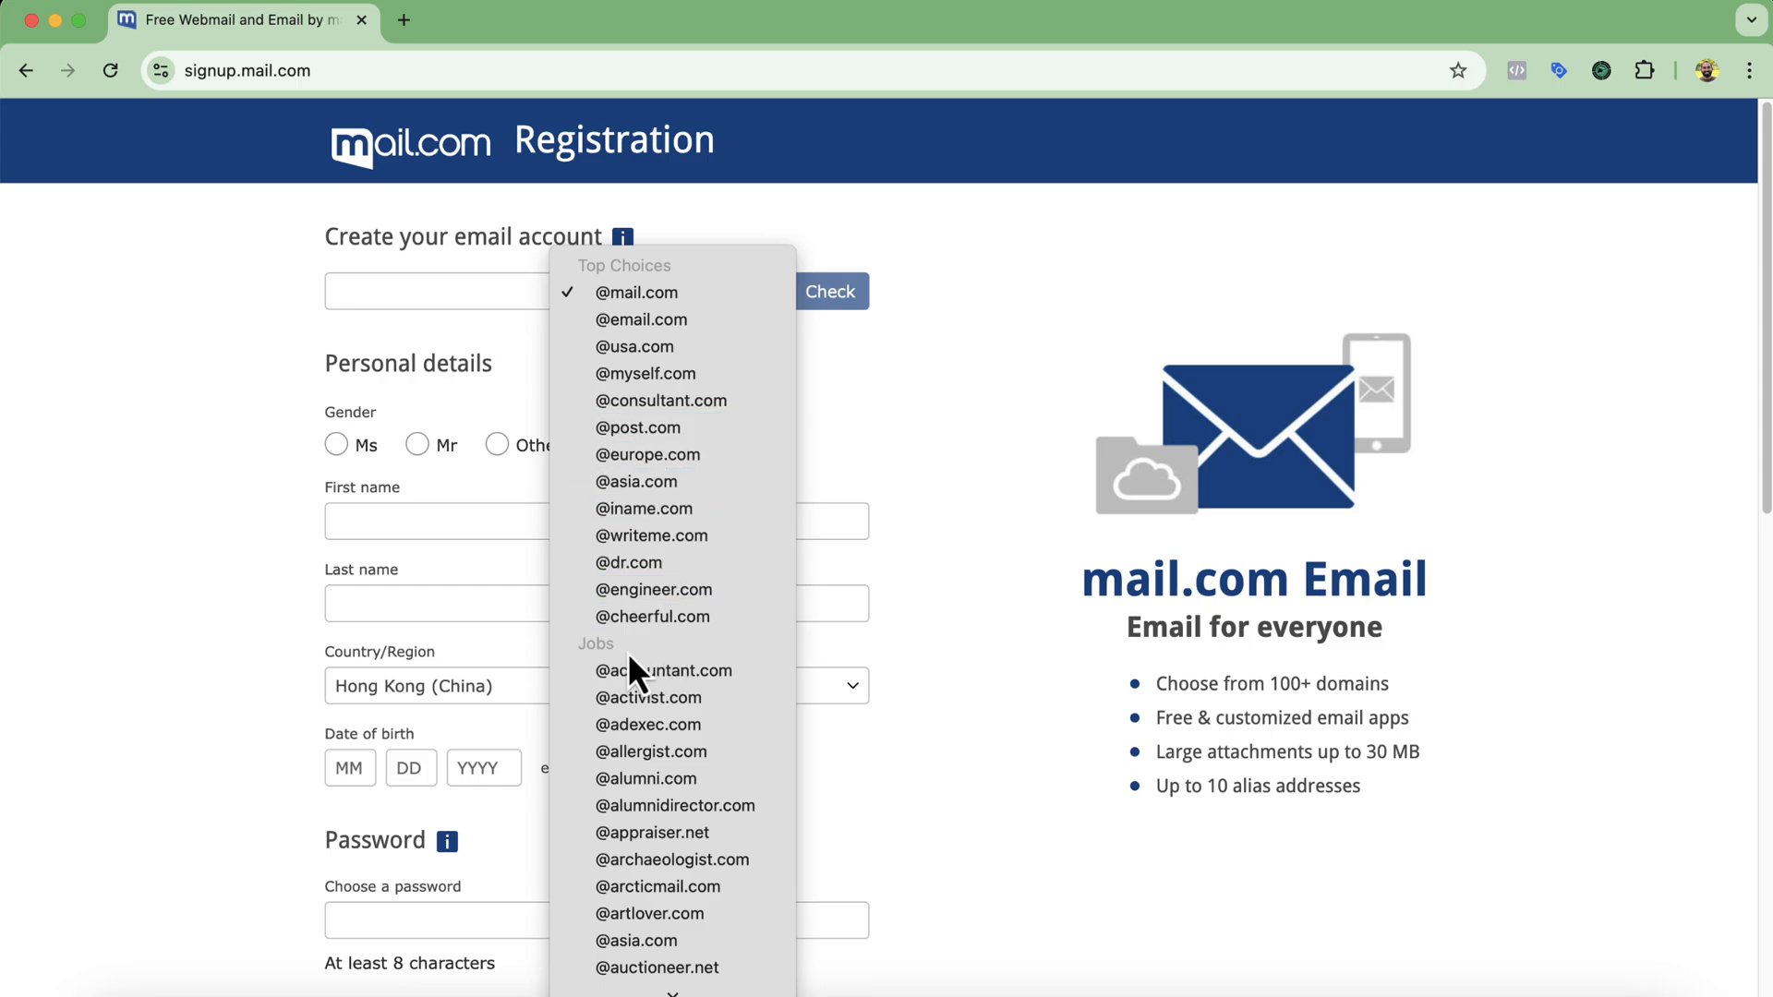
mouse_move(672, 777)
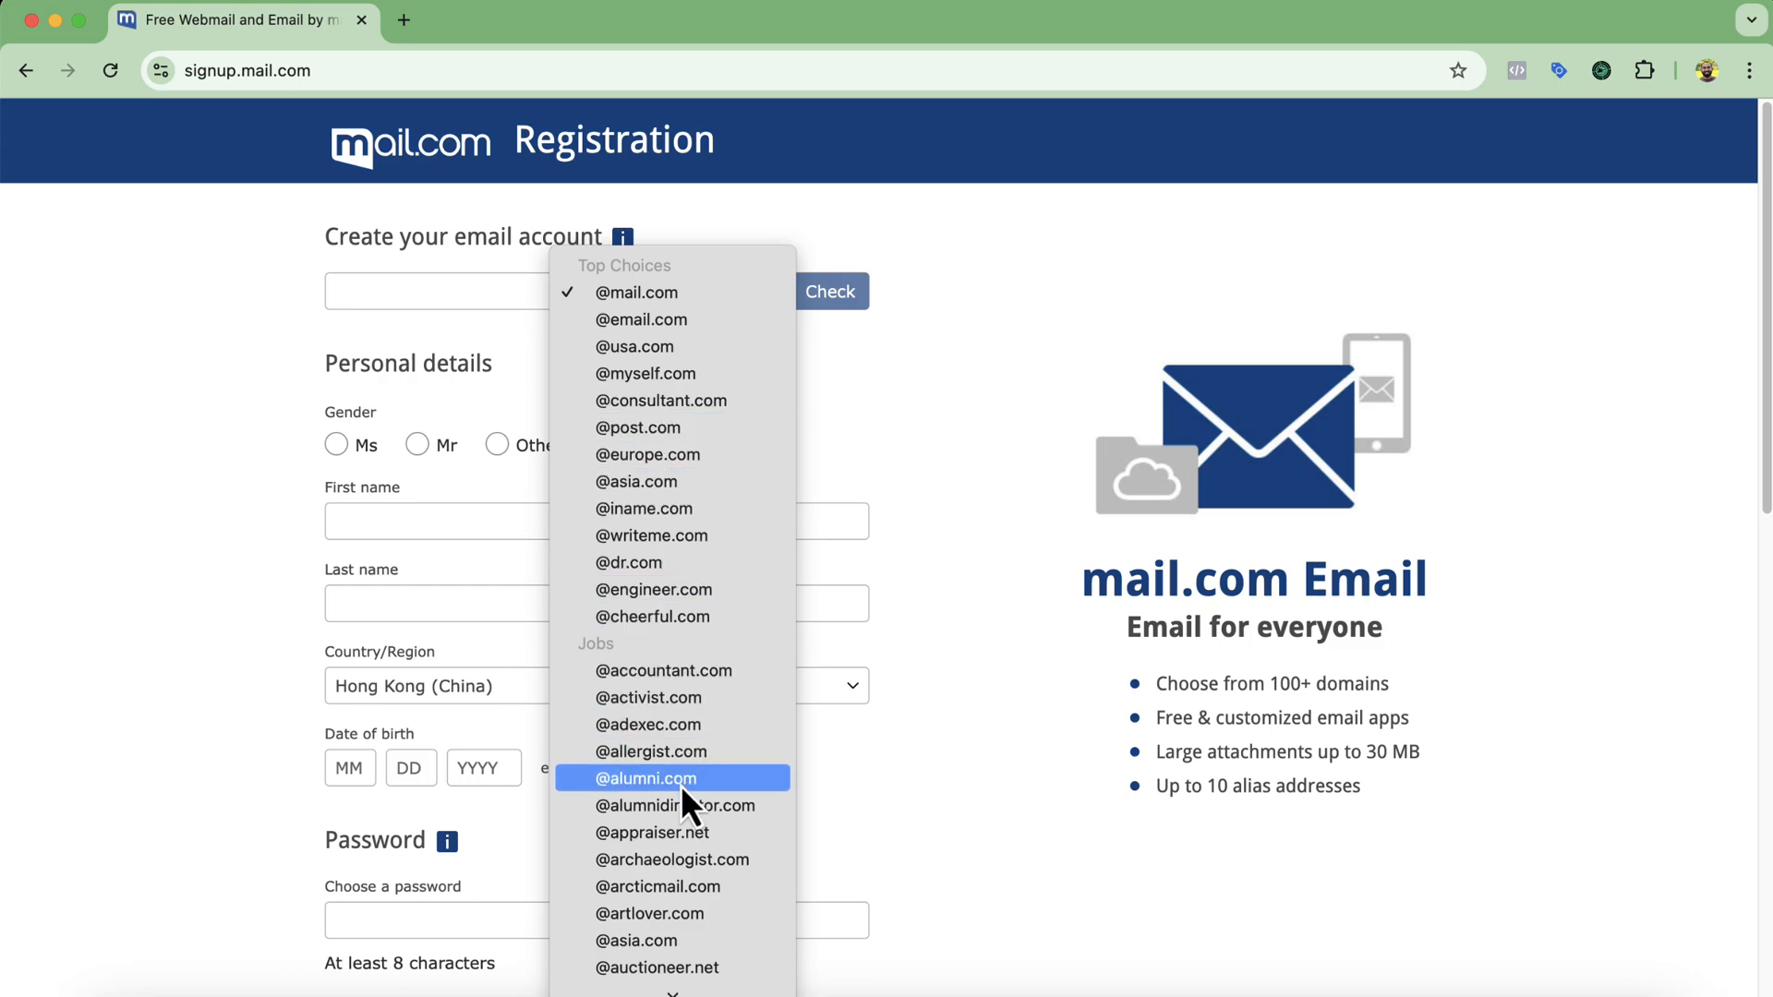
scroll("up", 3)
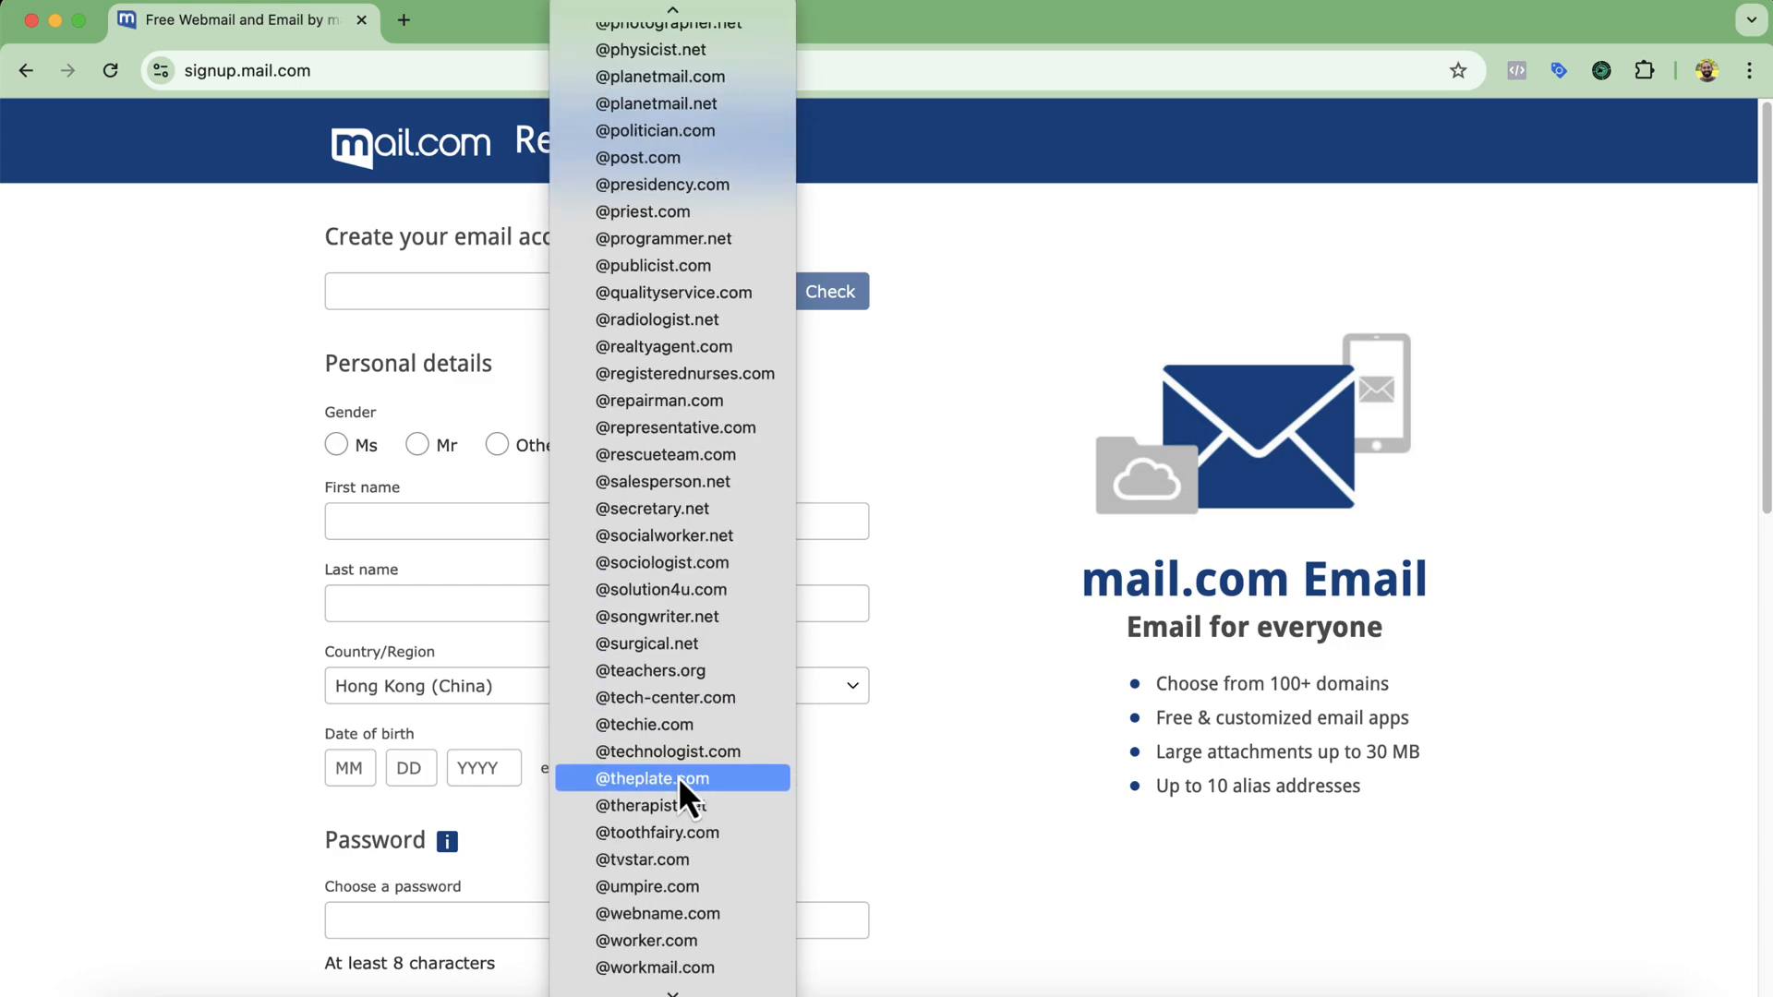
scroll("down", 3)
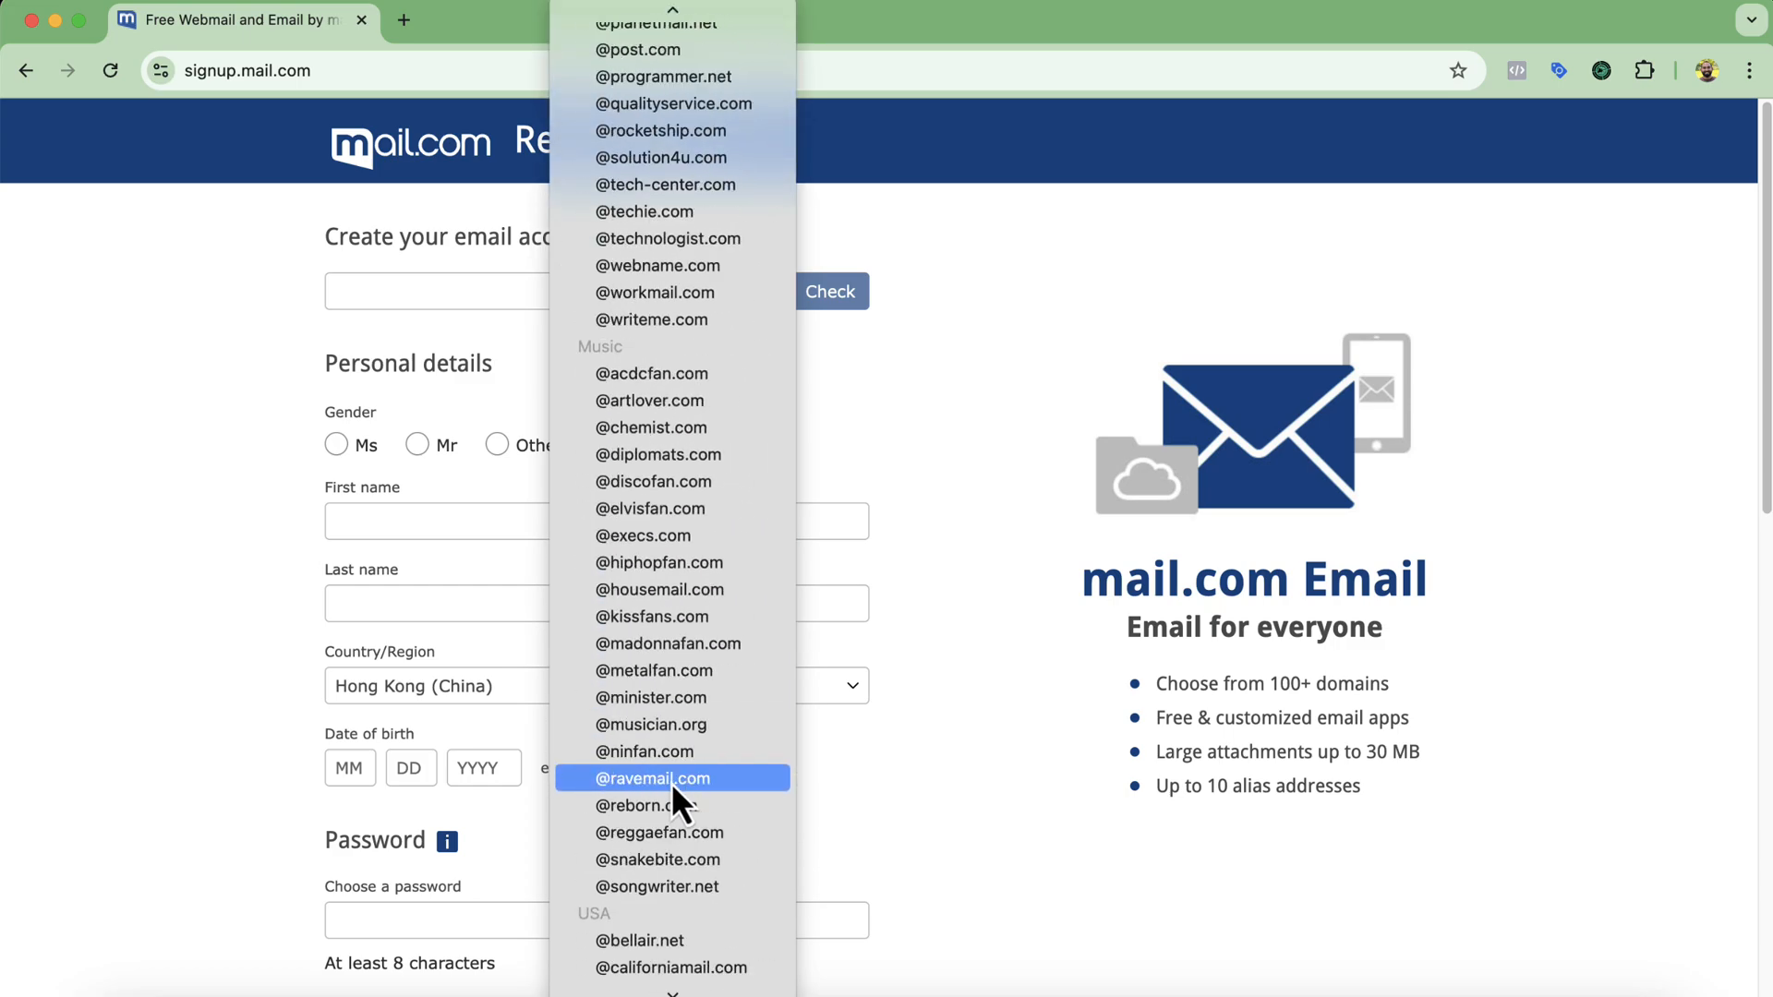
scroll("down", 3)
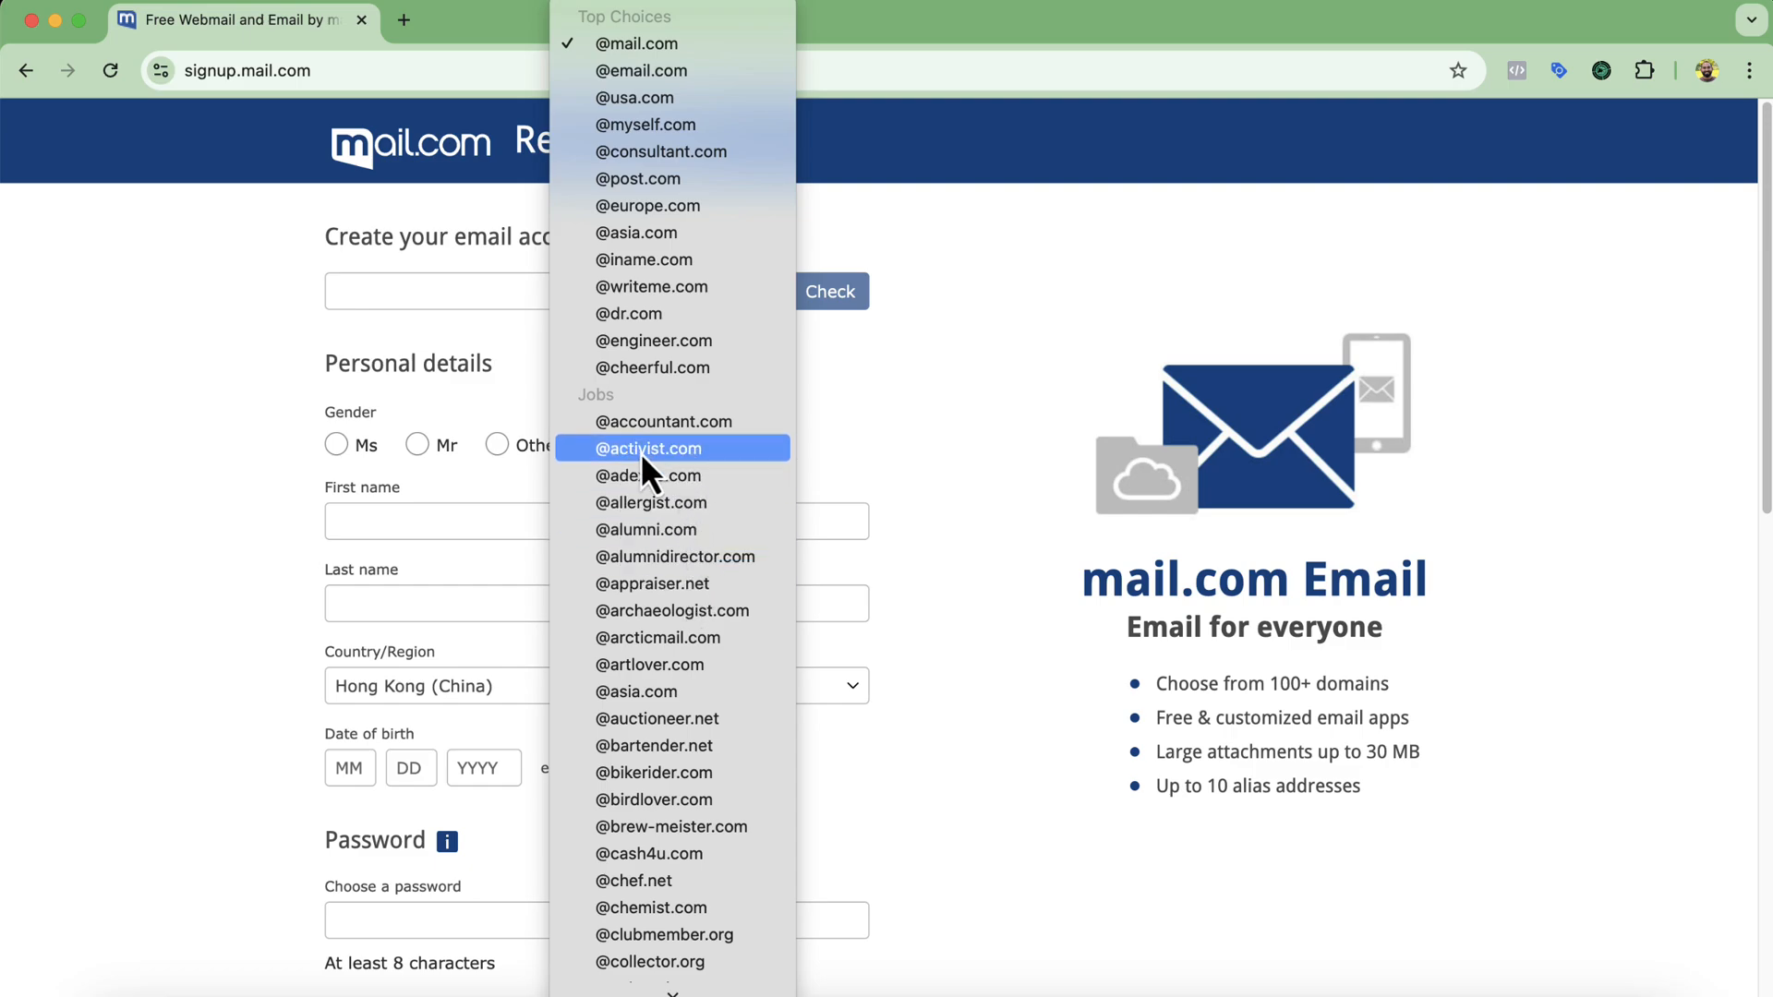
mouse_move(702, 475)
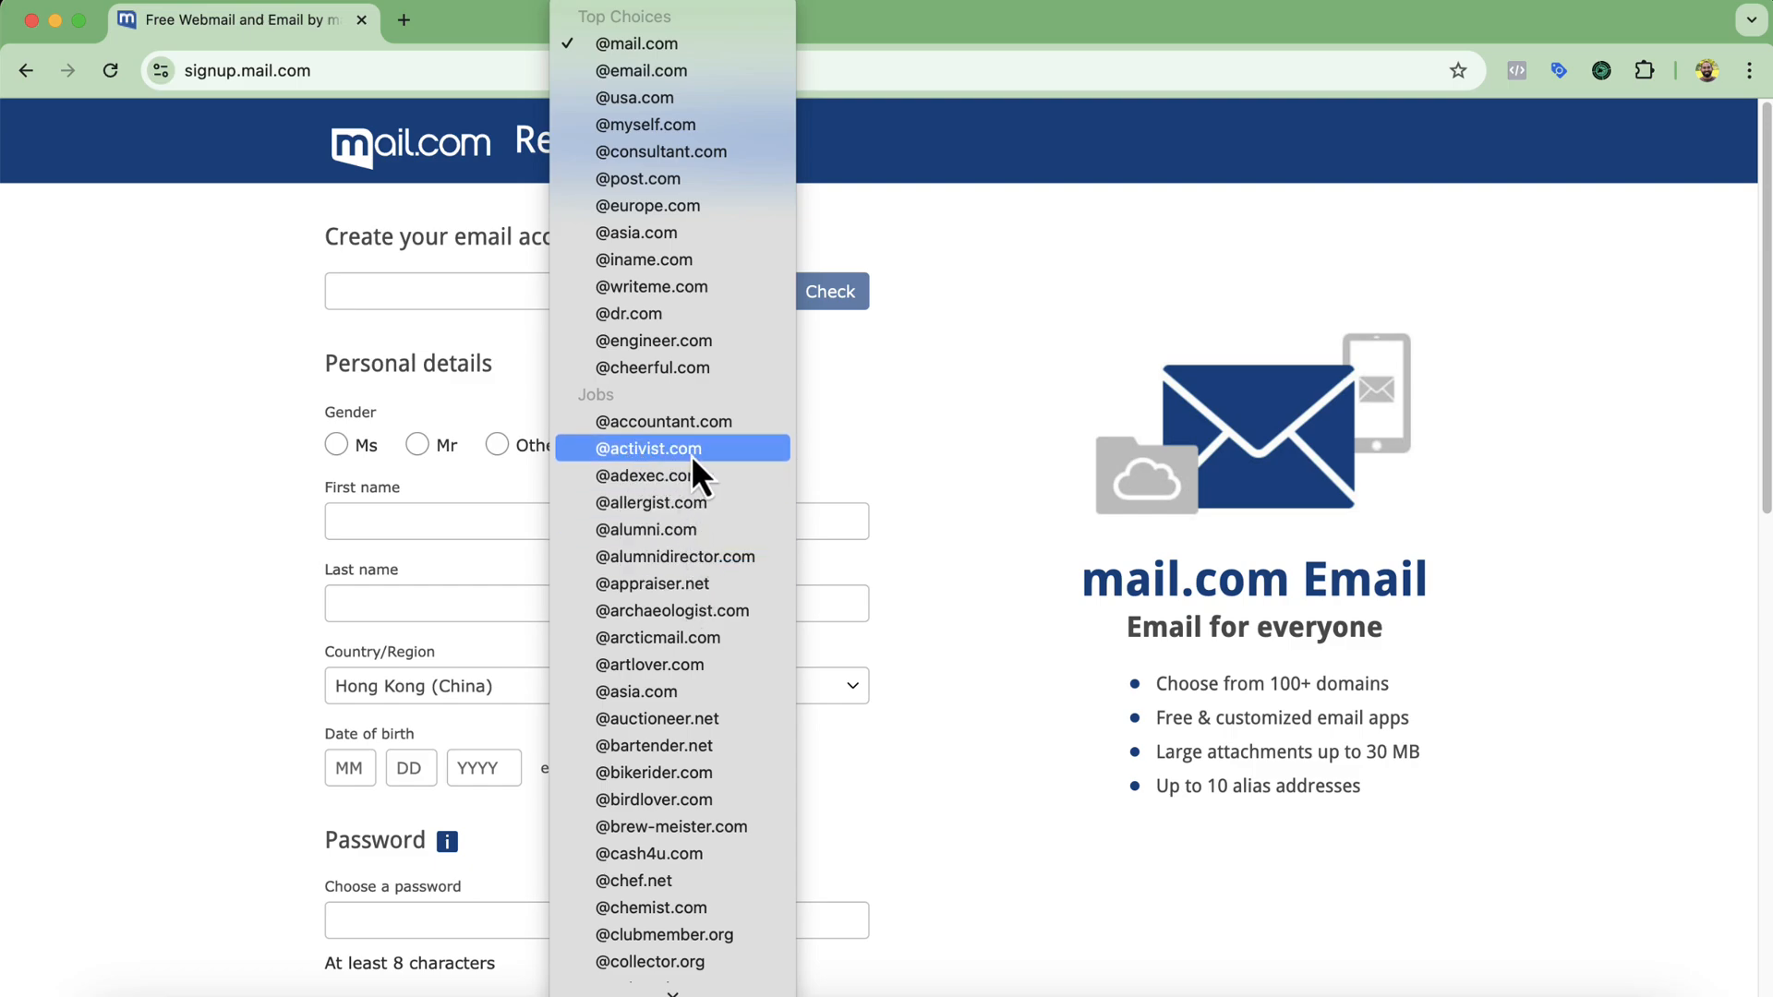
left_click(646, 447)
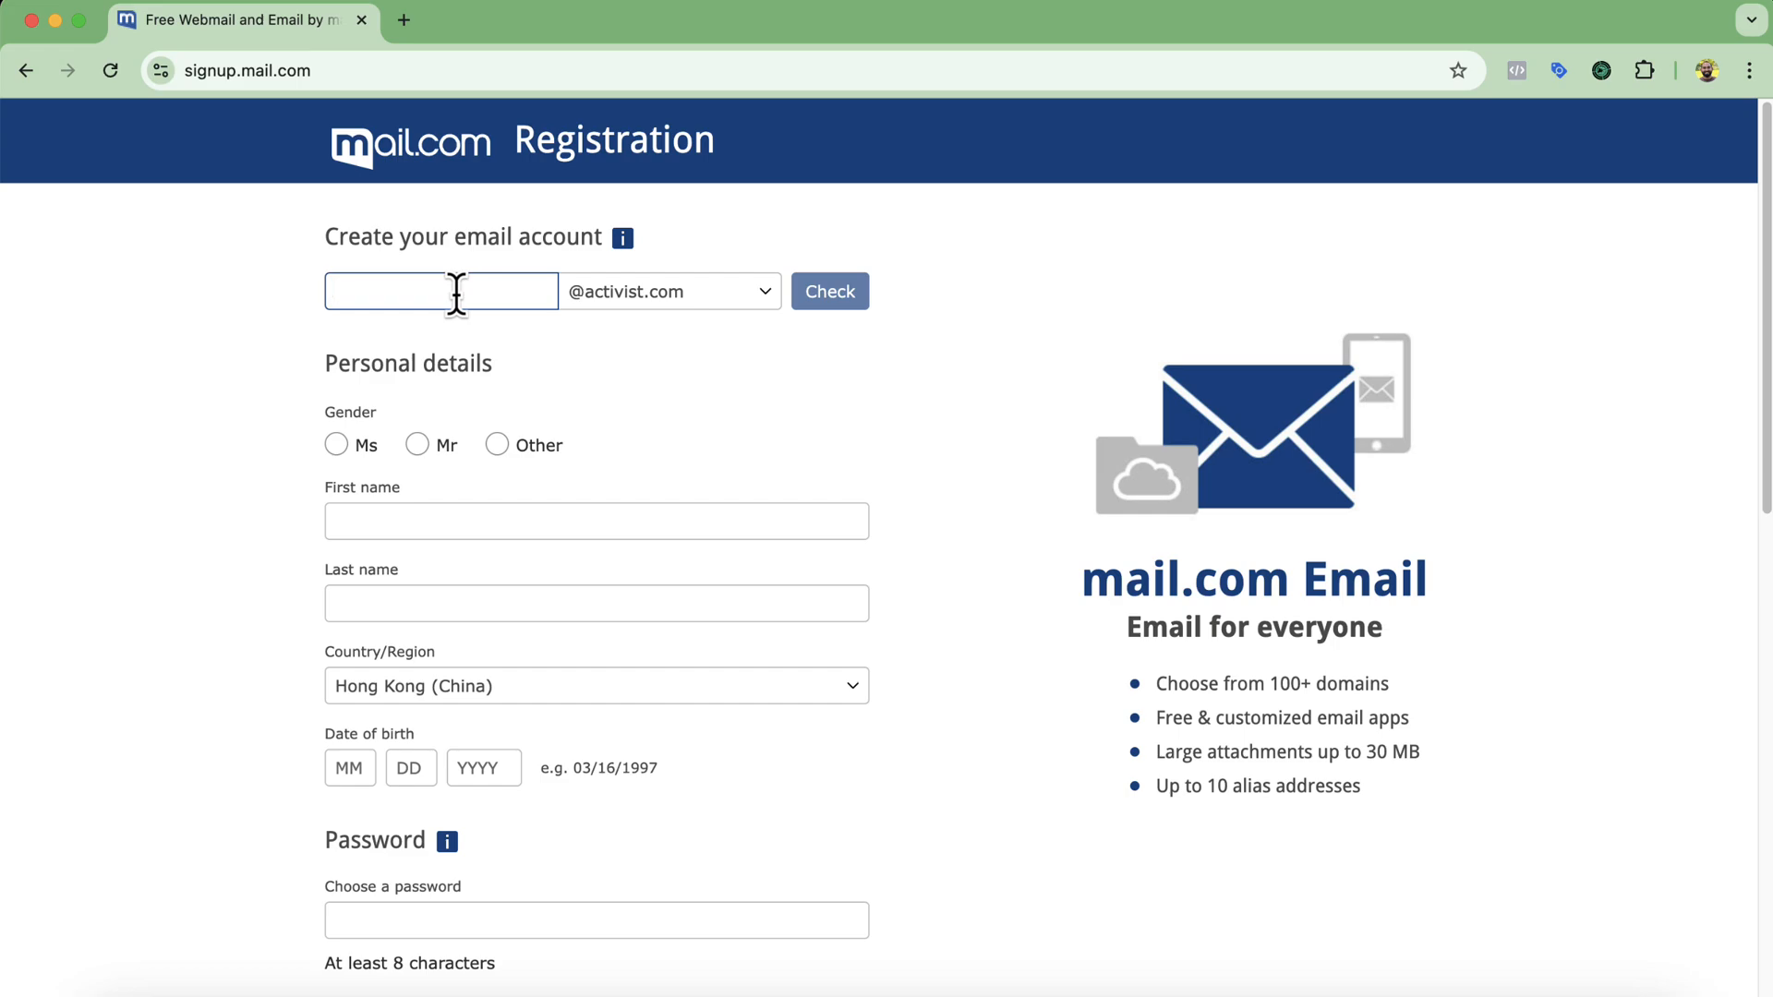
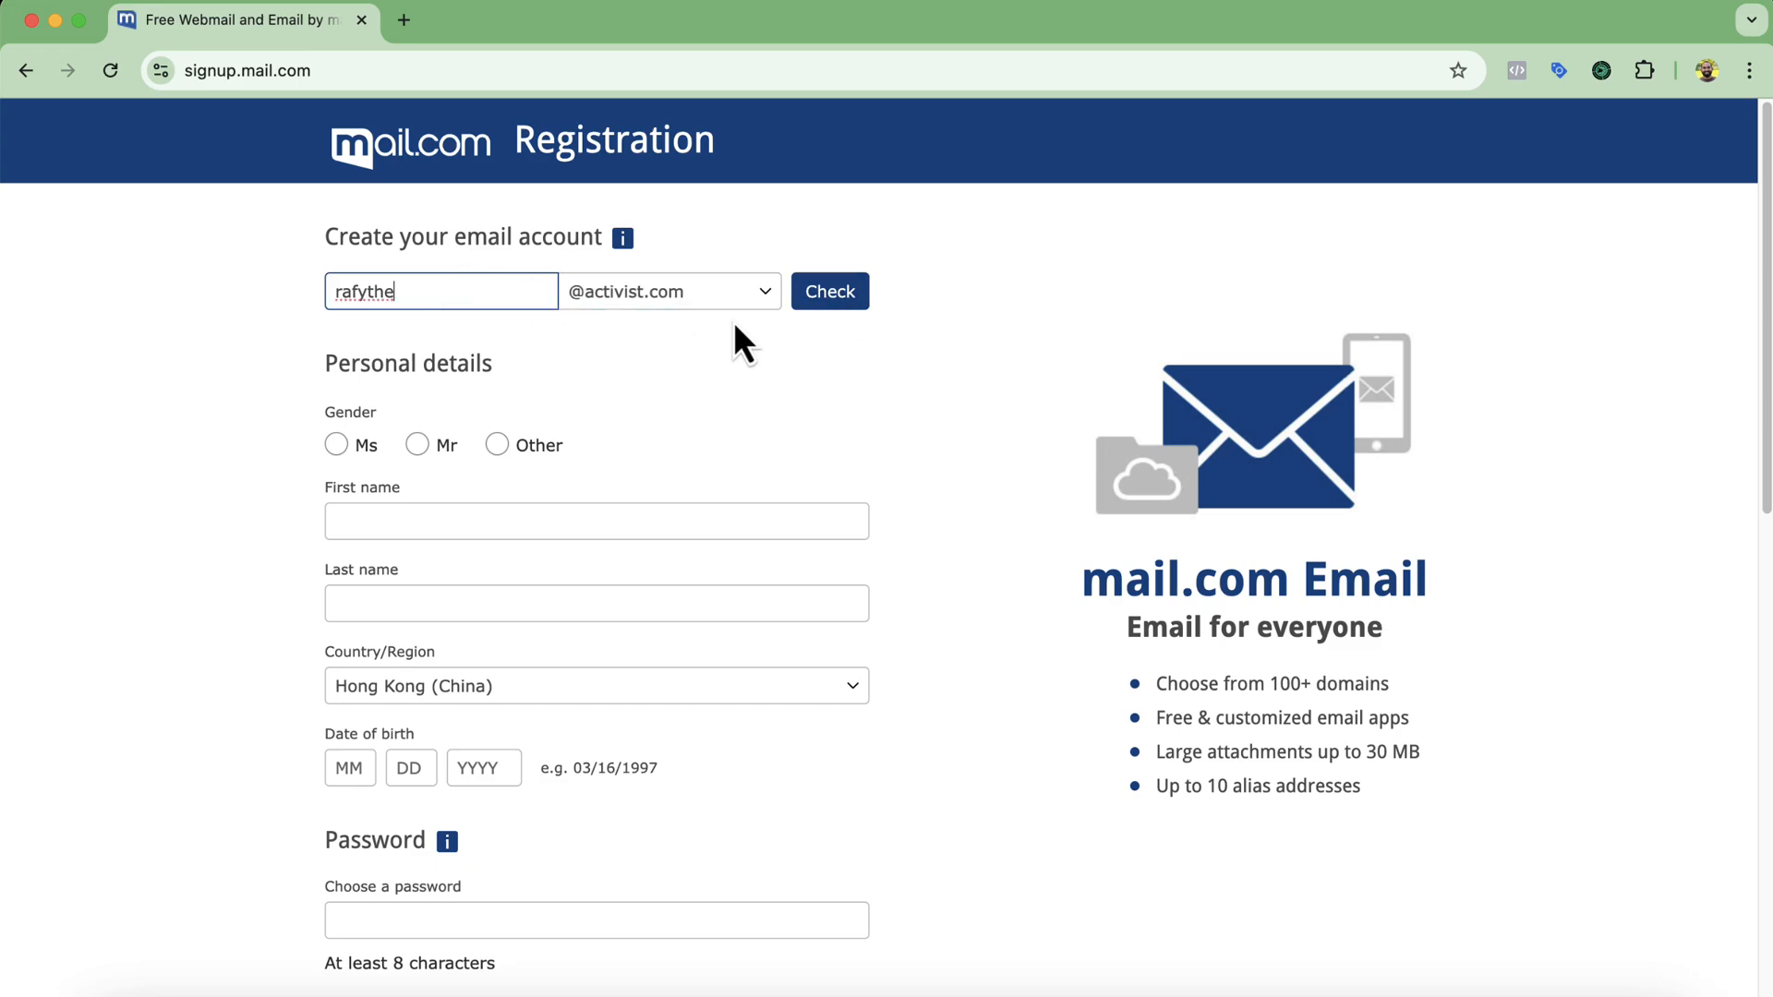
mouse_move(659, 349)
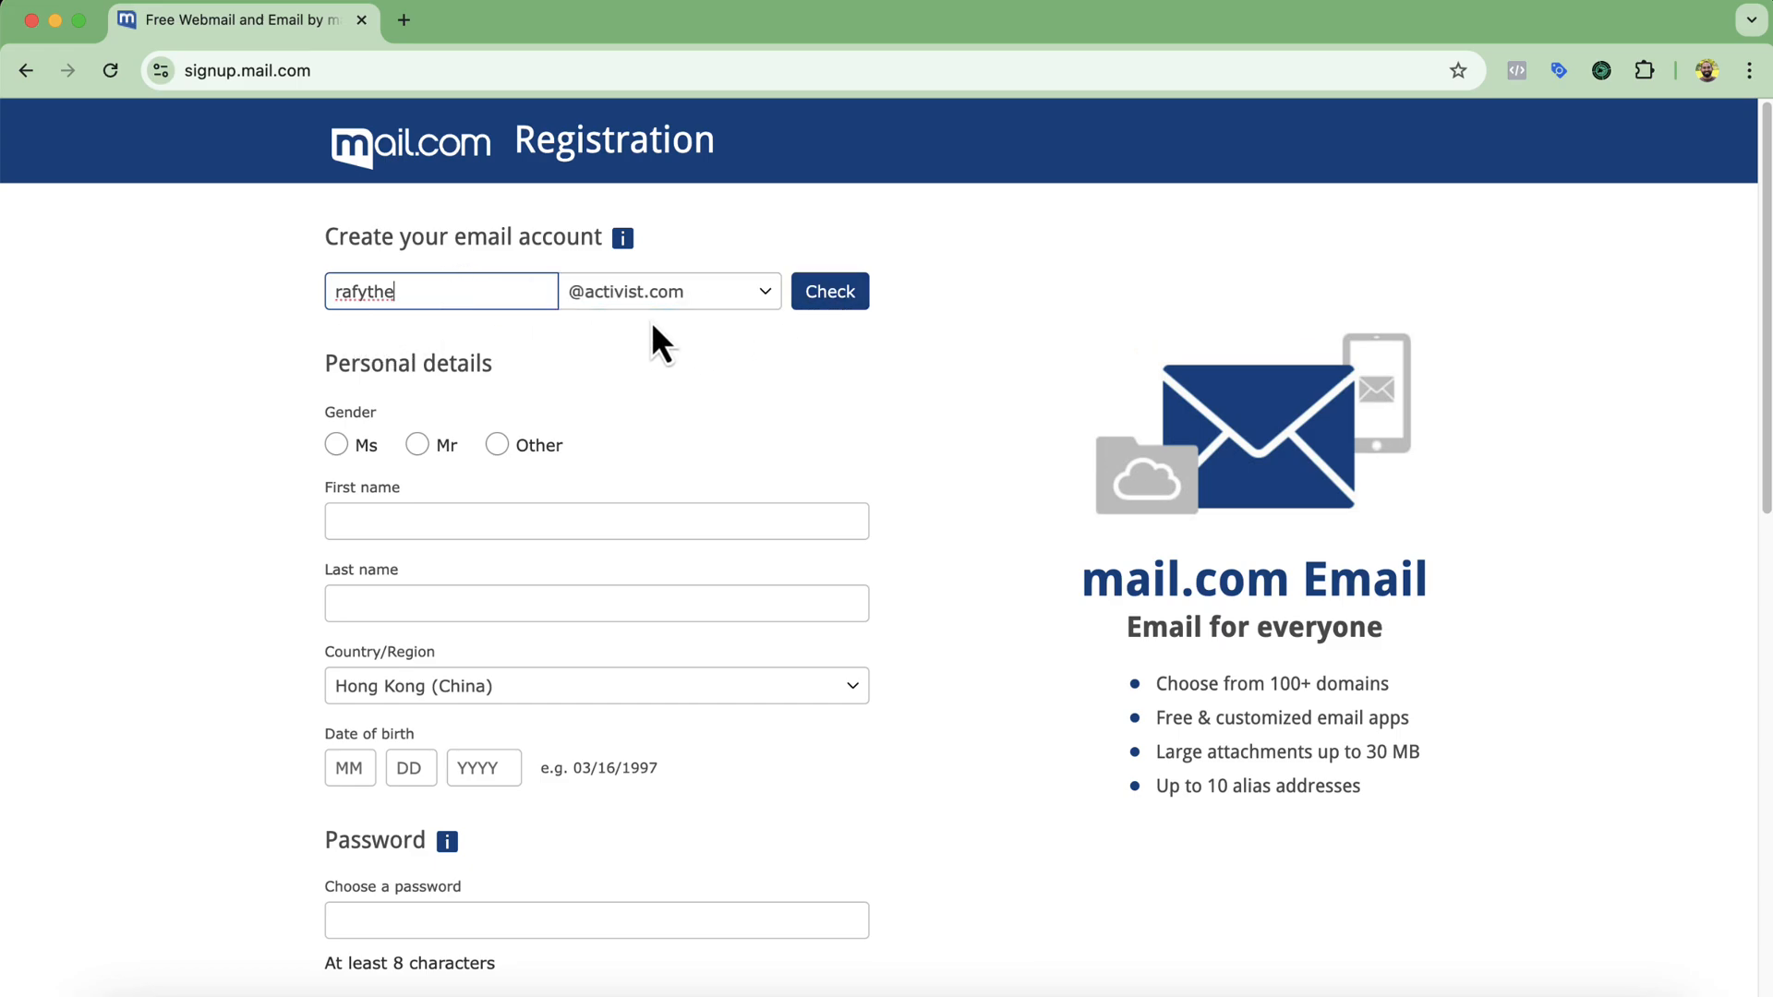
mouse_move(829, 316)
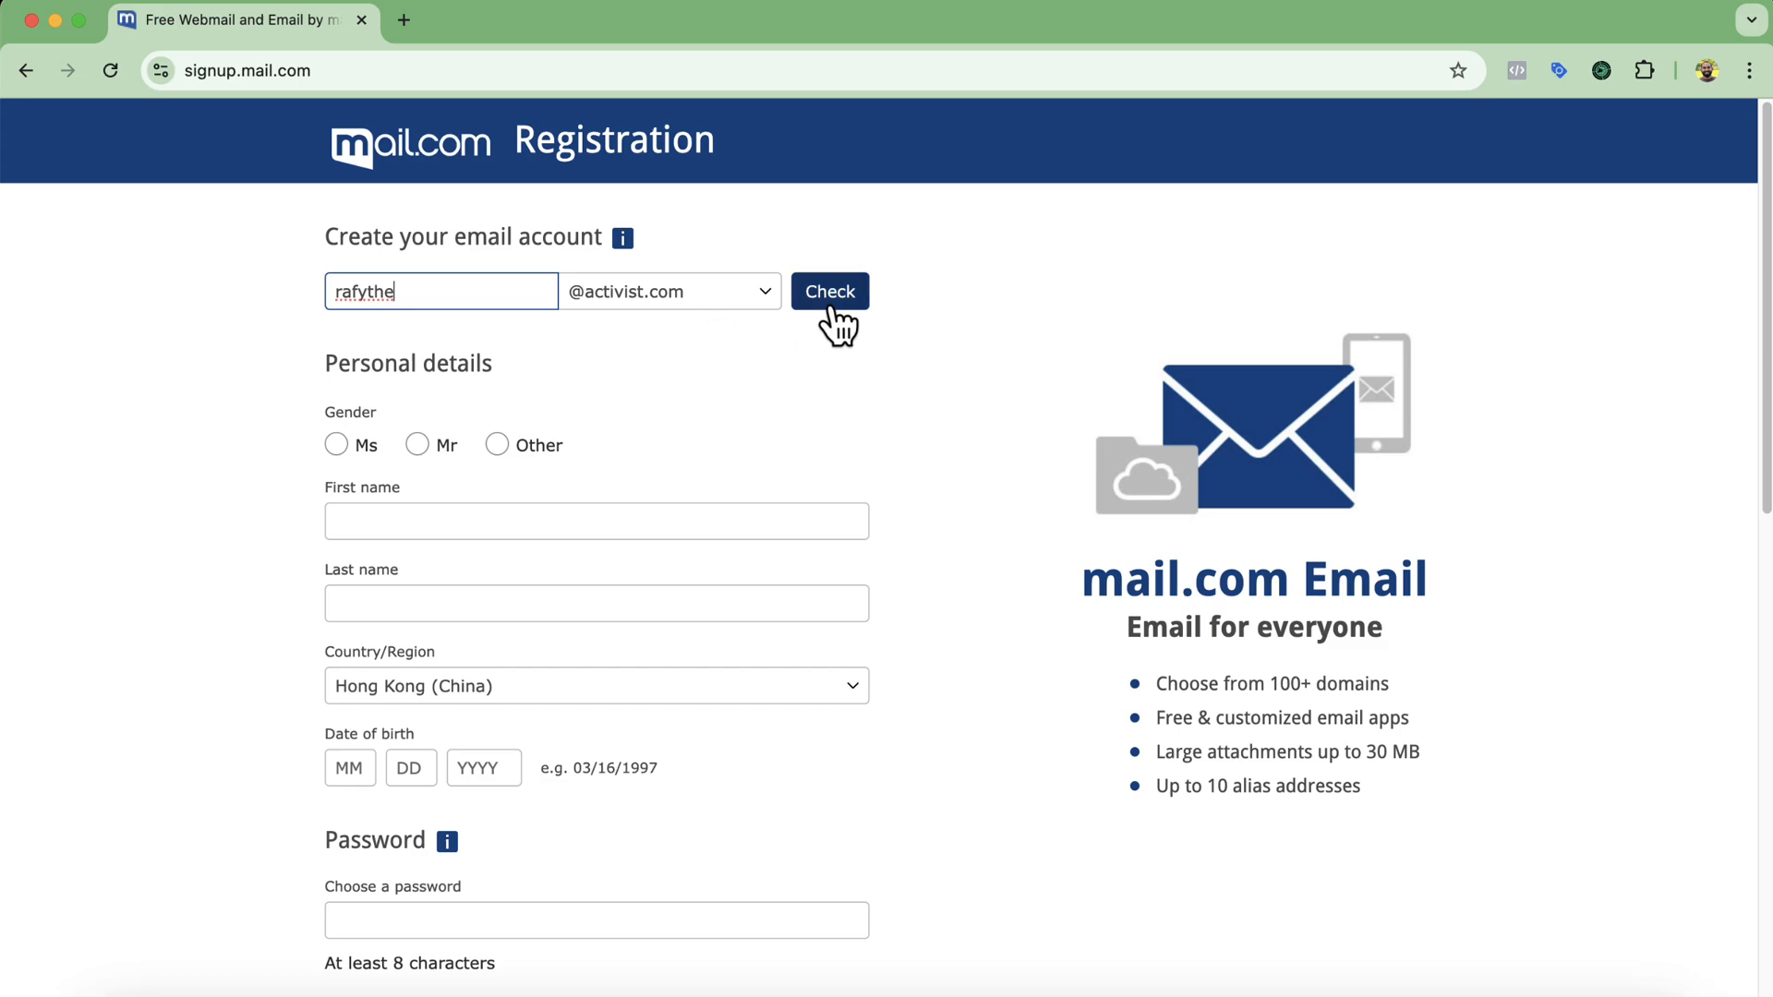
left_click(829, 290)
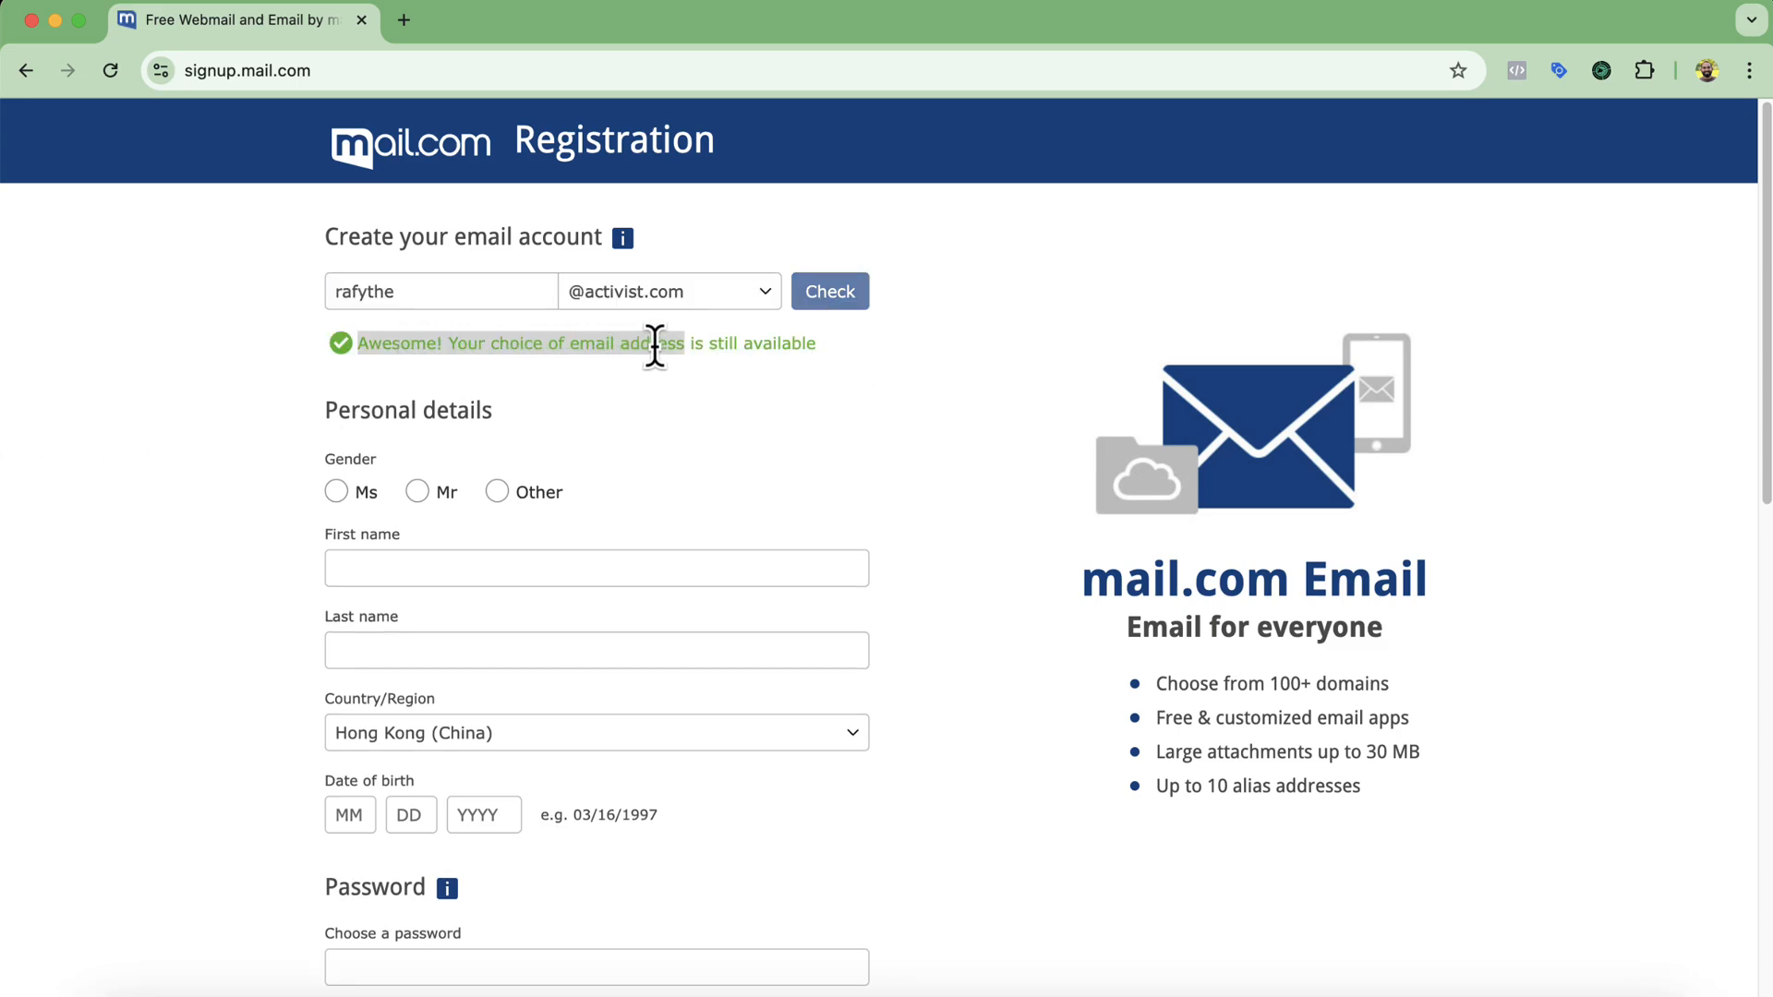
mouse_move(233, 436)
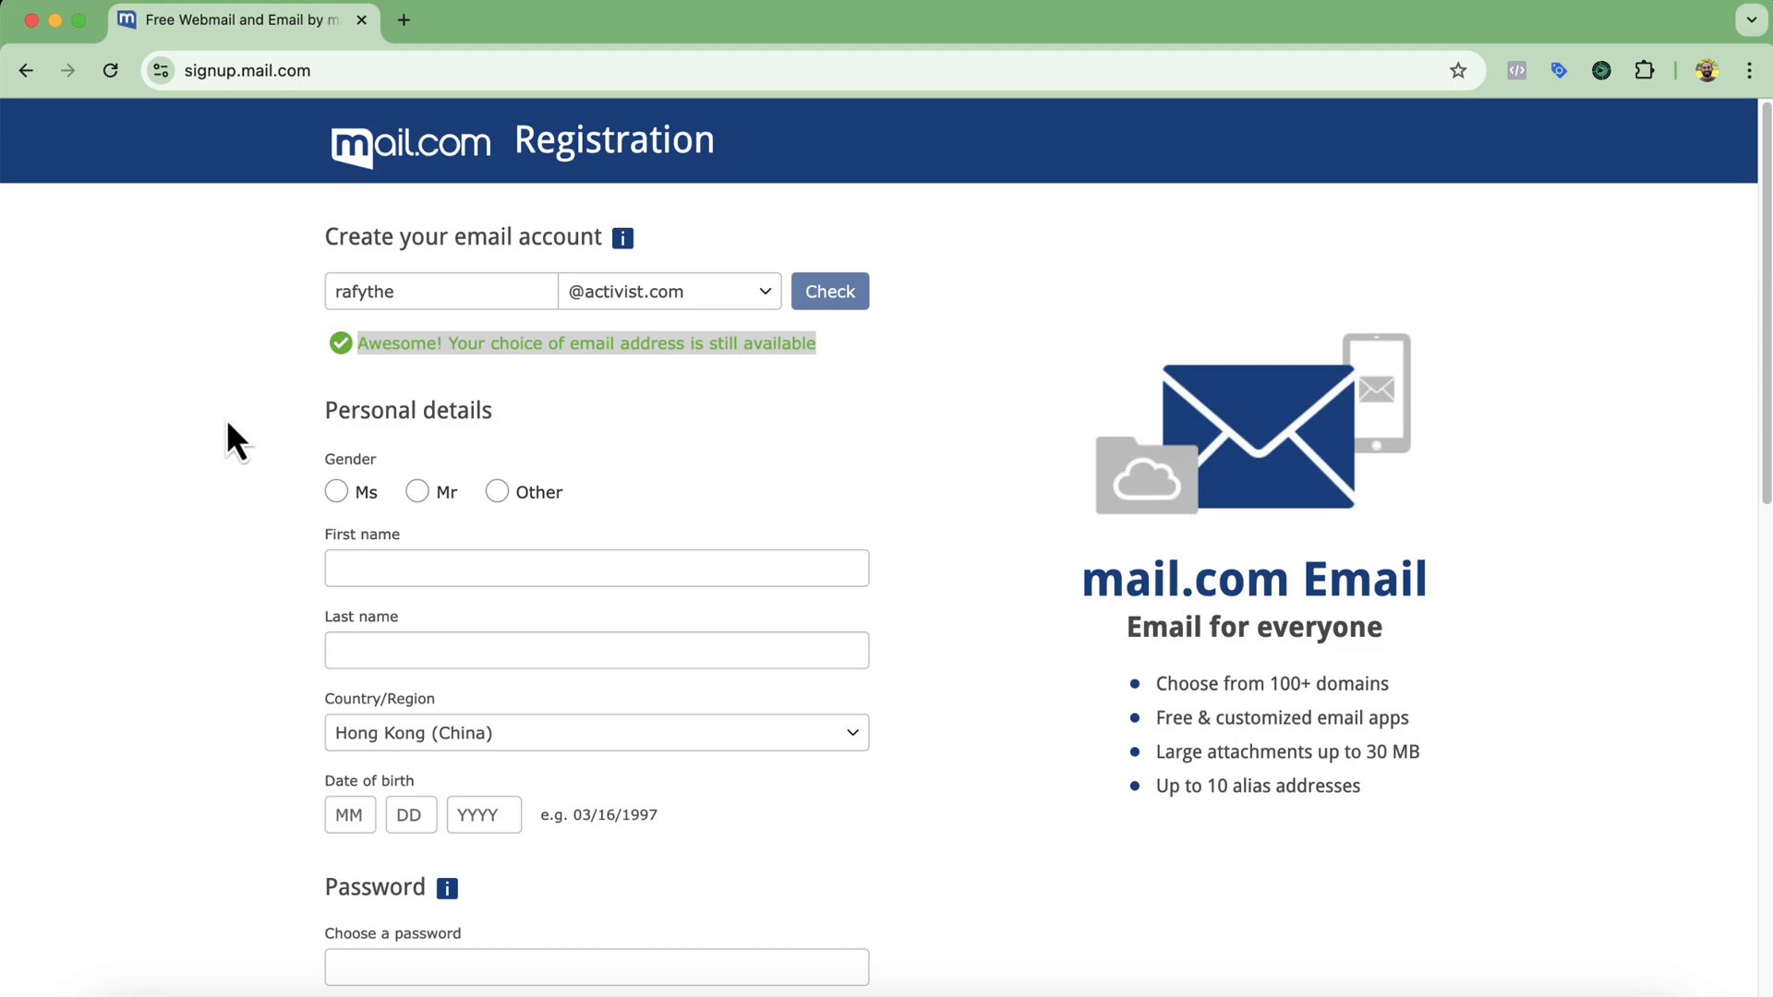
Fill in Mr, name 'Azhr' and the remaining details, and pass the not-a-robot check
scroll("down", 3)
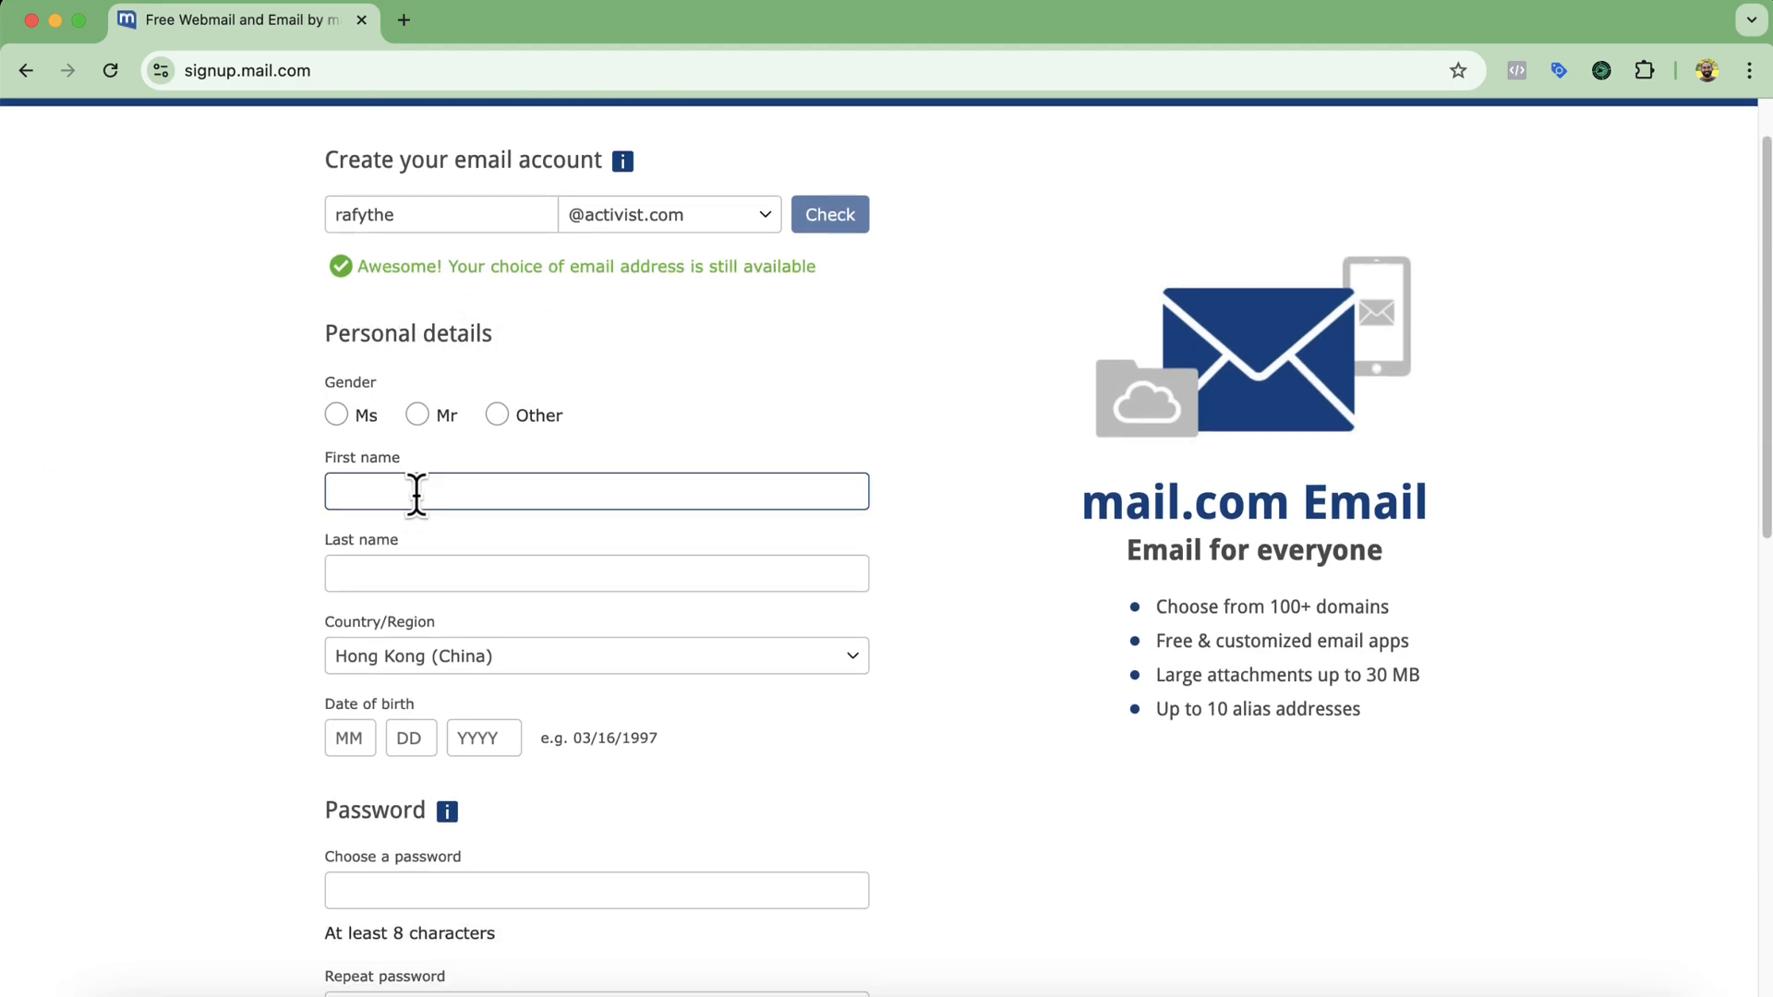
left_click(418, 371)
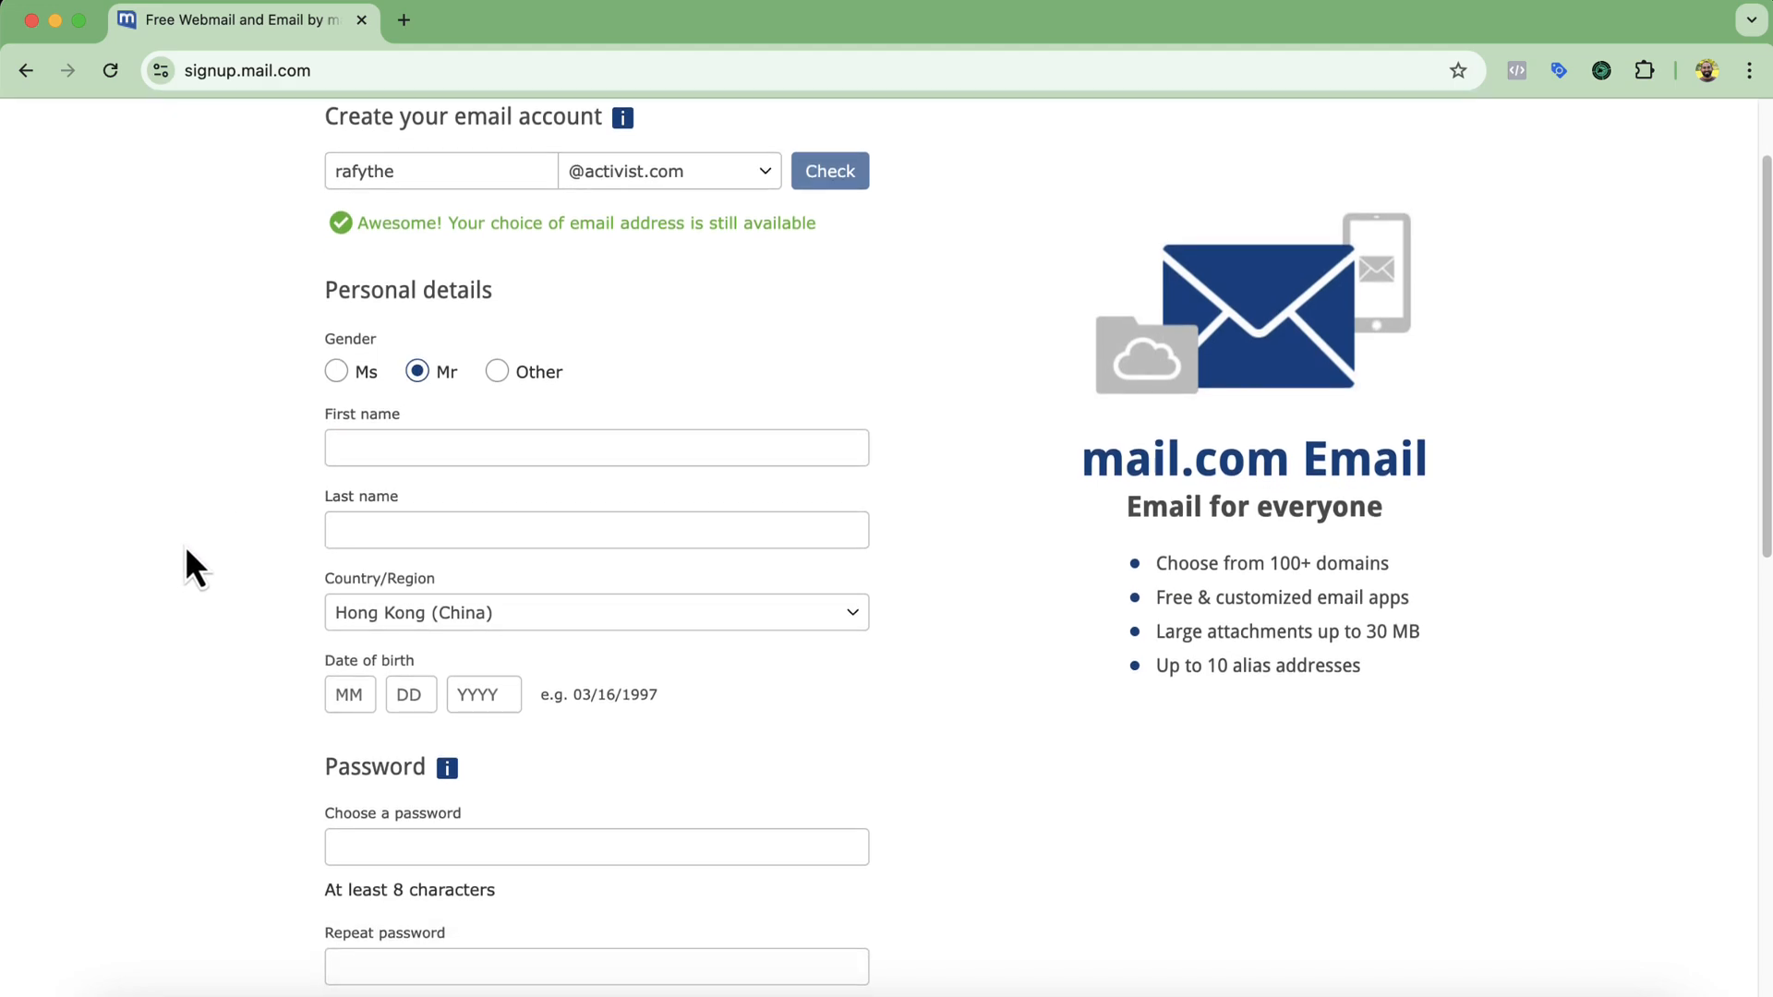
type("Azhr")
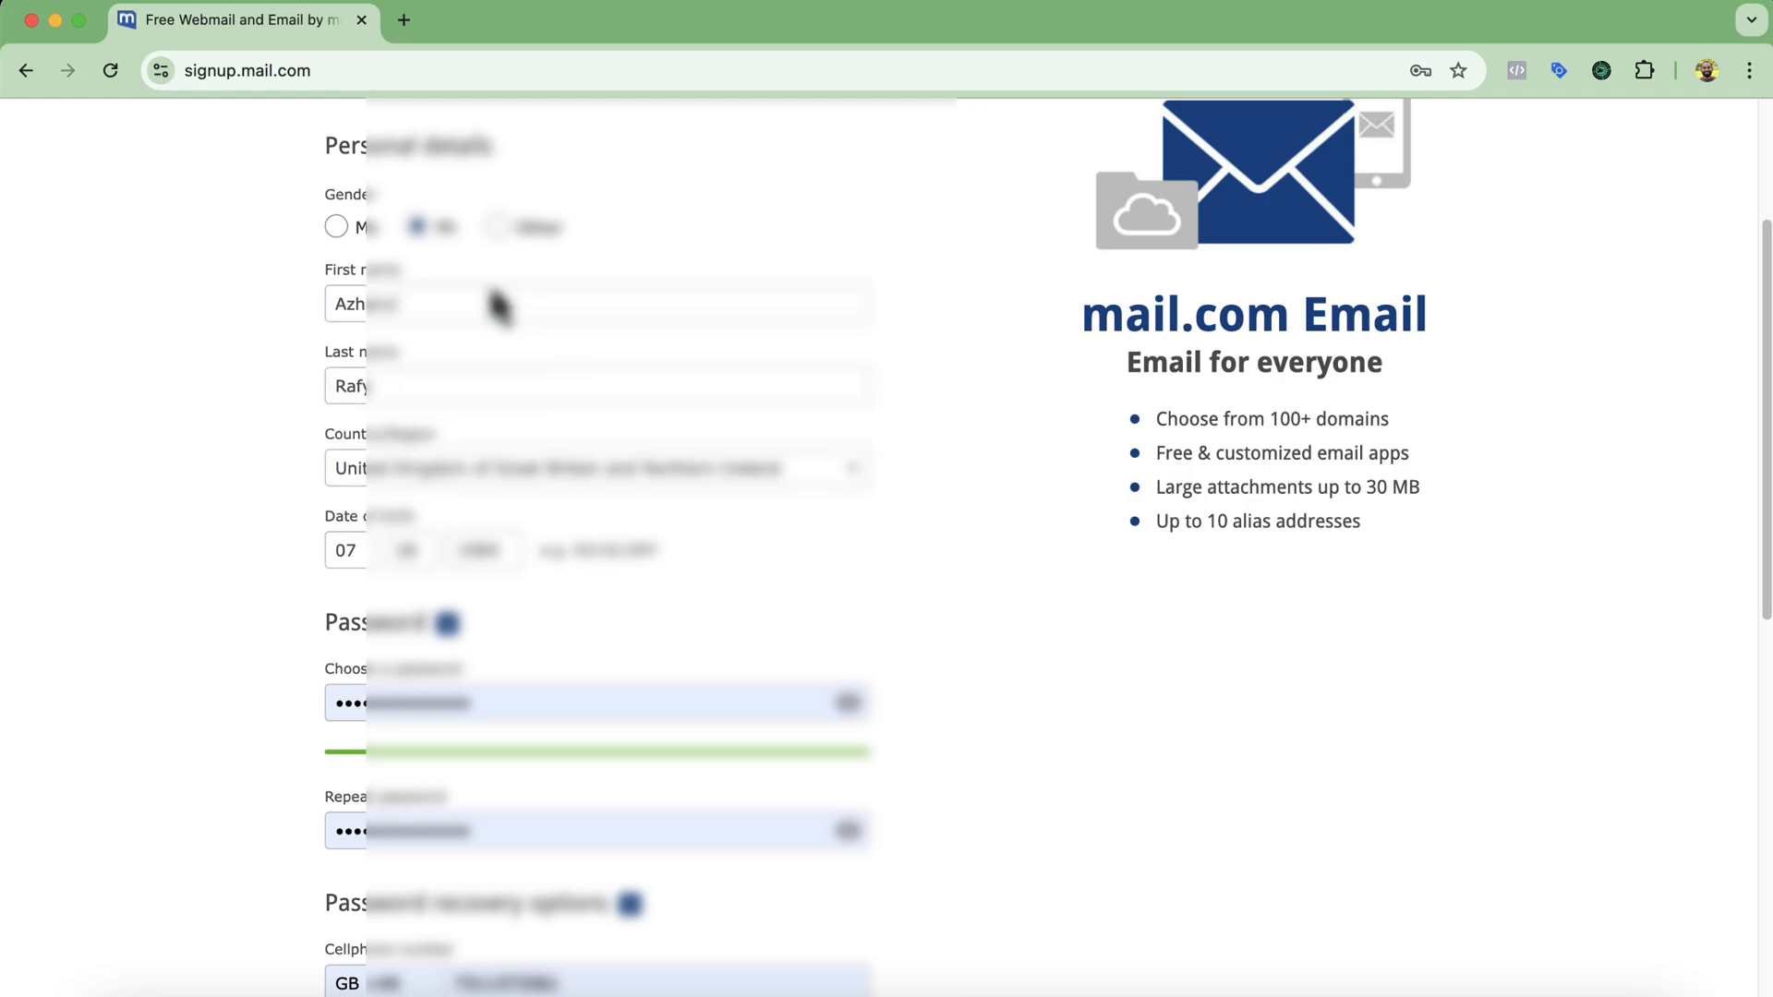
scroll("down", 3)
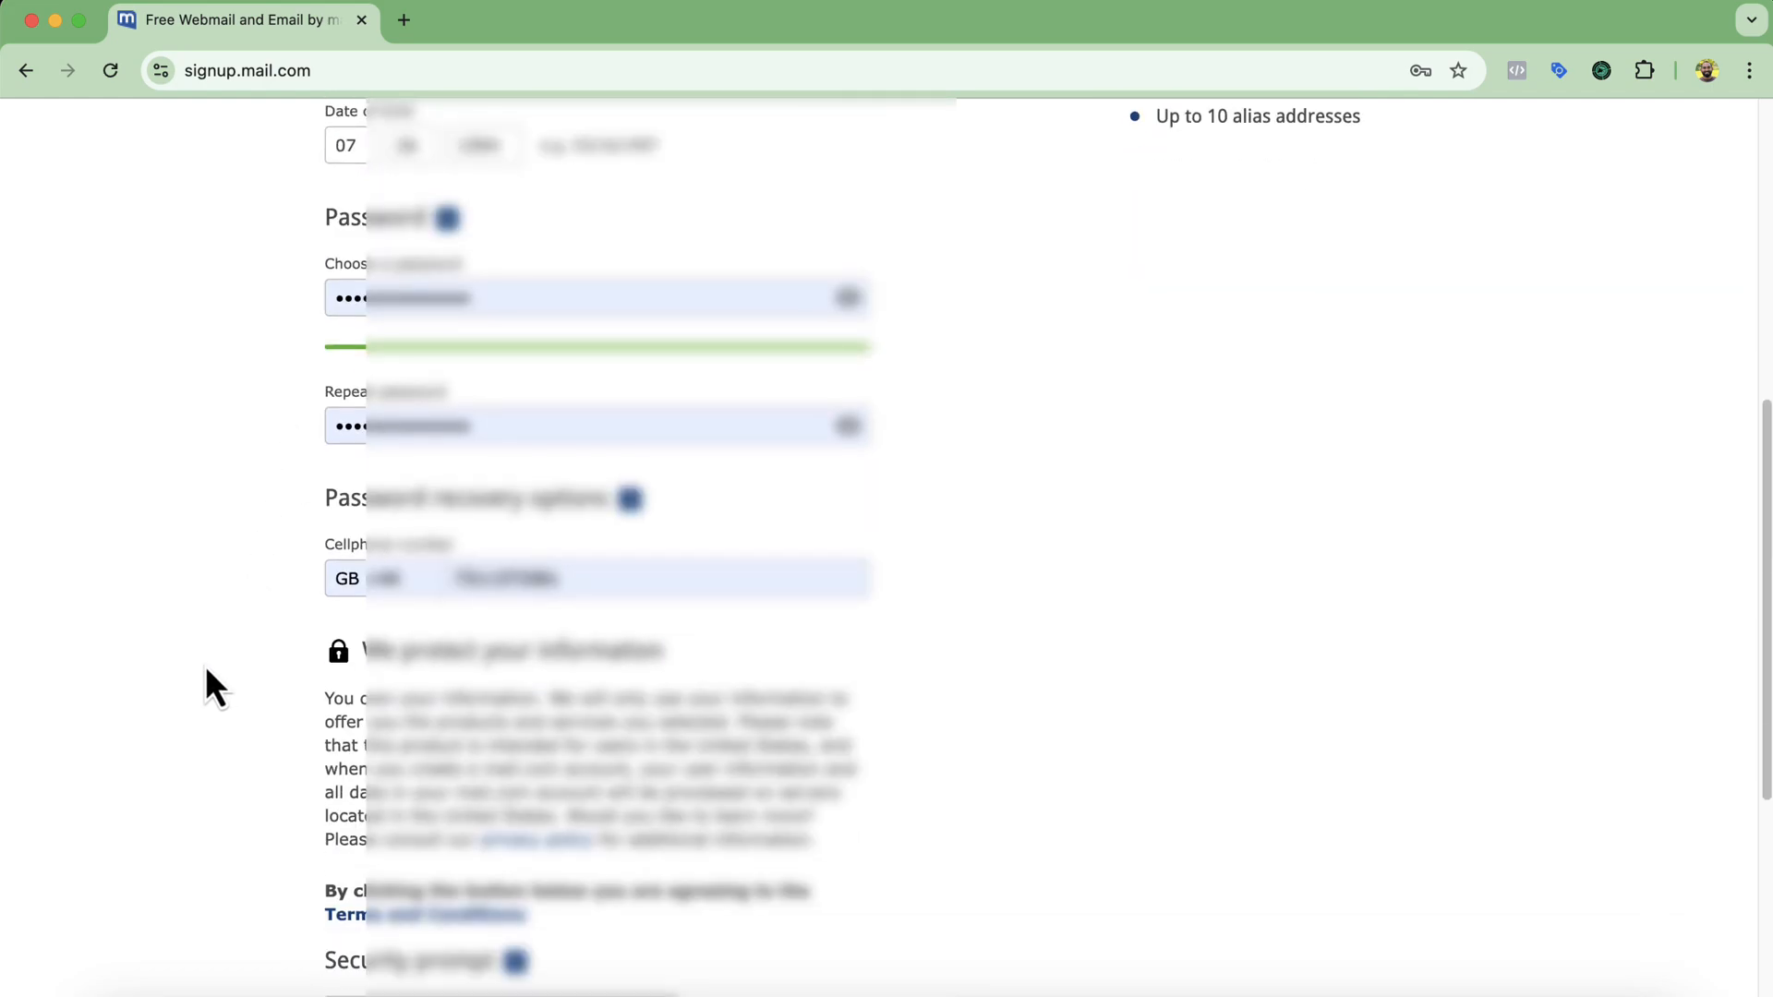
scroll("down", 3)
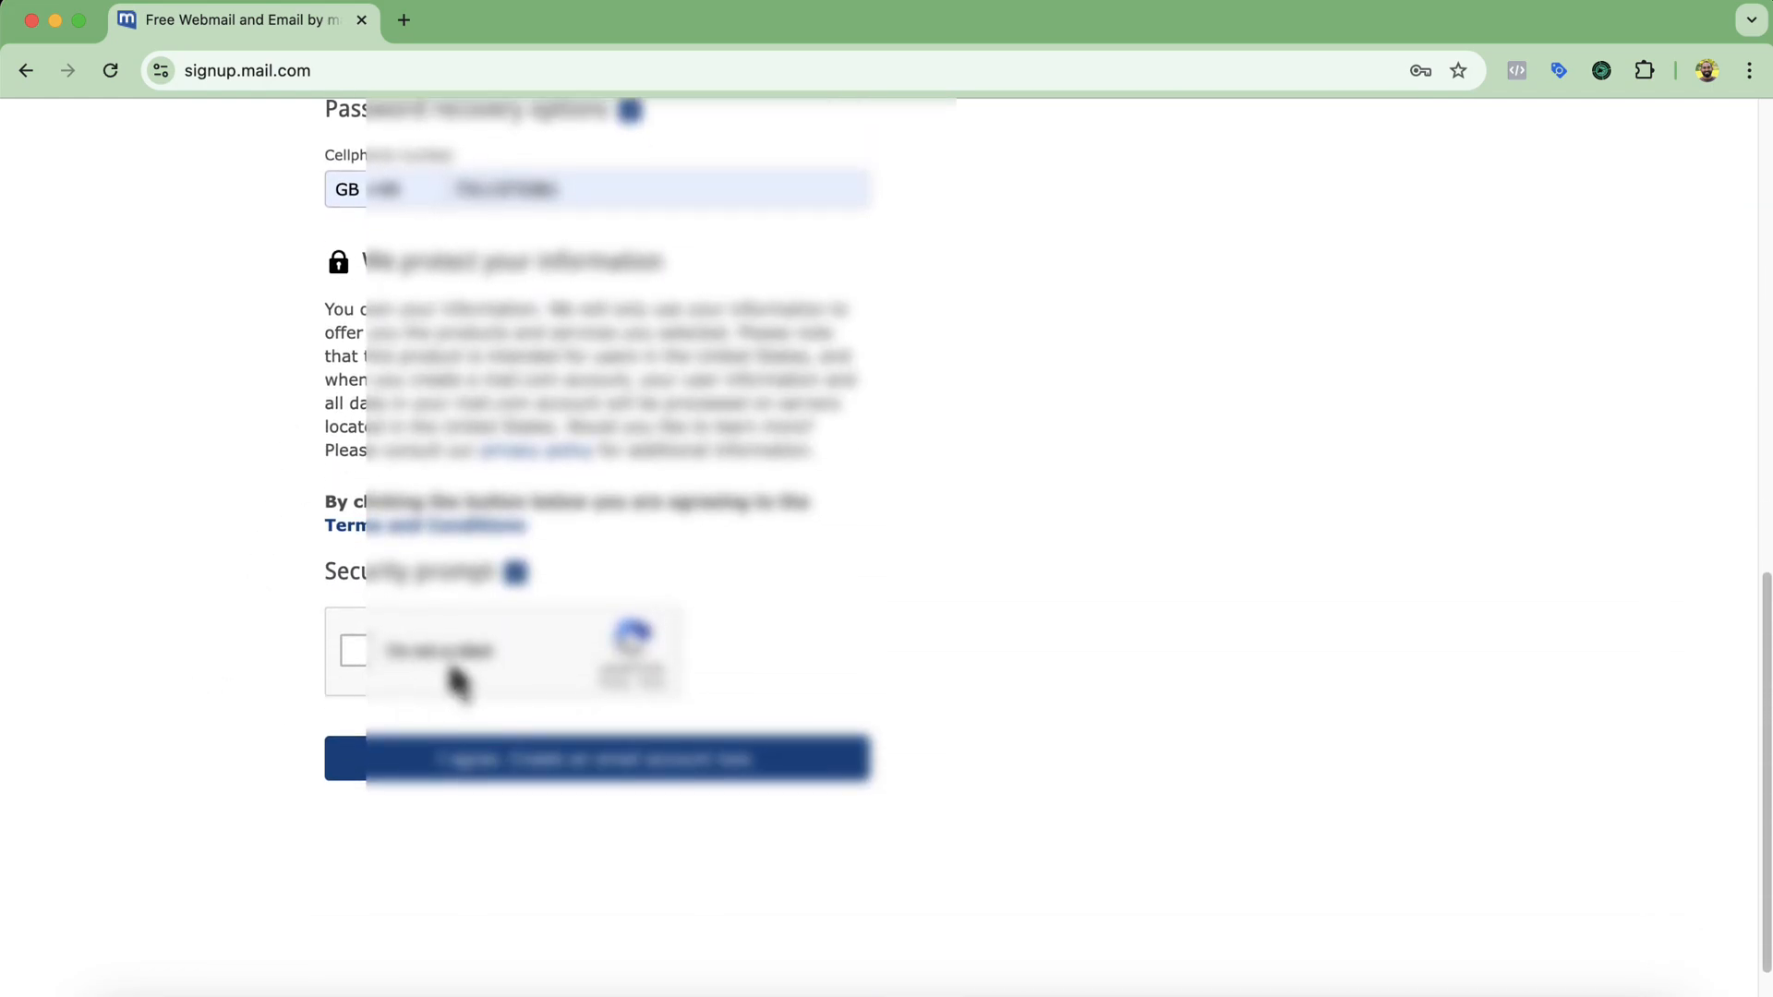
mouse_move(502, 682)
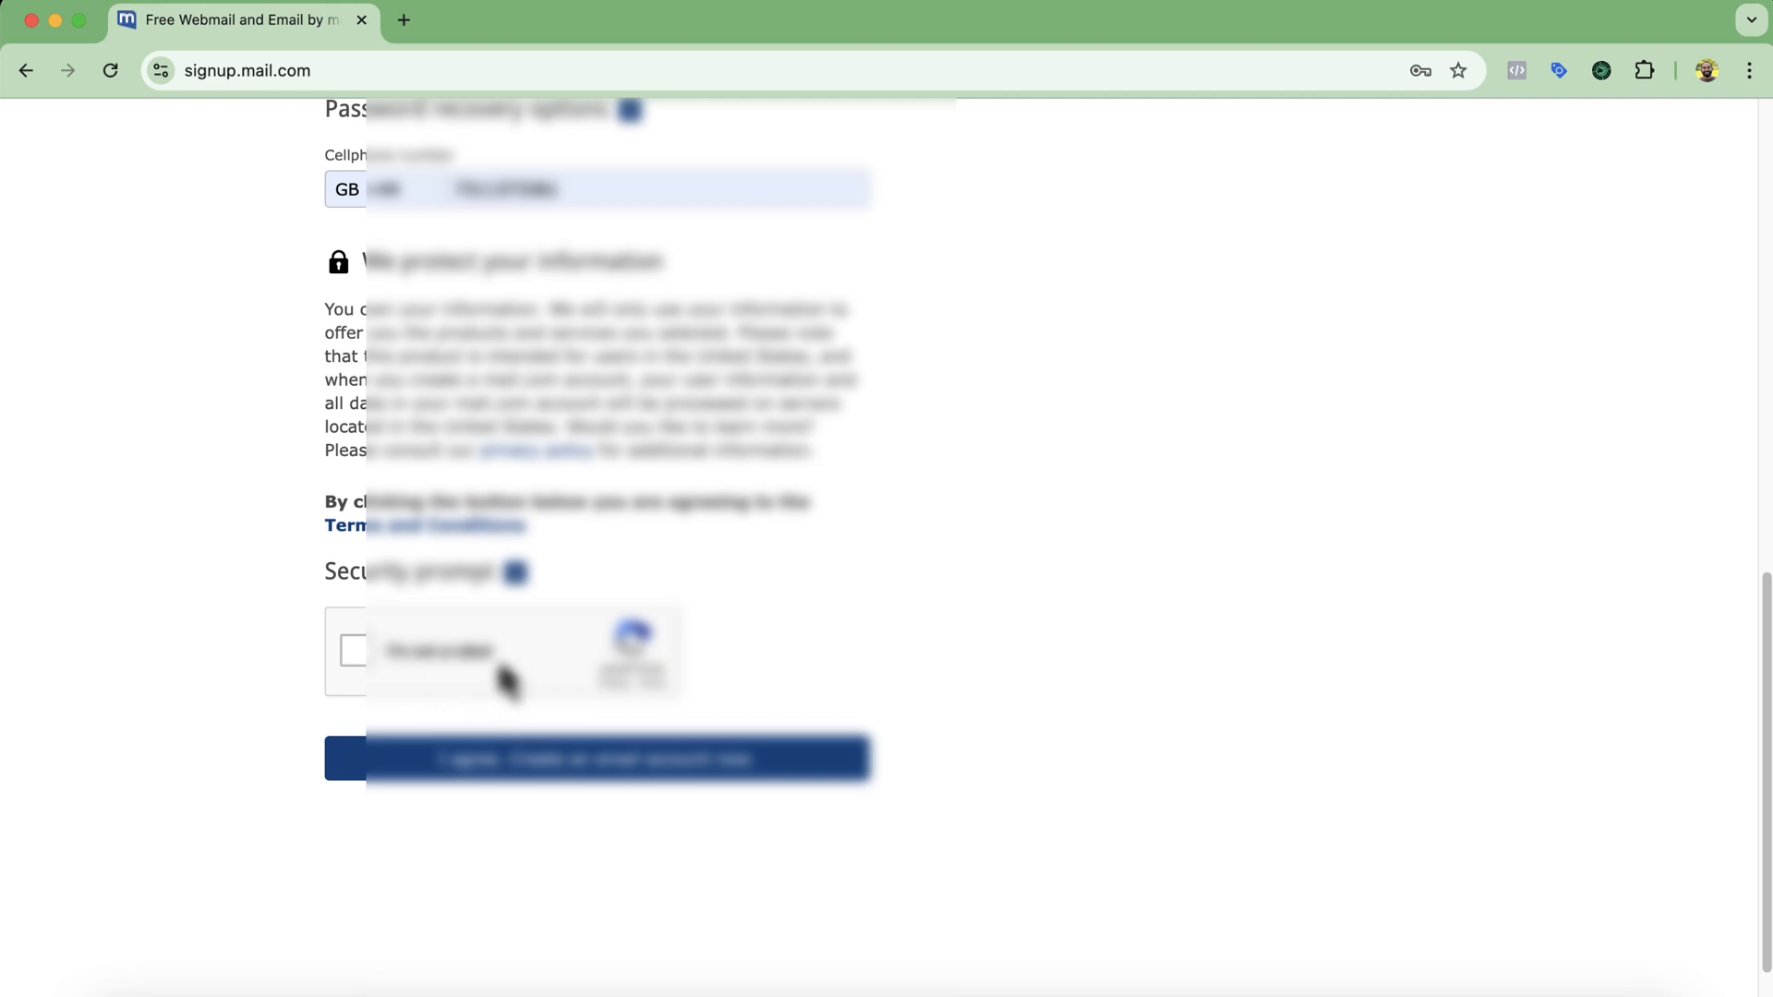
left_click(354, 652)
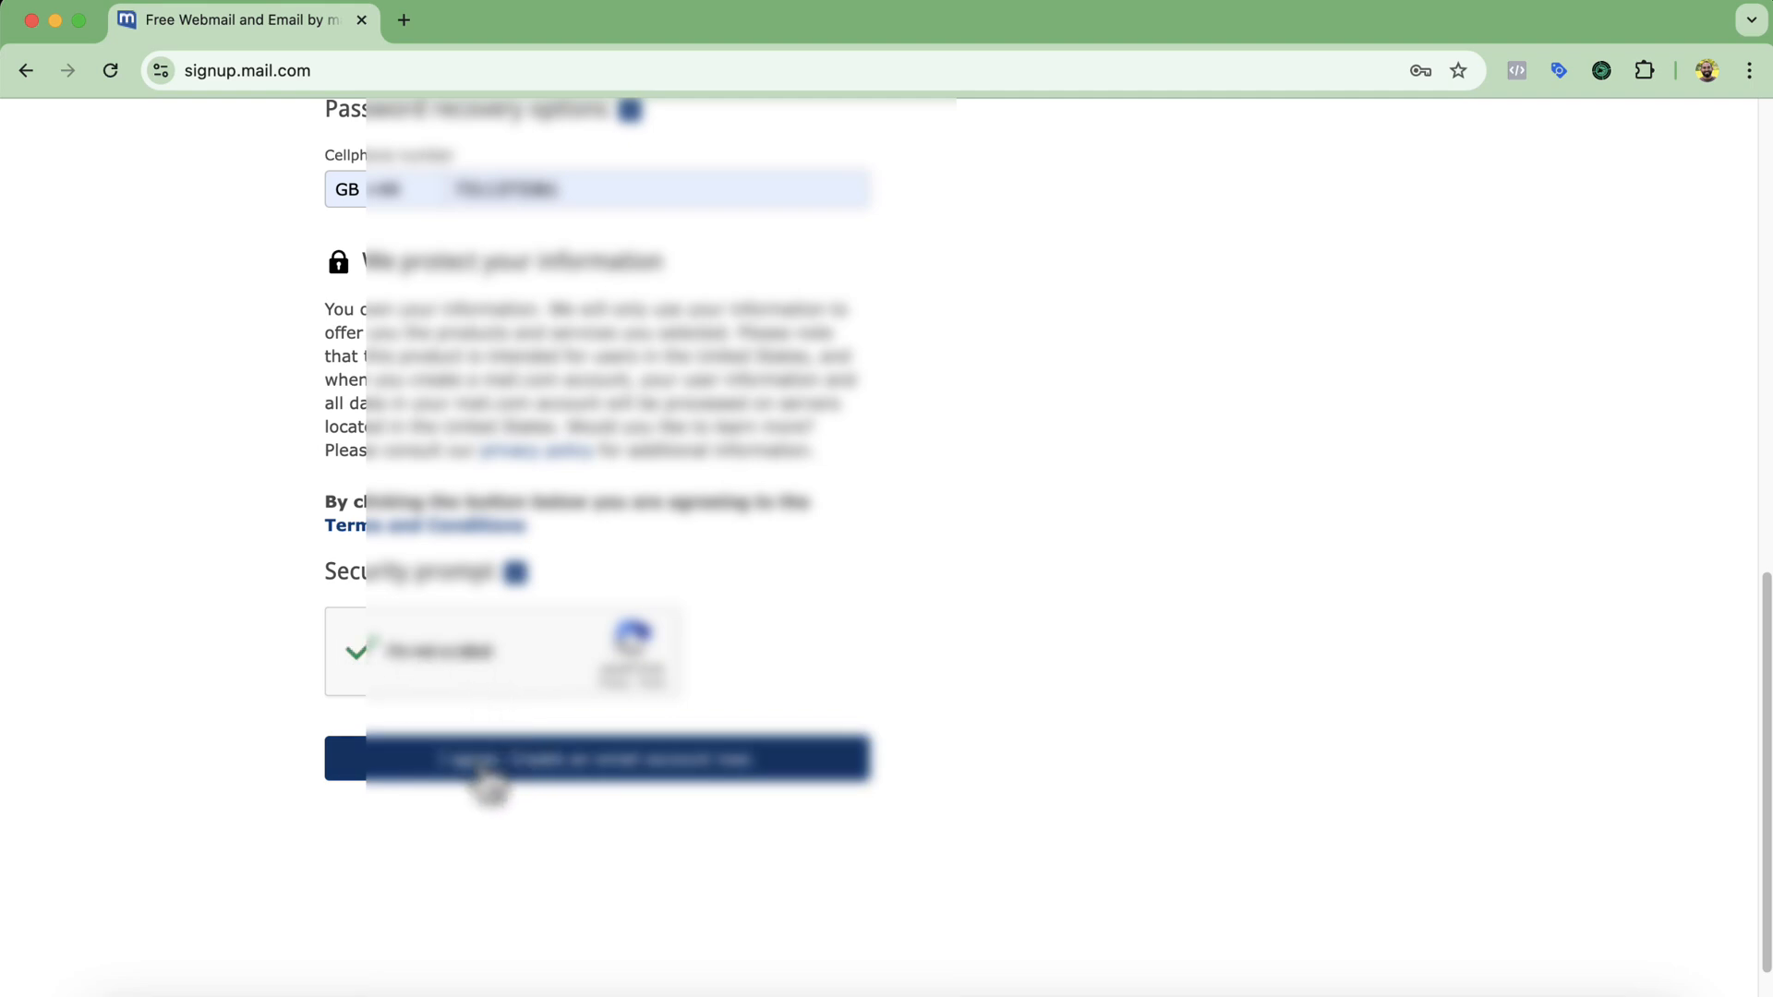
scroll("up", 3)
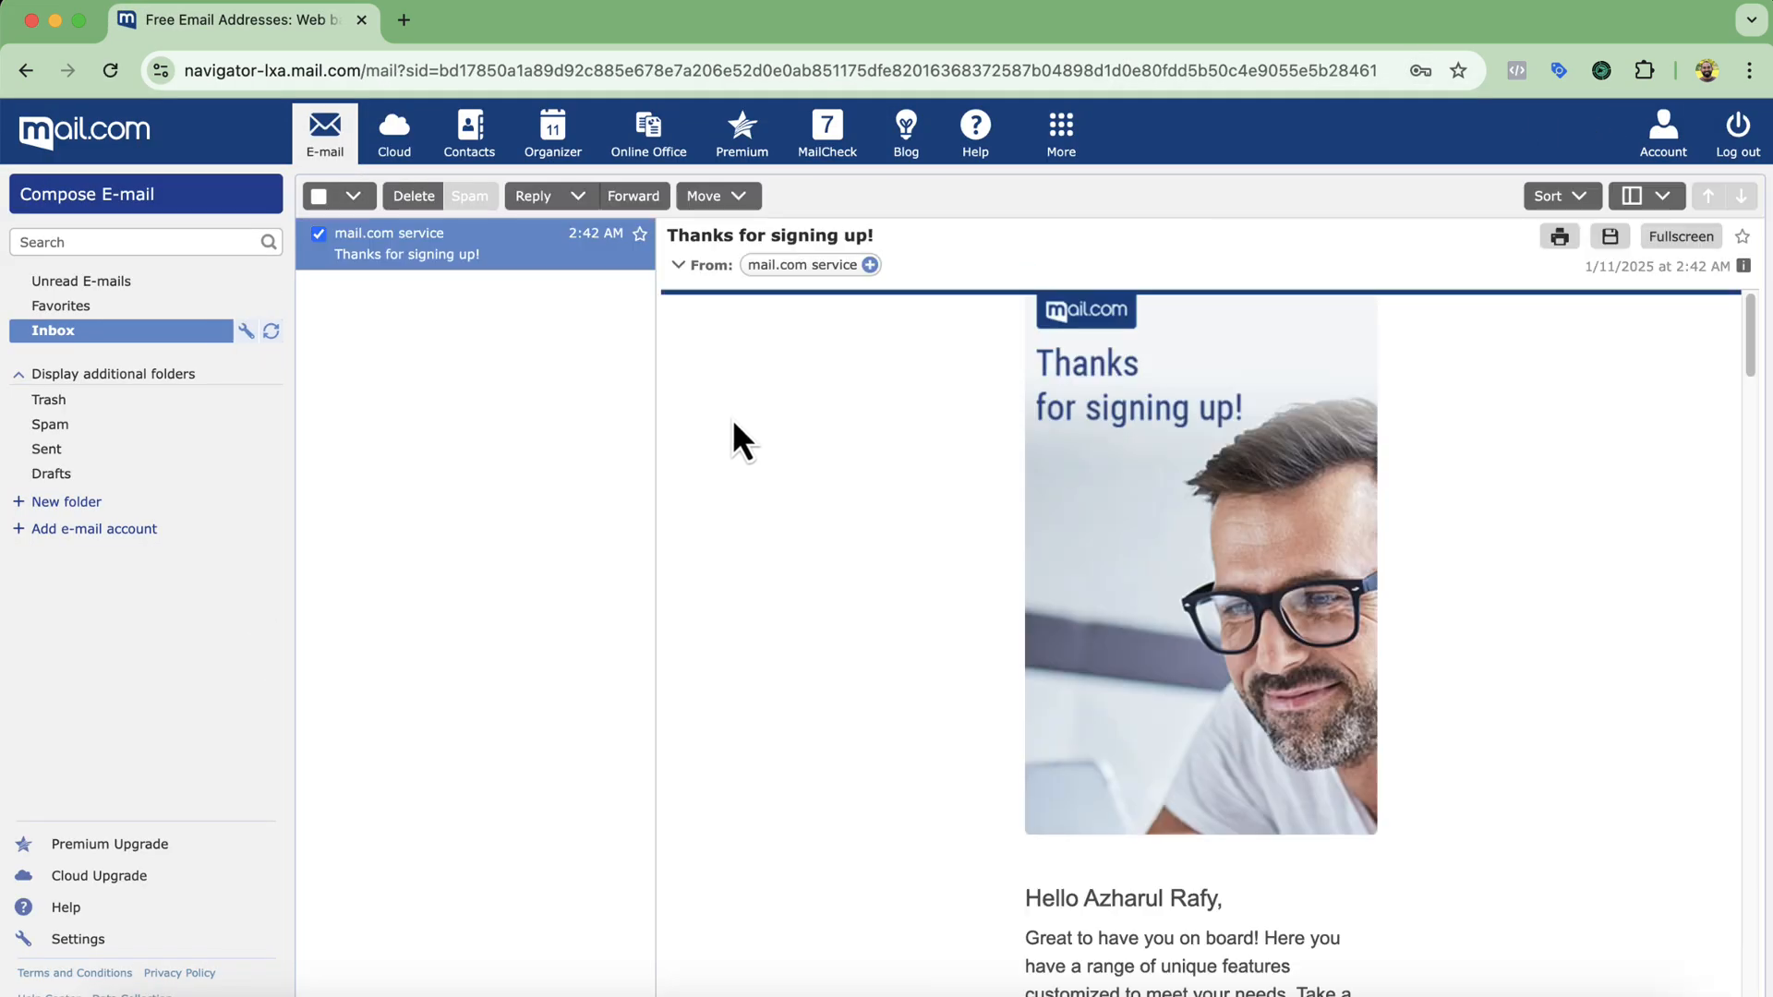
Read through the 'Thanks for signing up!' welcome email in the new inbox
scroll("down", 3)
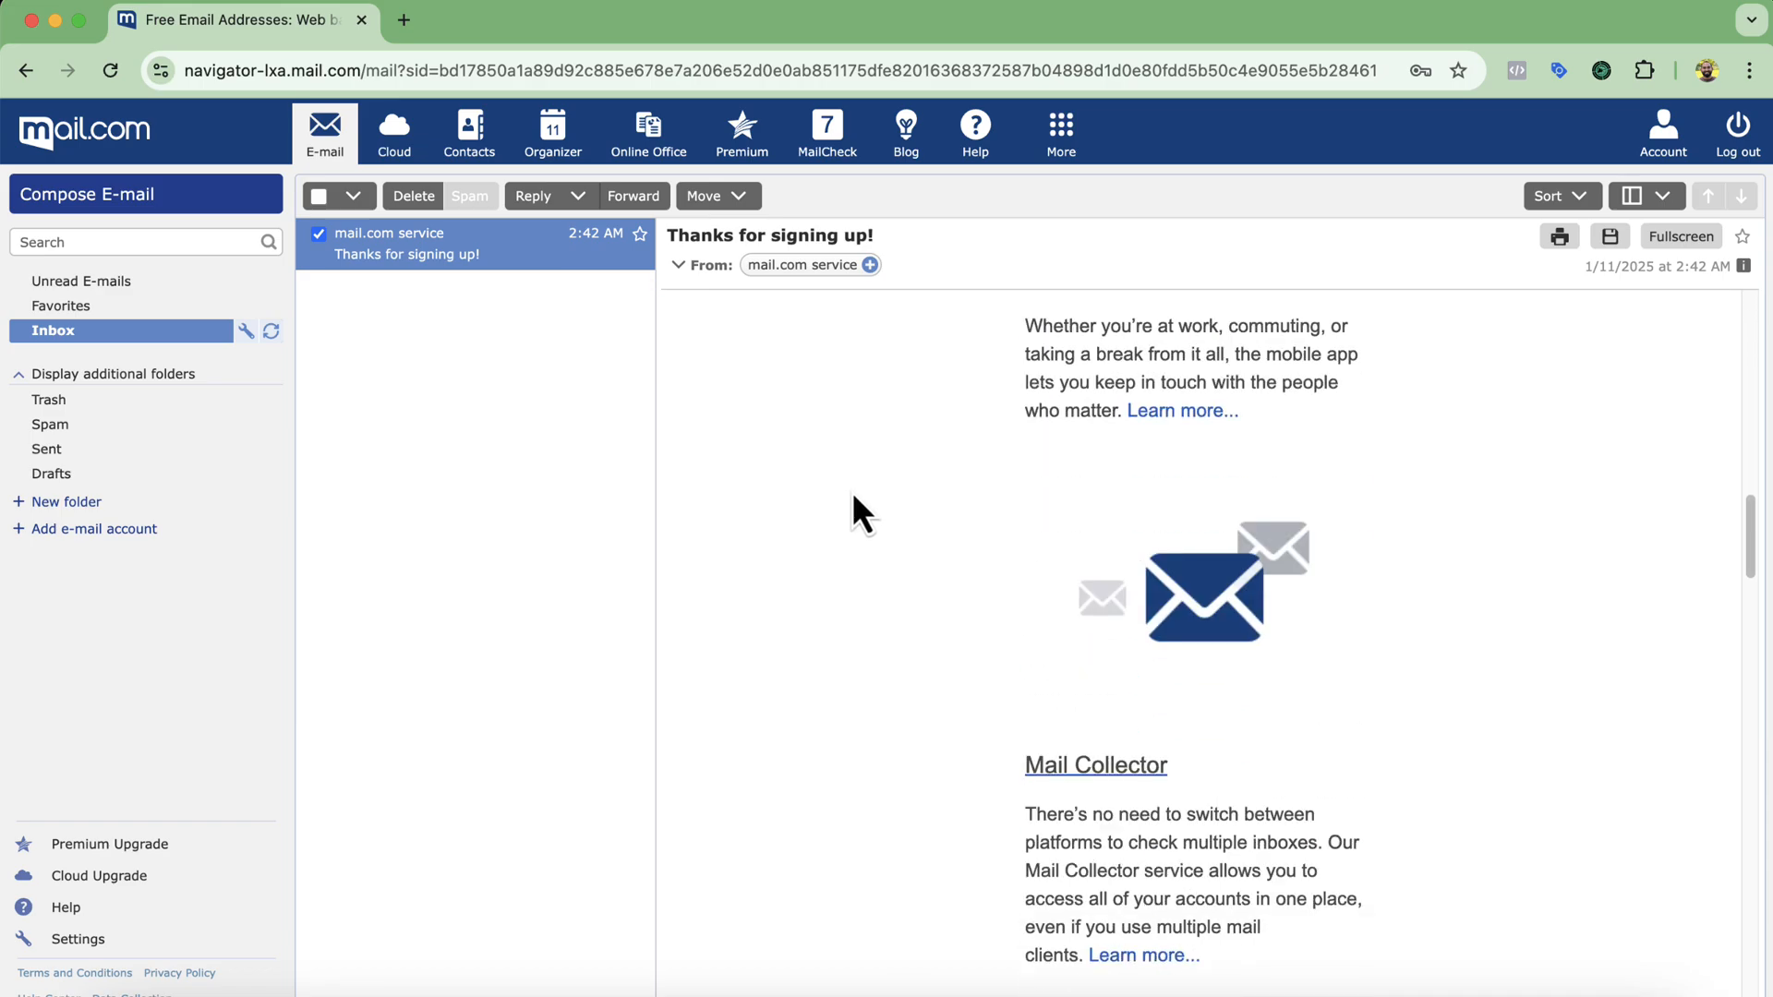
scroll("up", 3)
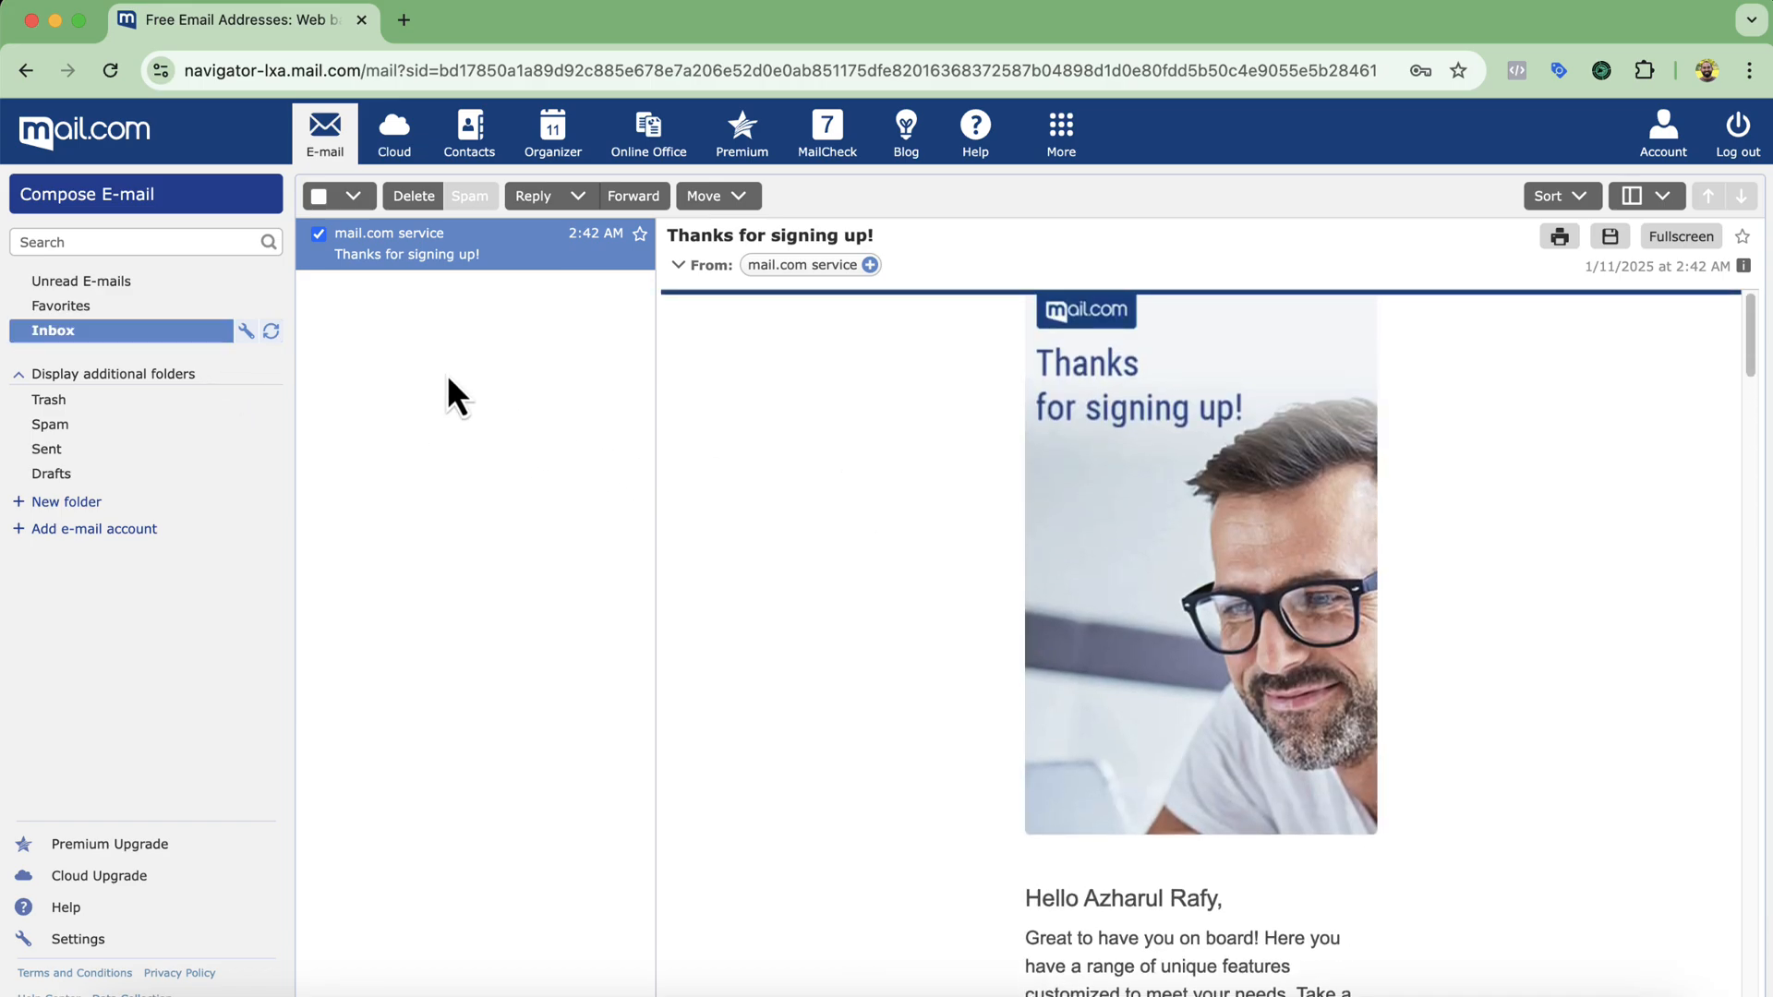
mouse_move(311, 310)
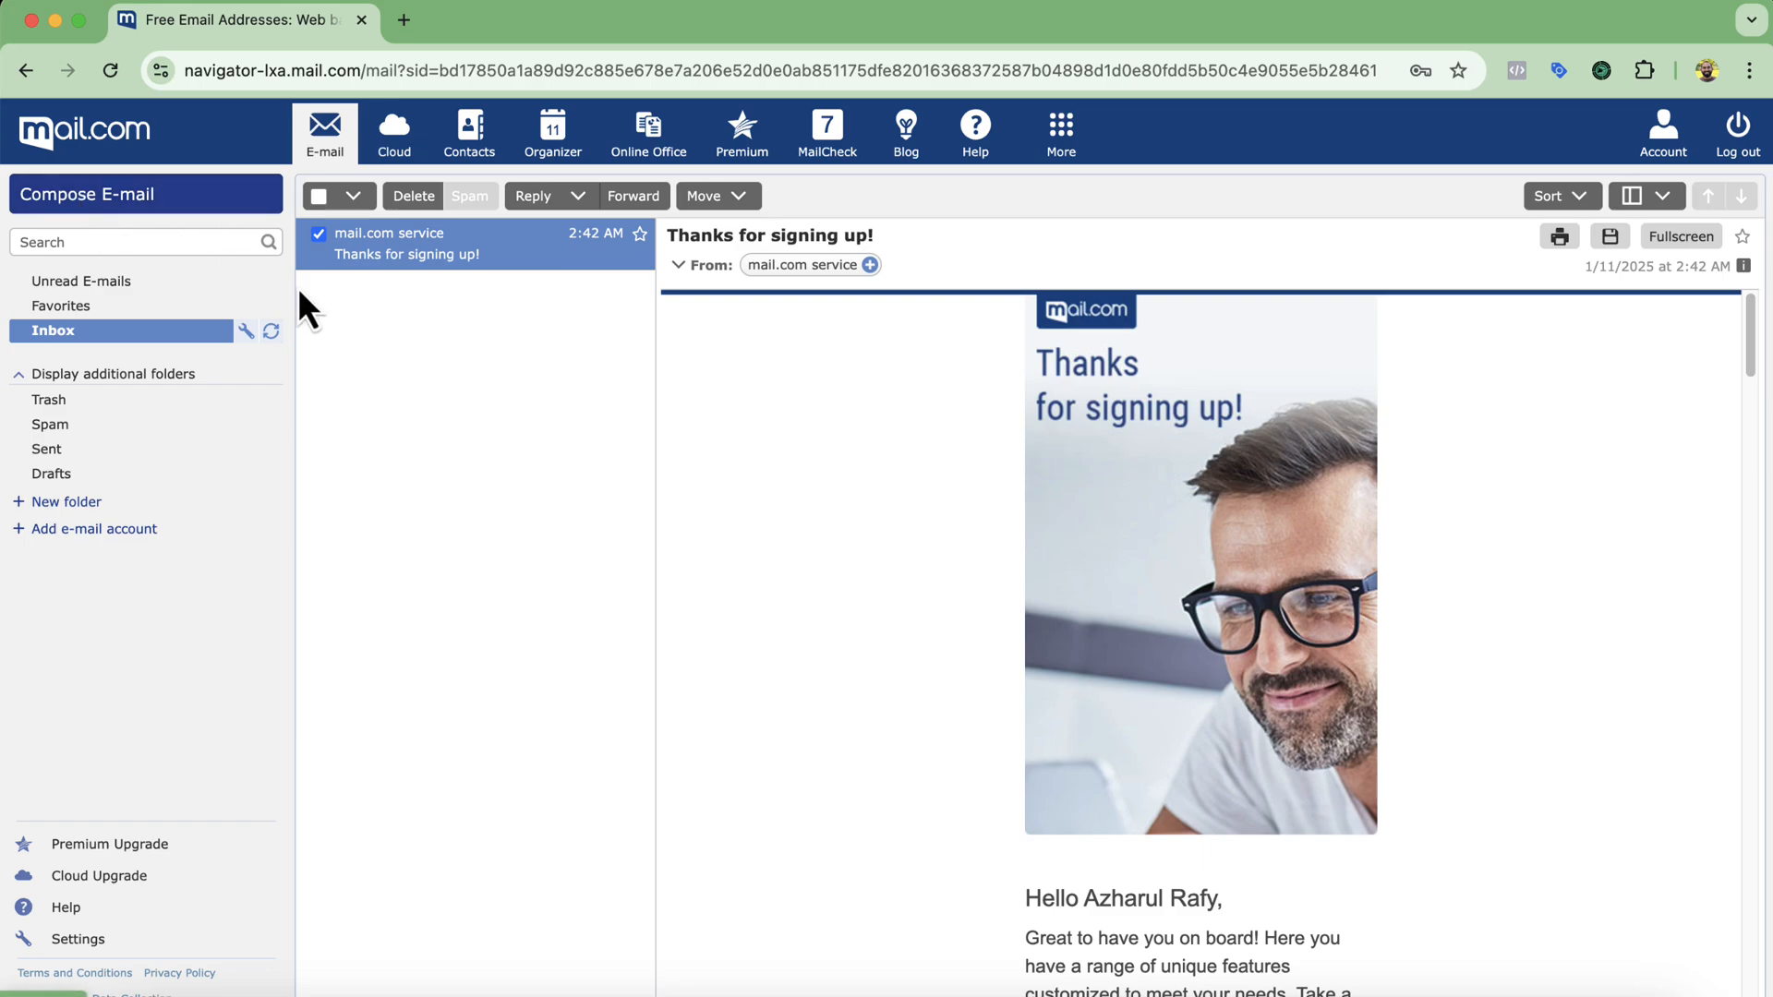
mouse_move(175, 225)
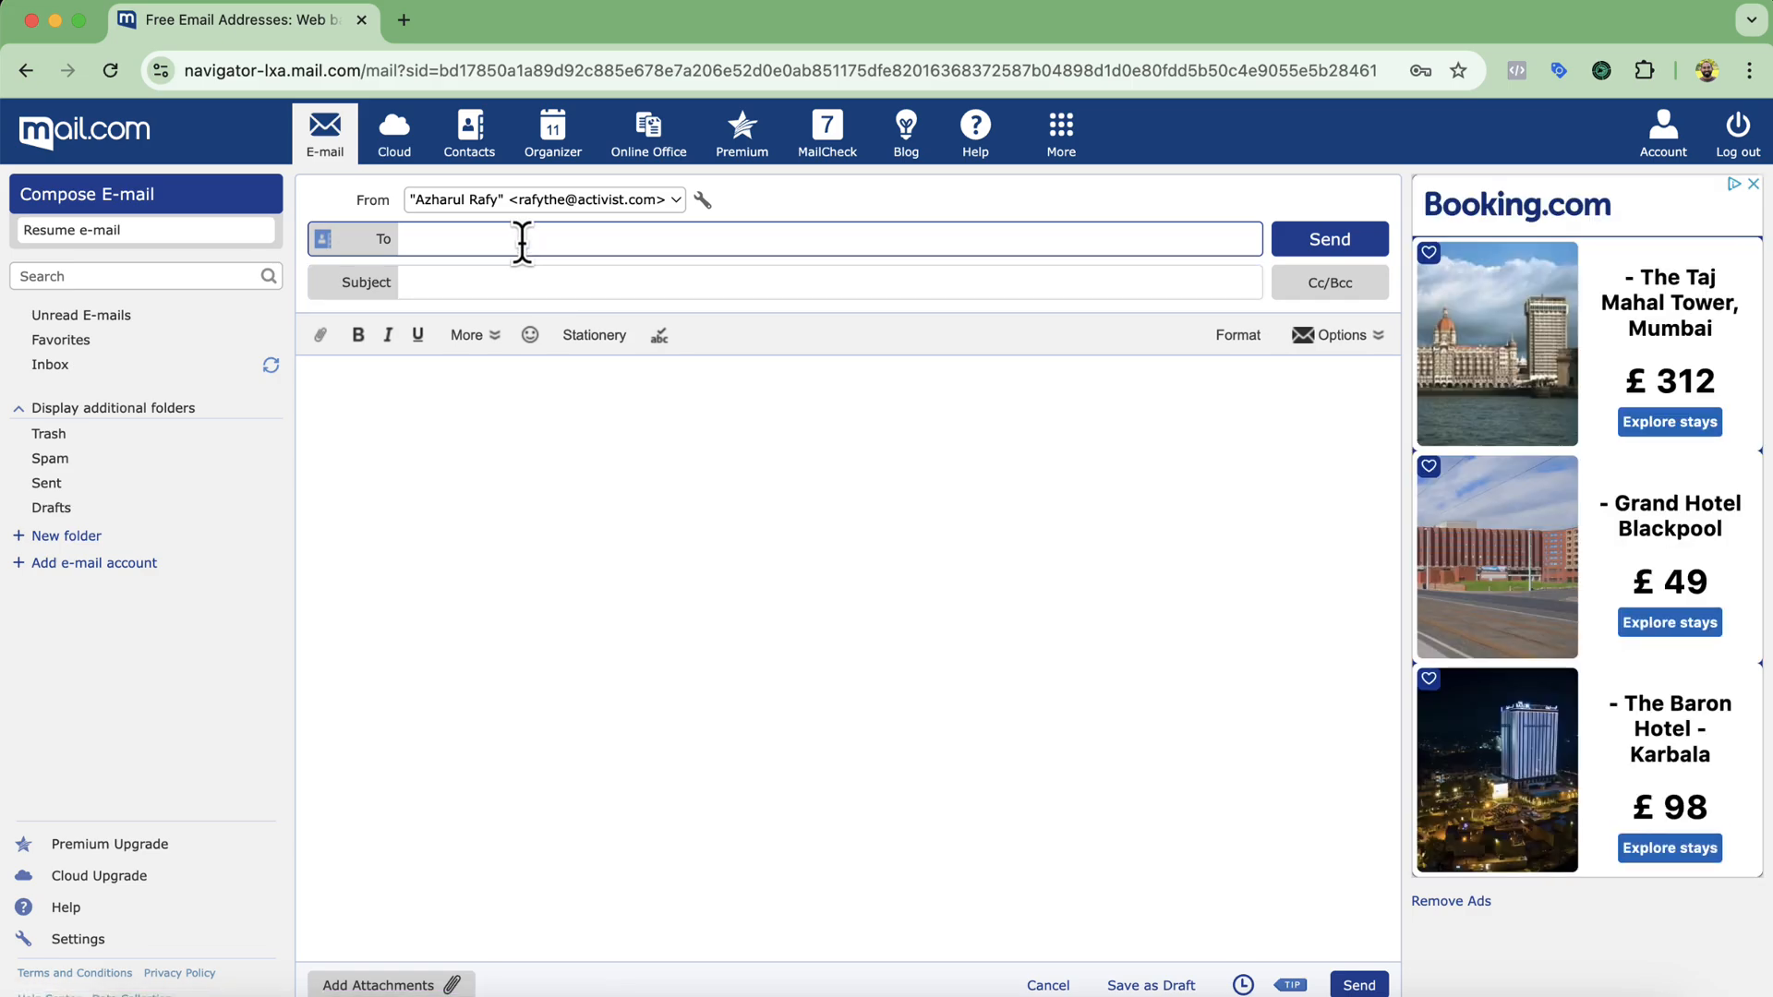
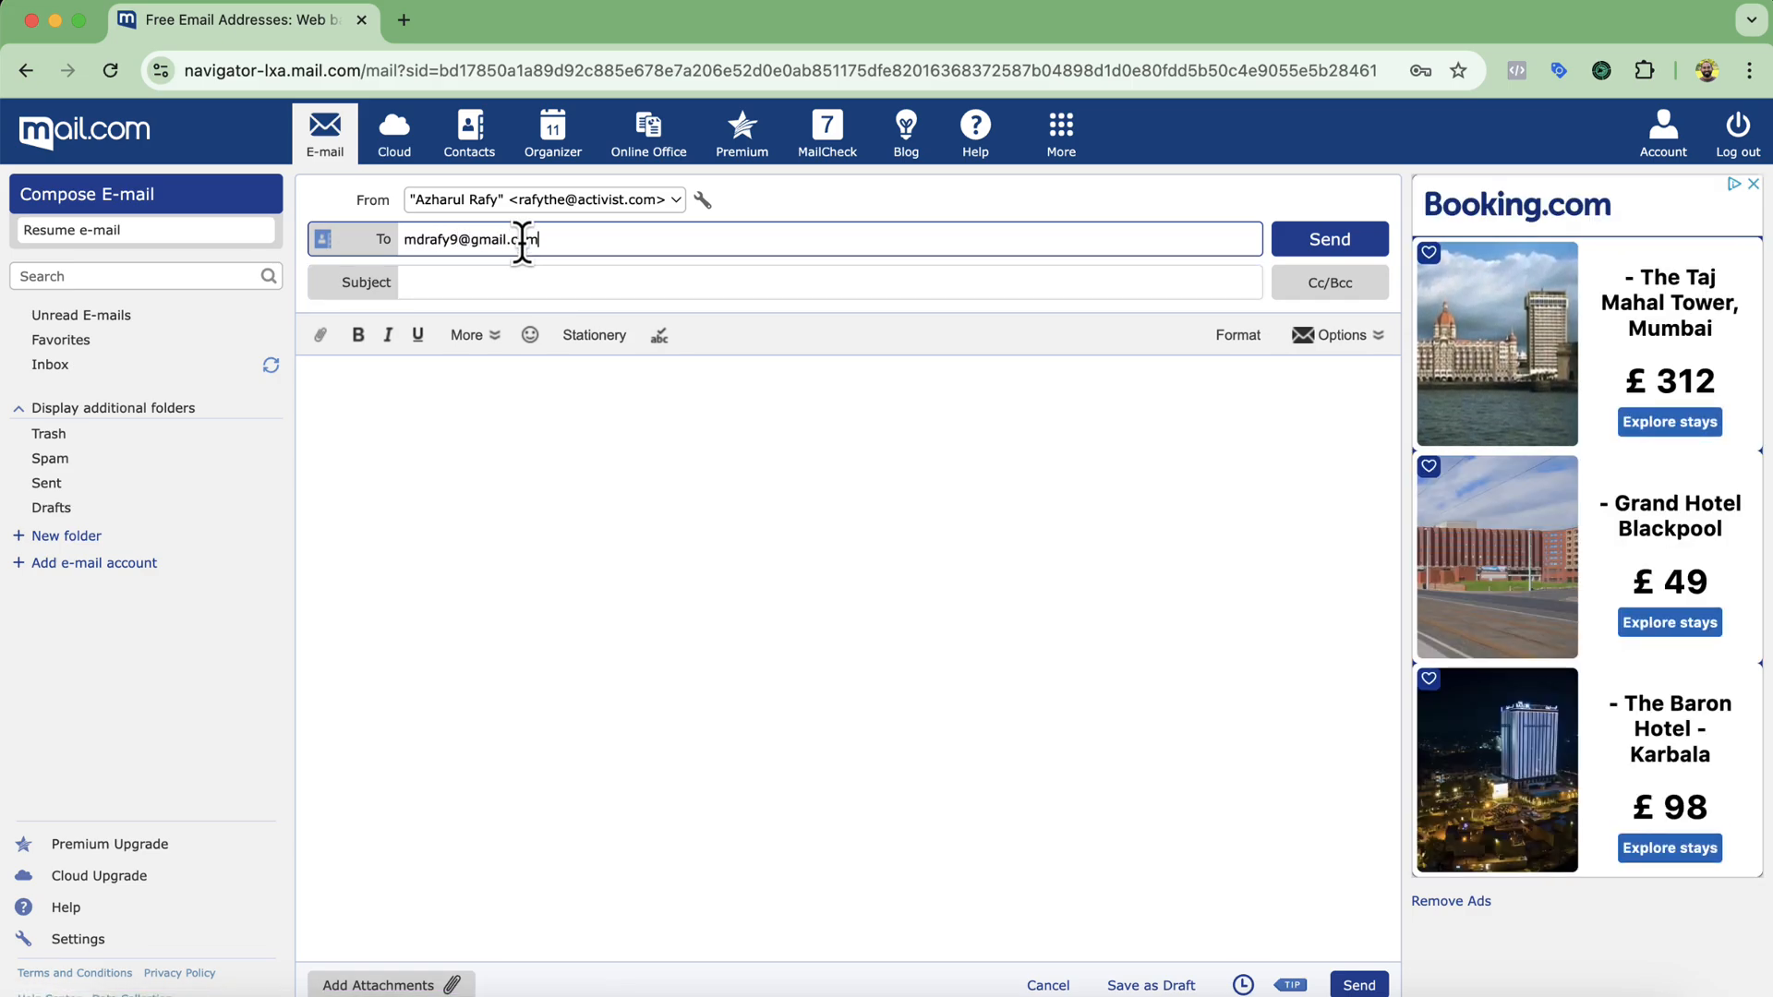
type("He")
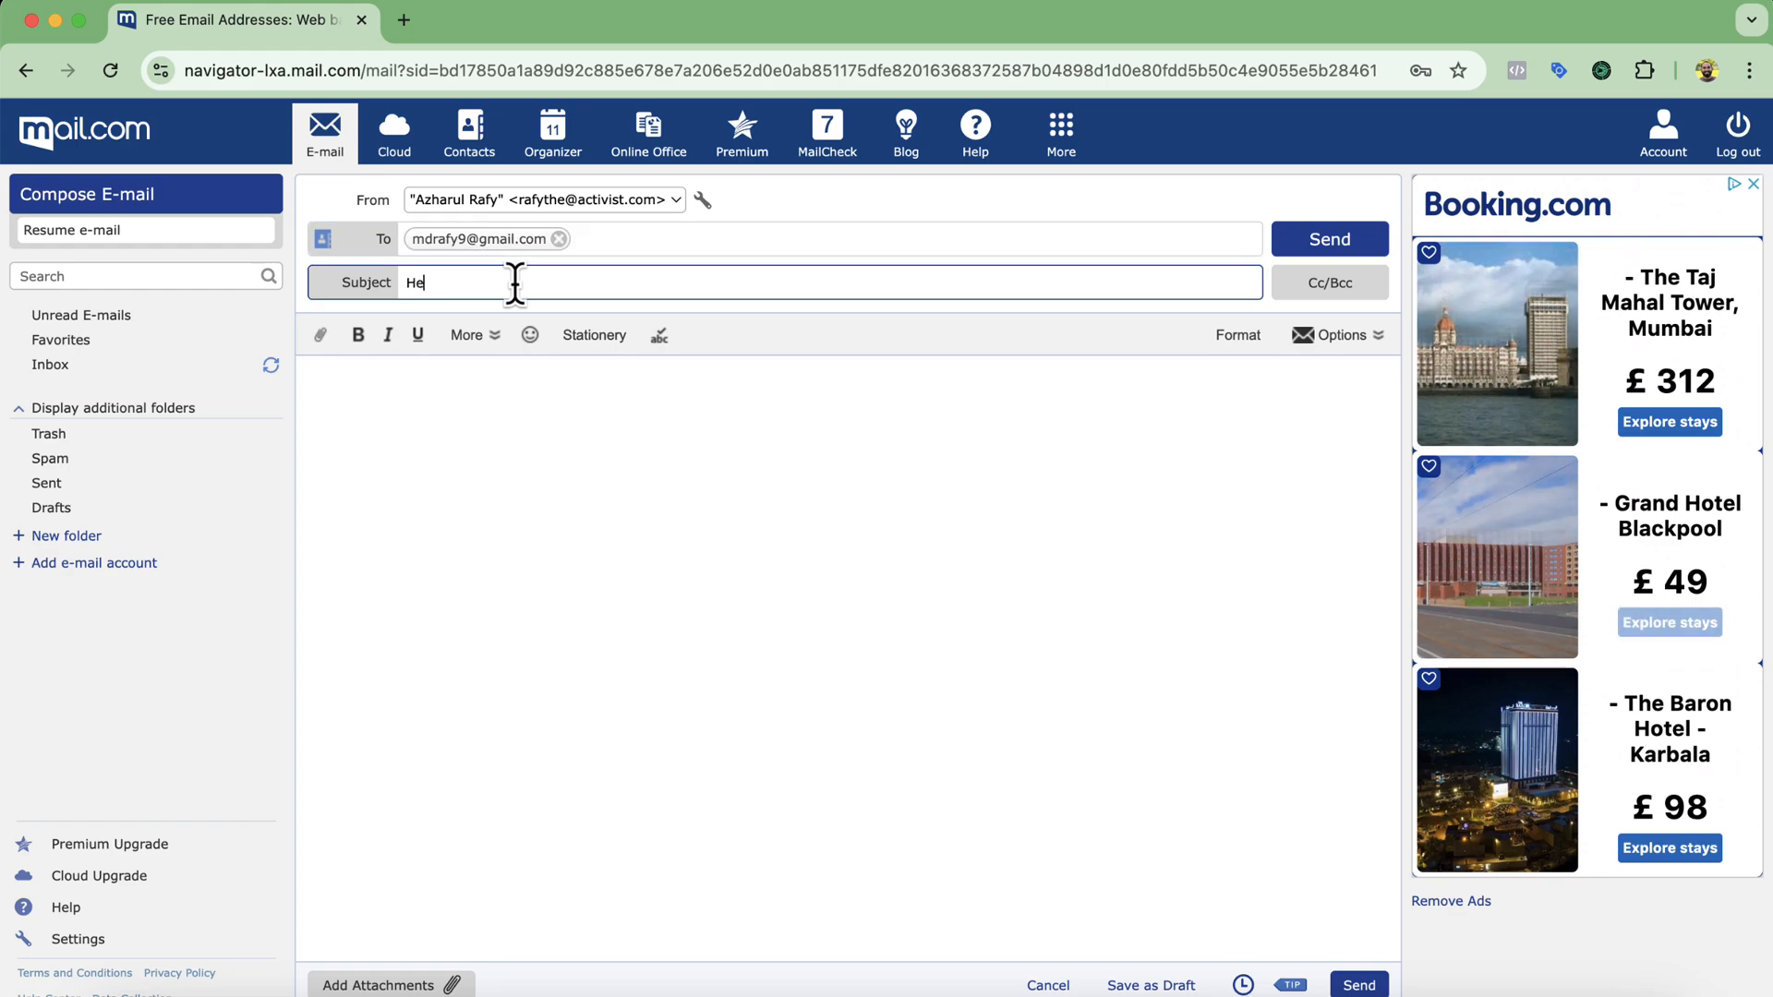
type("llo Test")
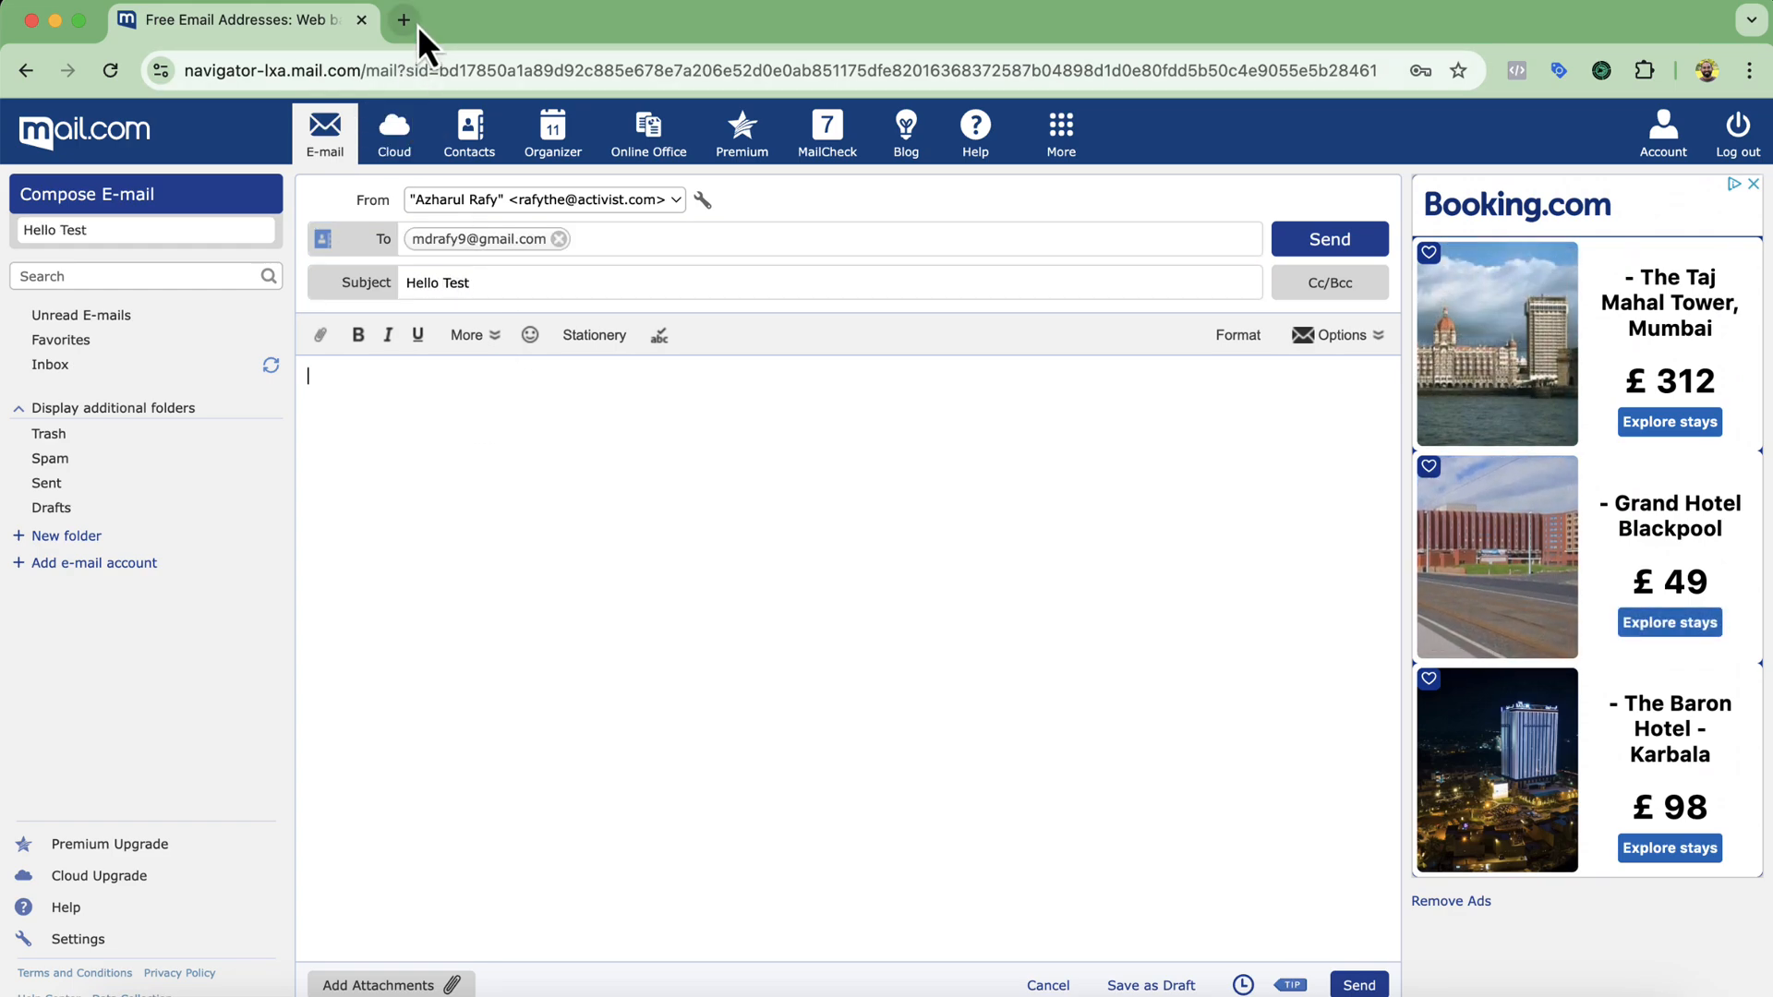
Search 'lorem ipsum' in a new tab to reach lipsum.com sample text
left_click(404, 20)
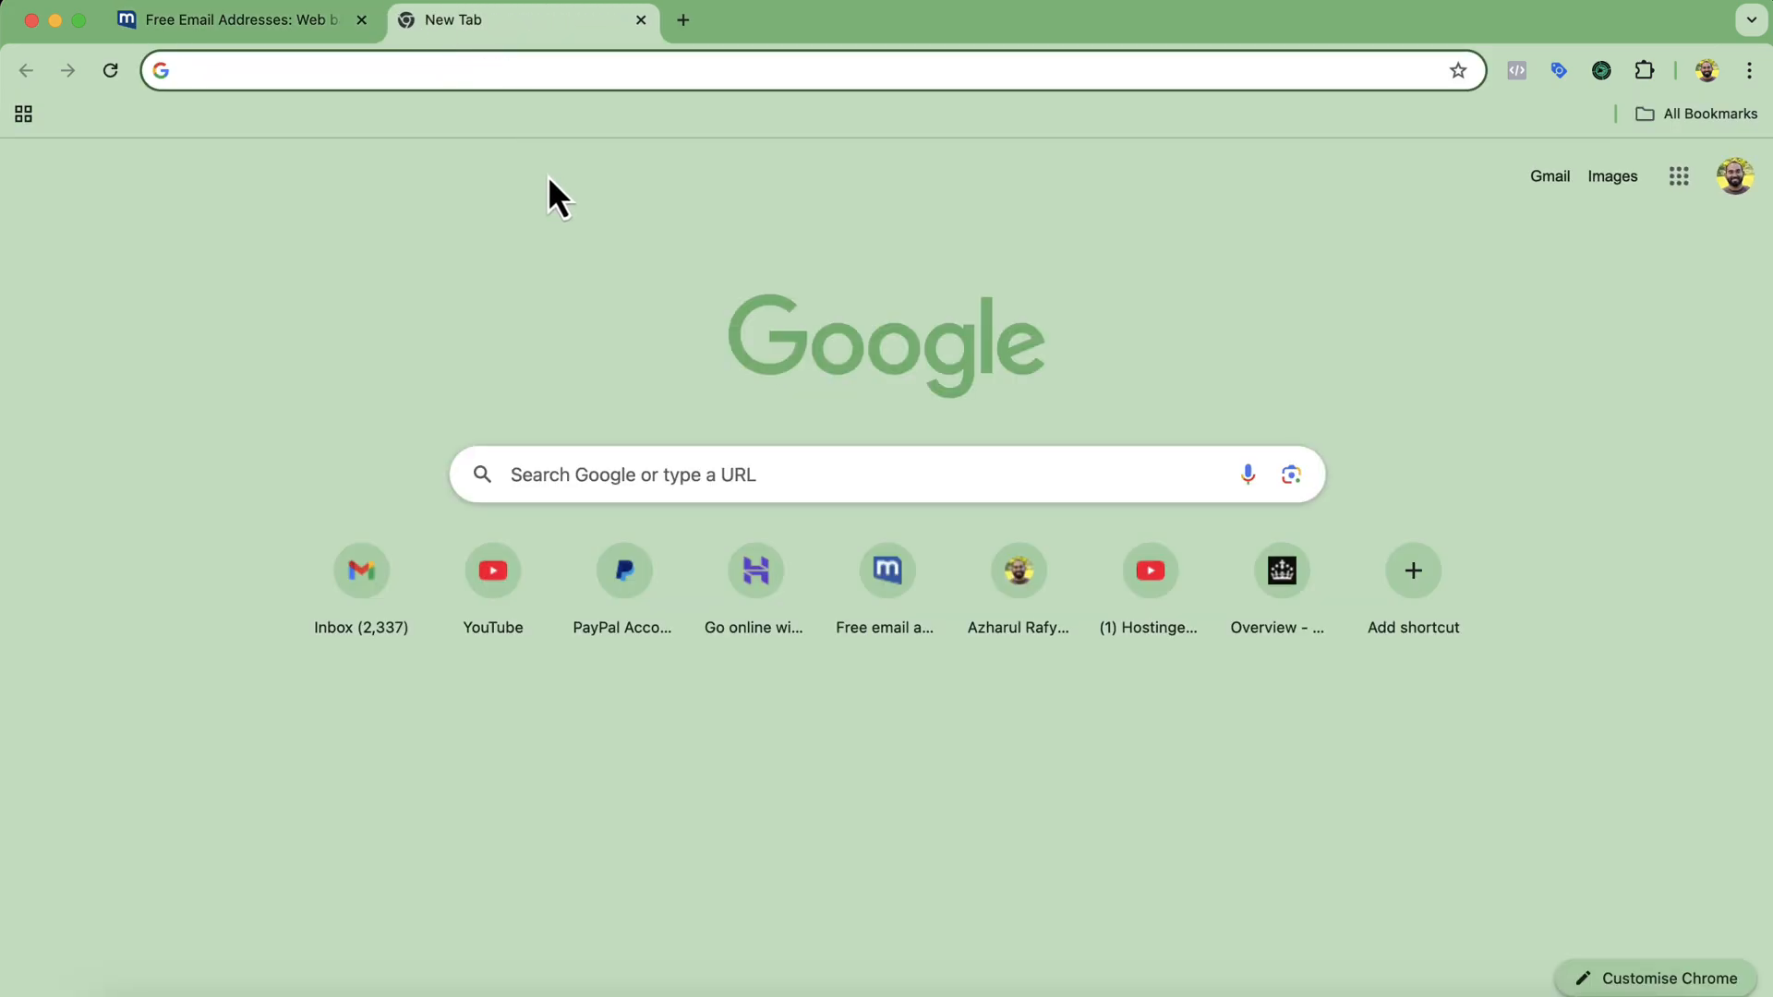
type("lorem")
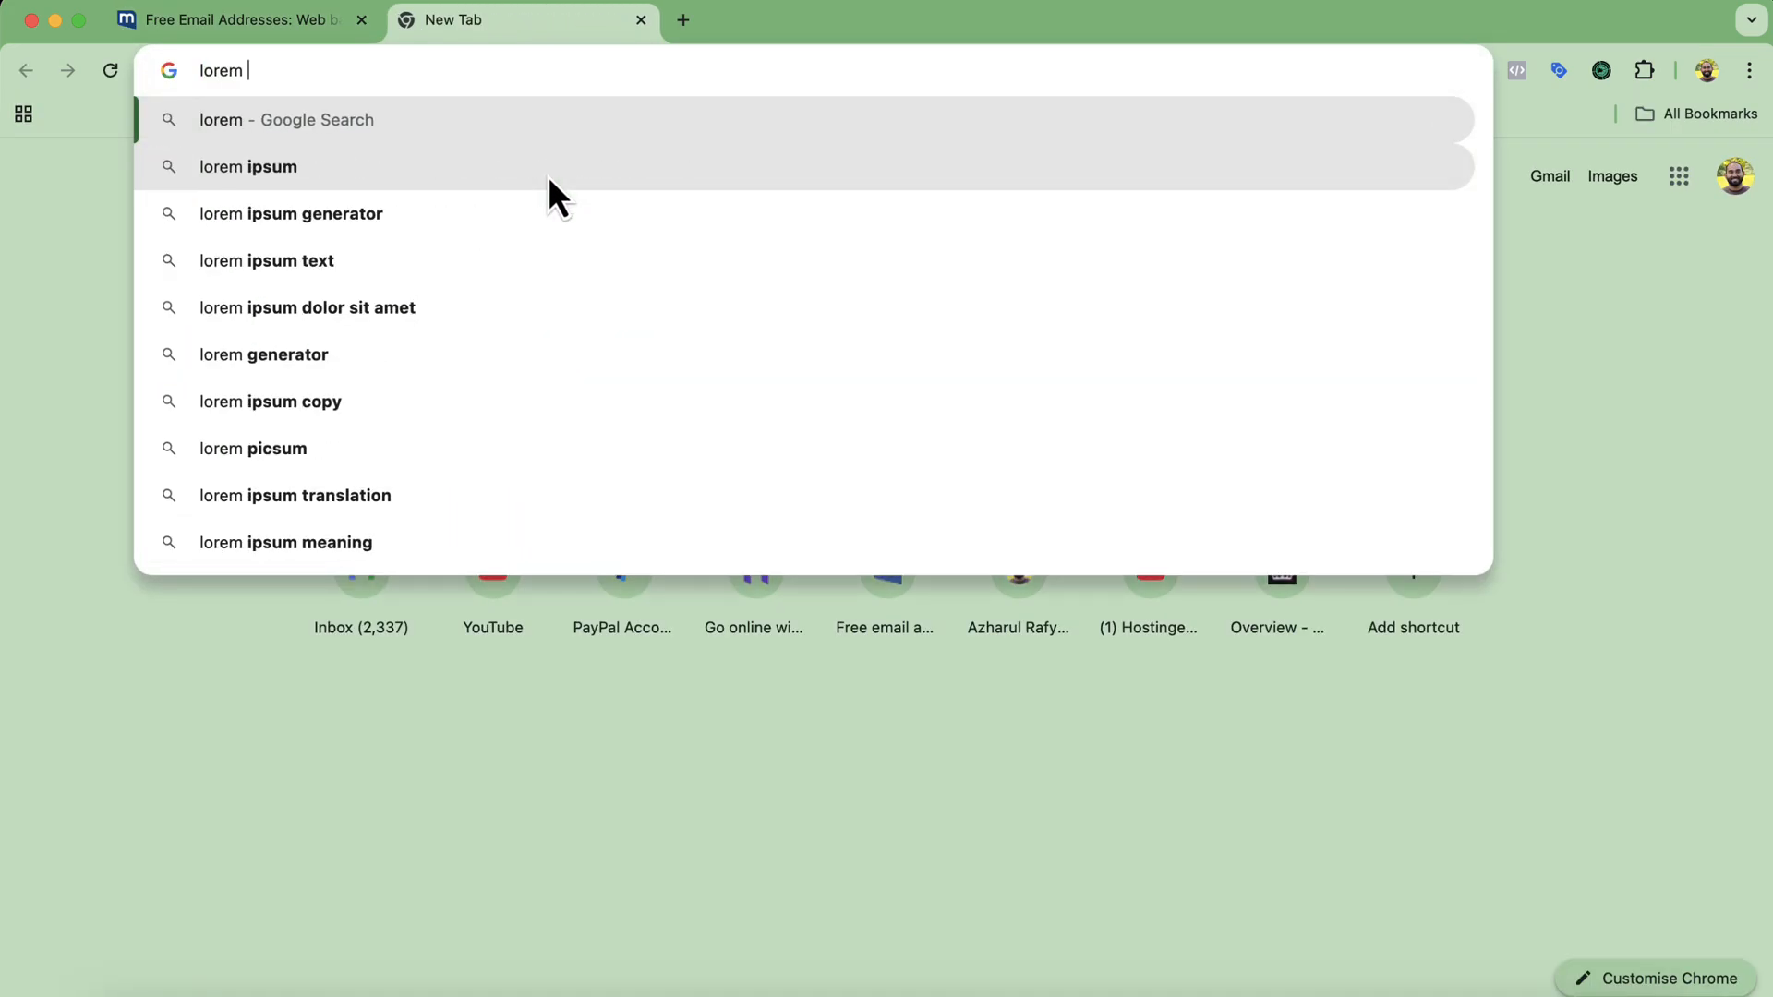
left_click(290, 214)
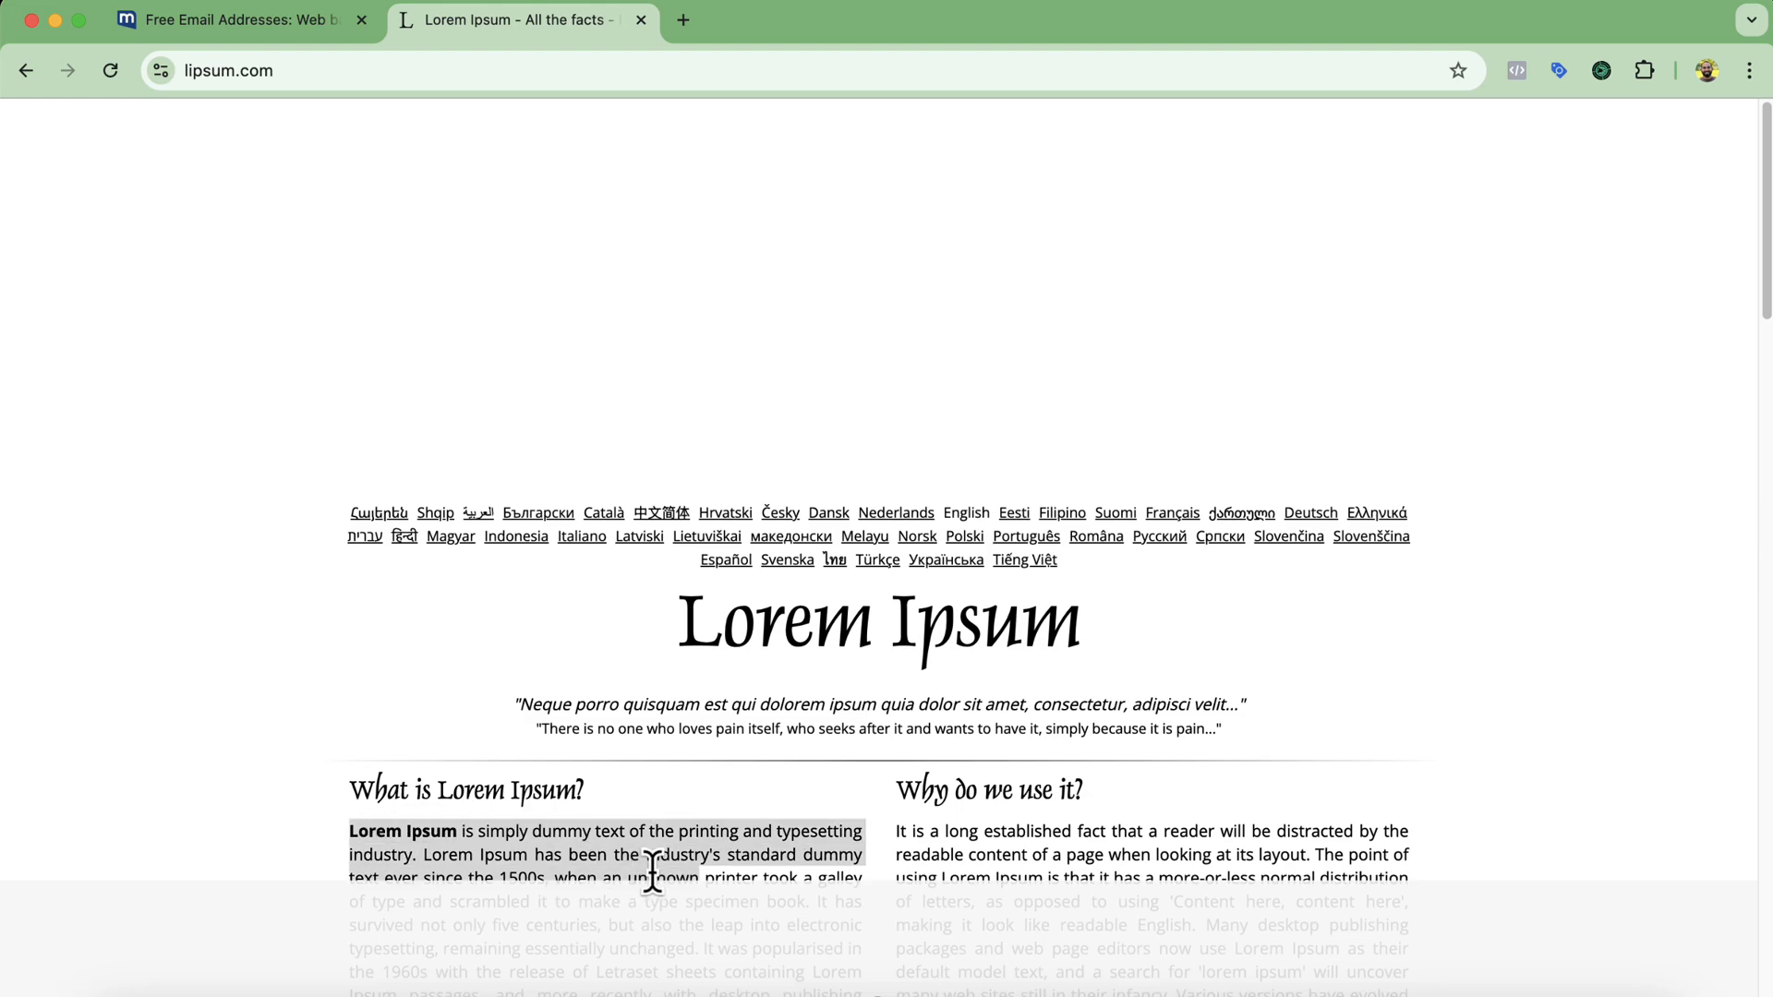
Send the Hello Test email and switch to another Chrome profile window
left_click(239, 21)
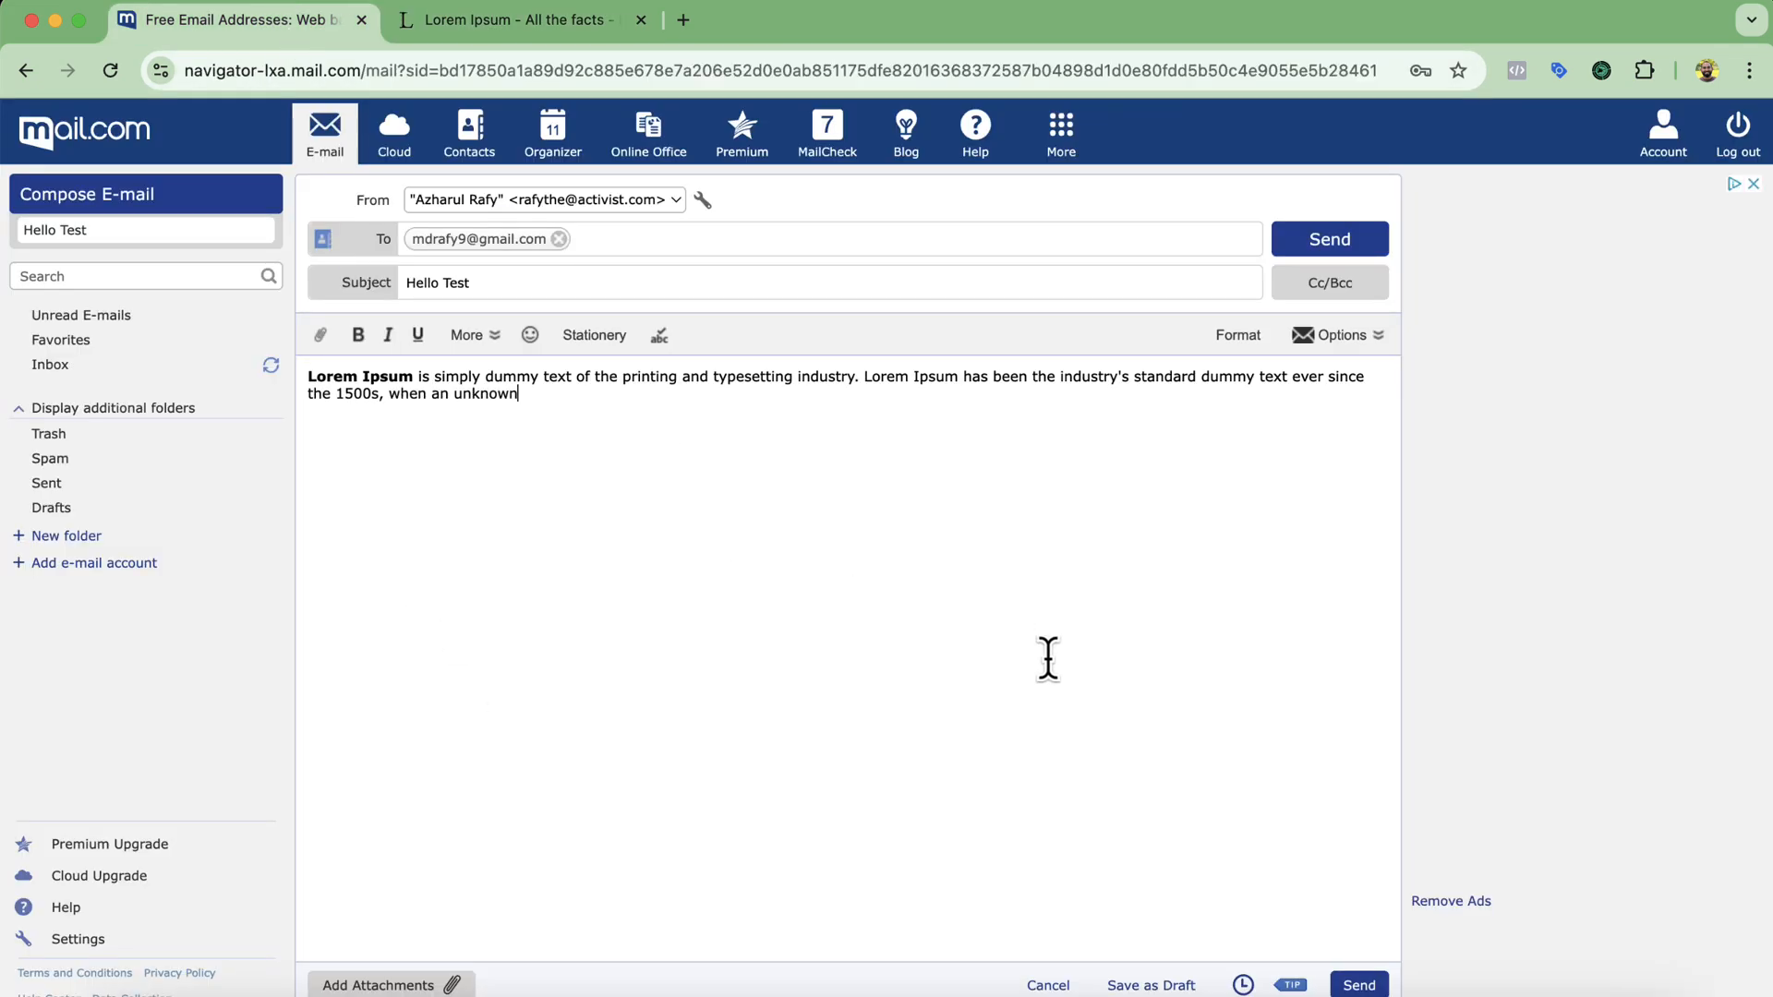
left_click(1328, 238)
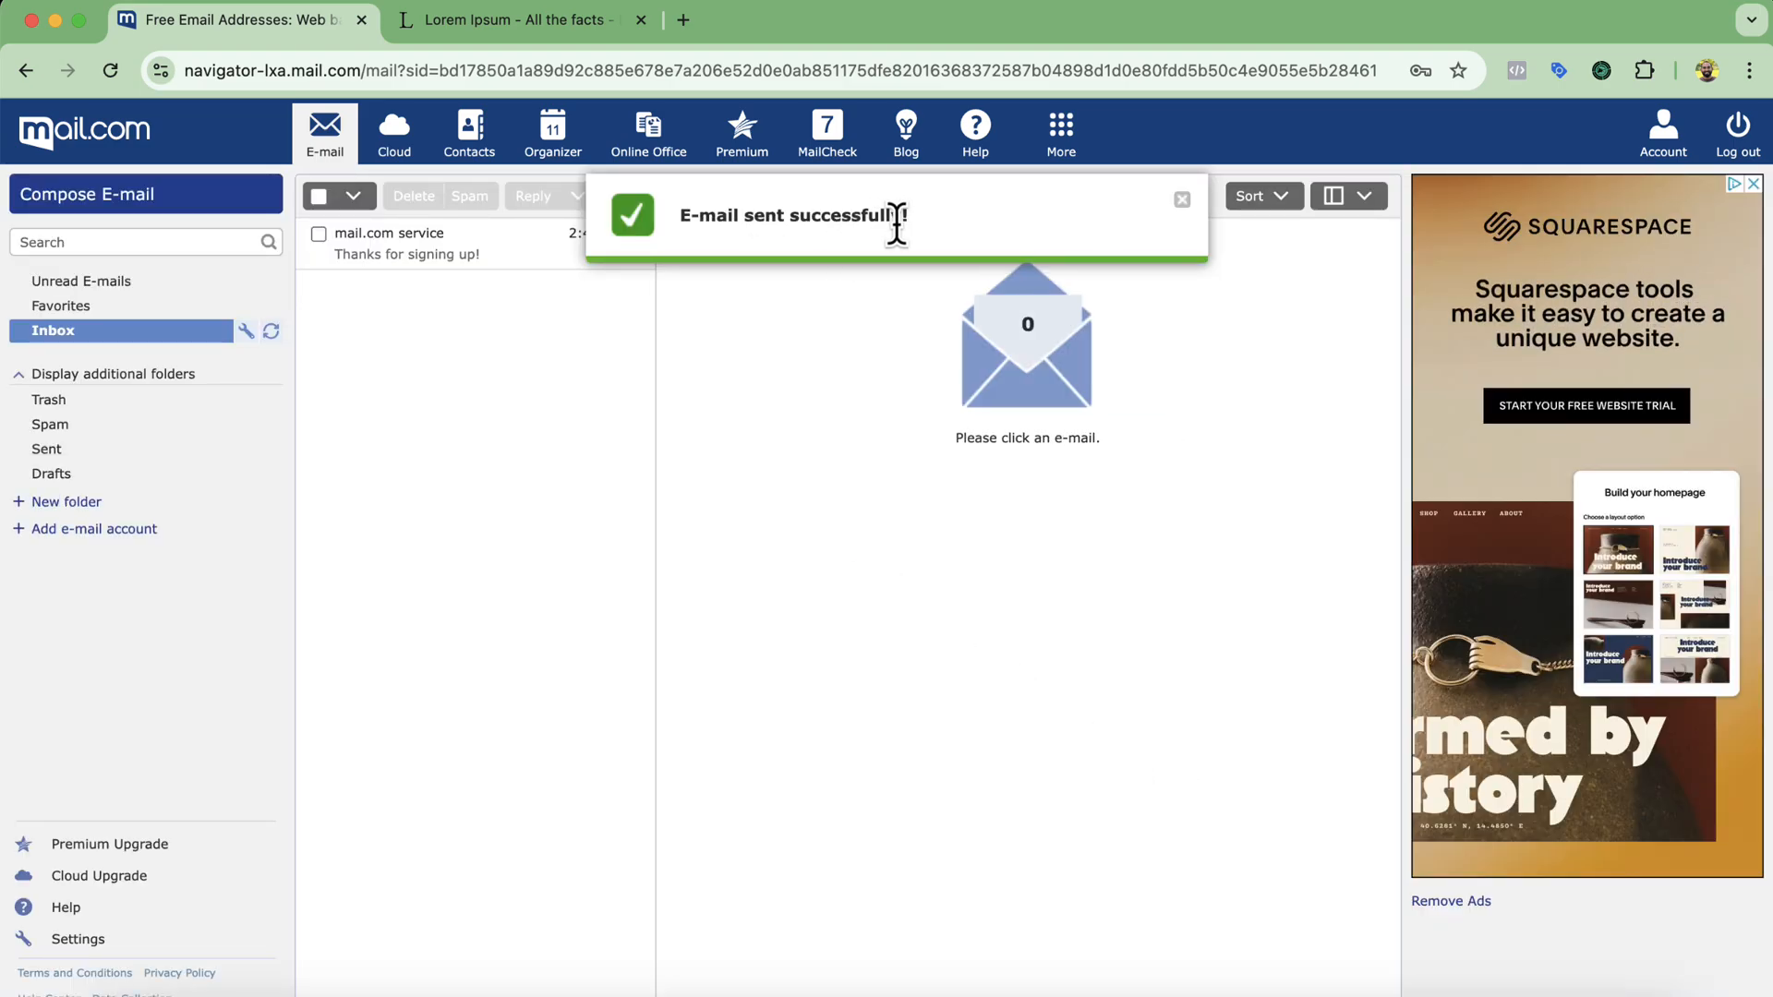
mouse_move(873, 426)
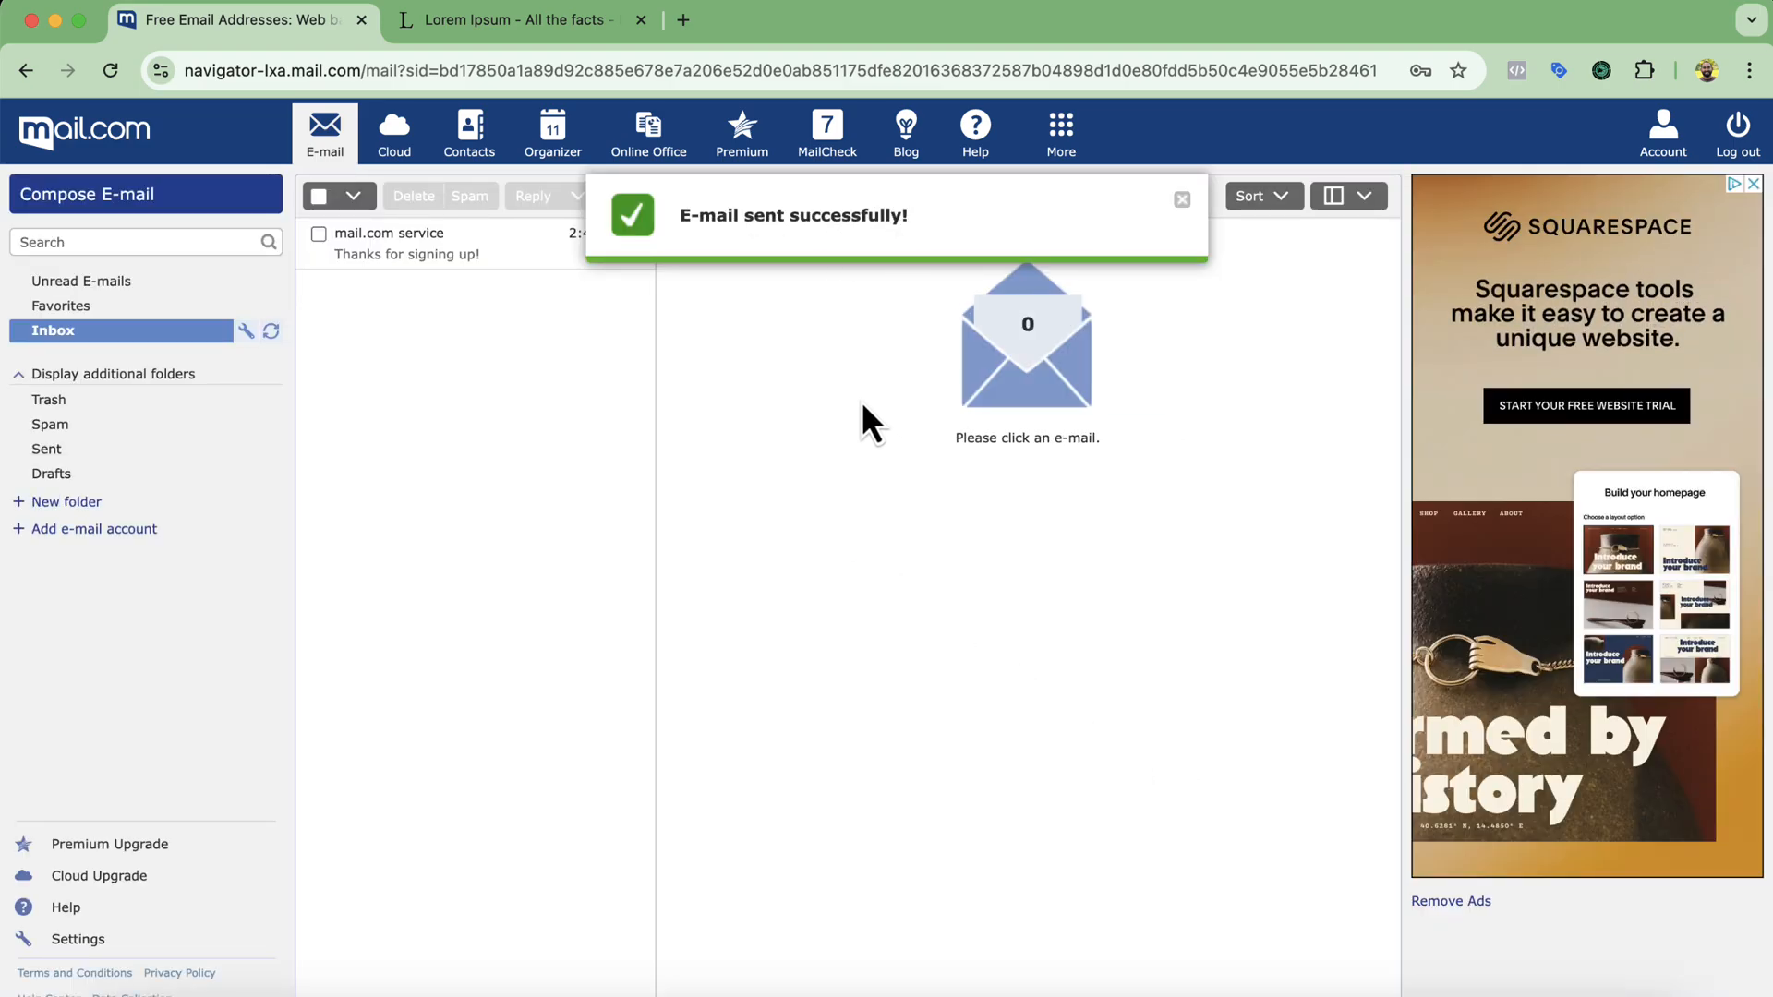
mouse_move(787, 412)
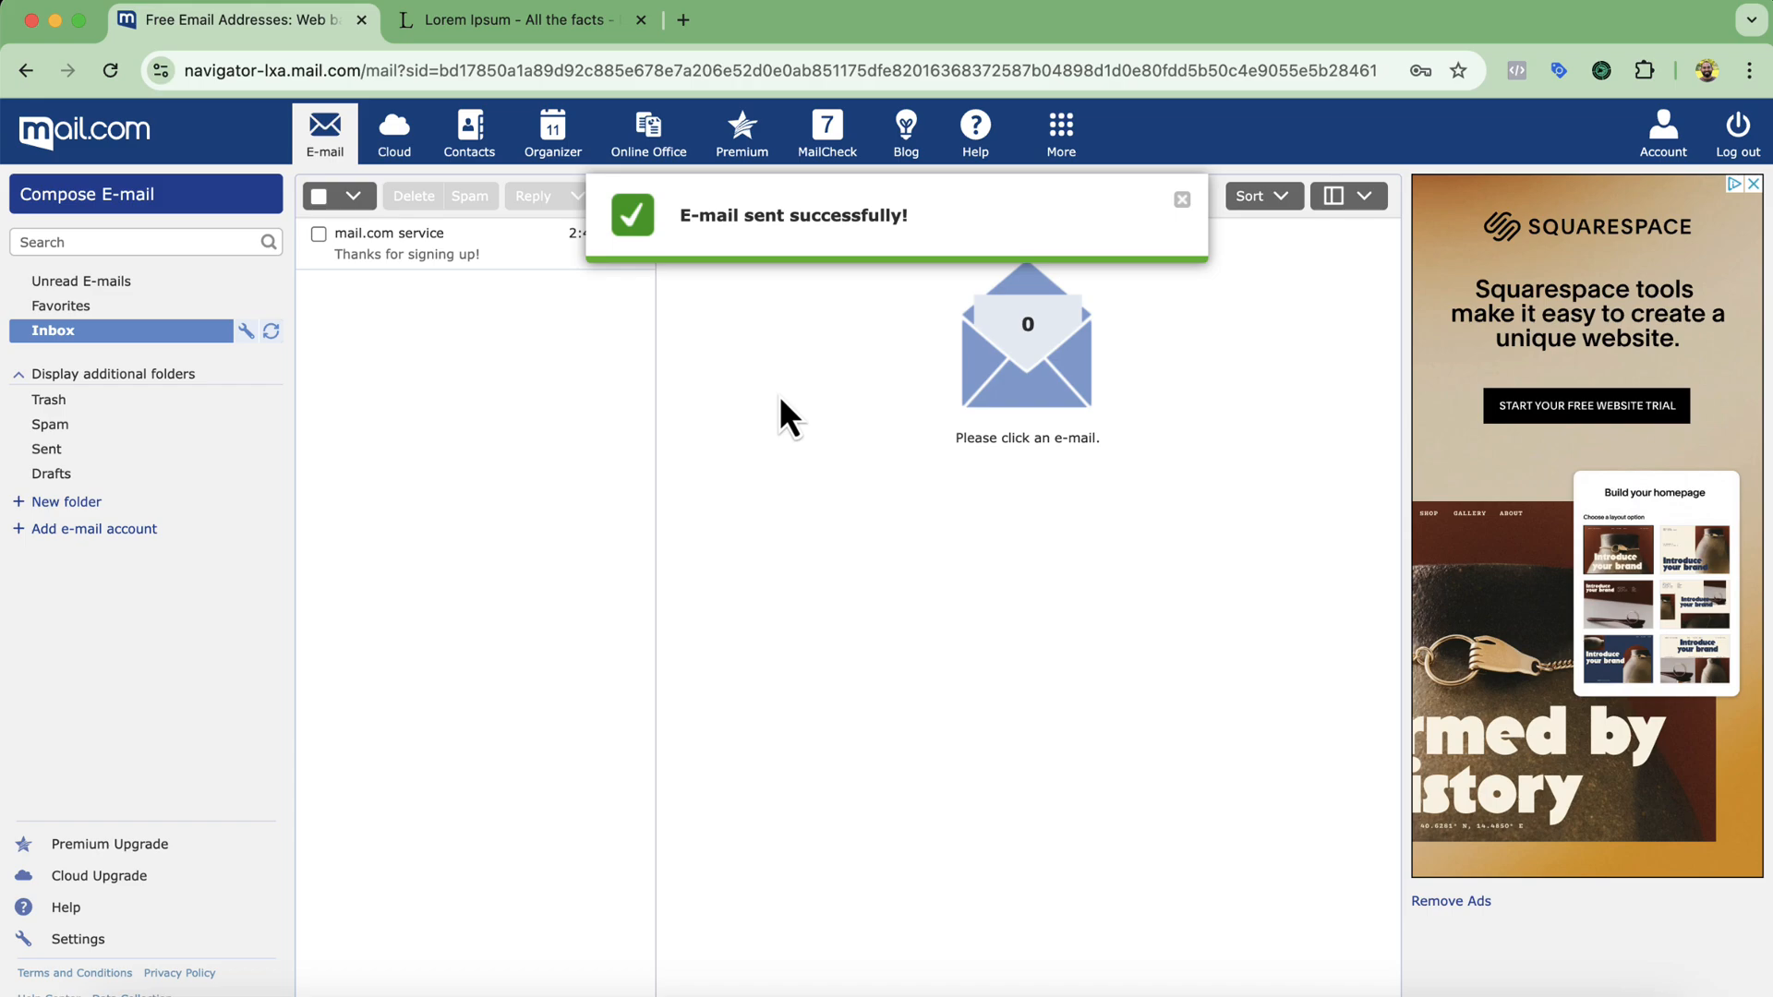
mouse_move(706, 70)
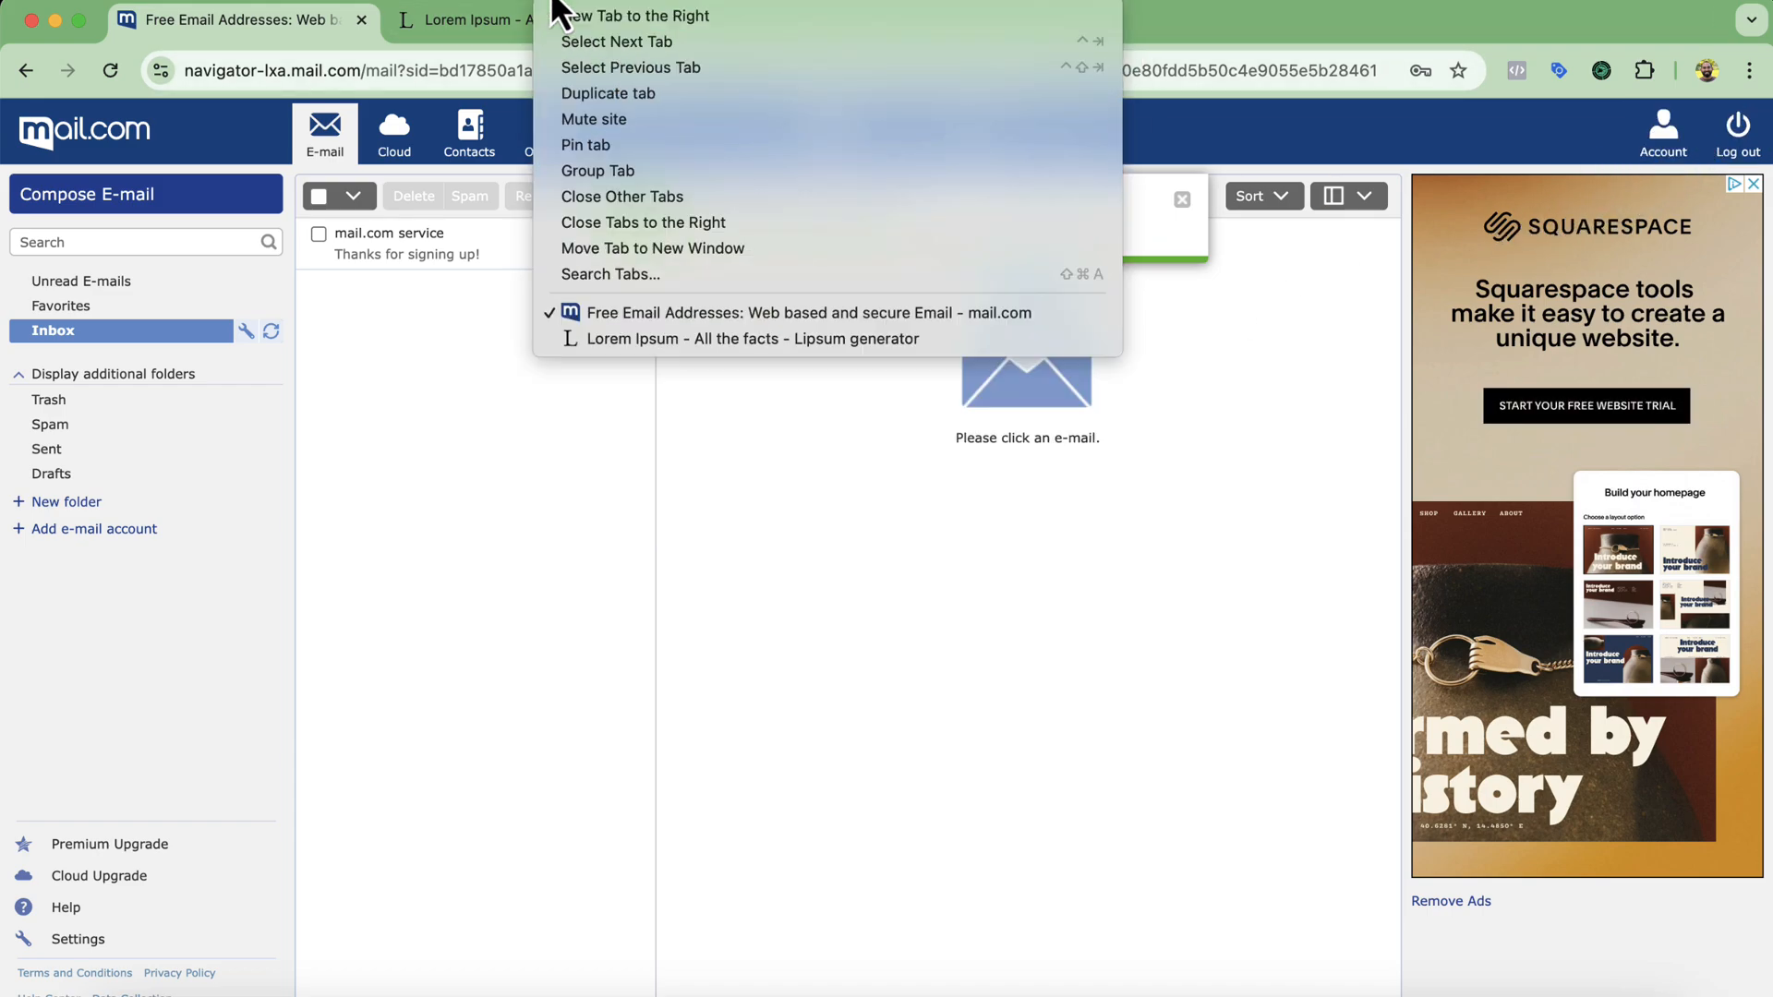
left_click(1706, 70)
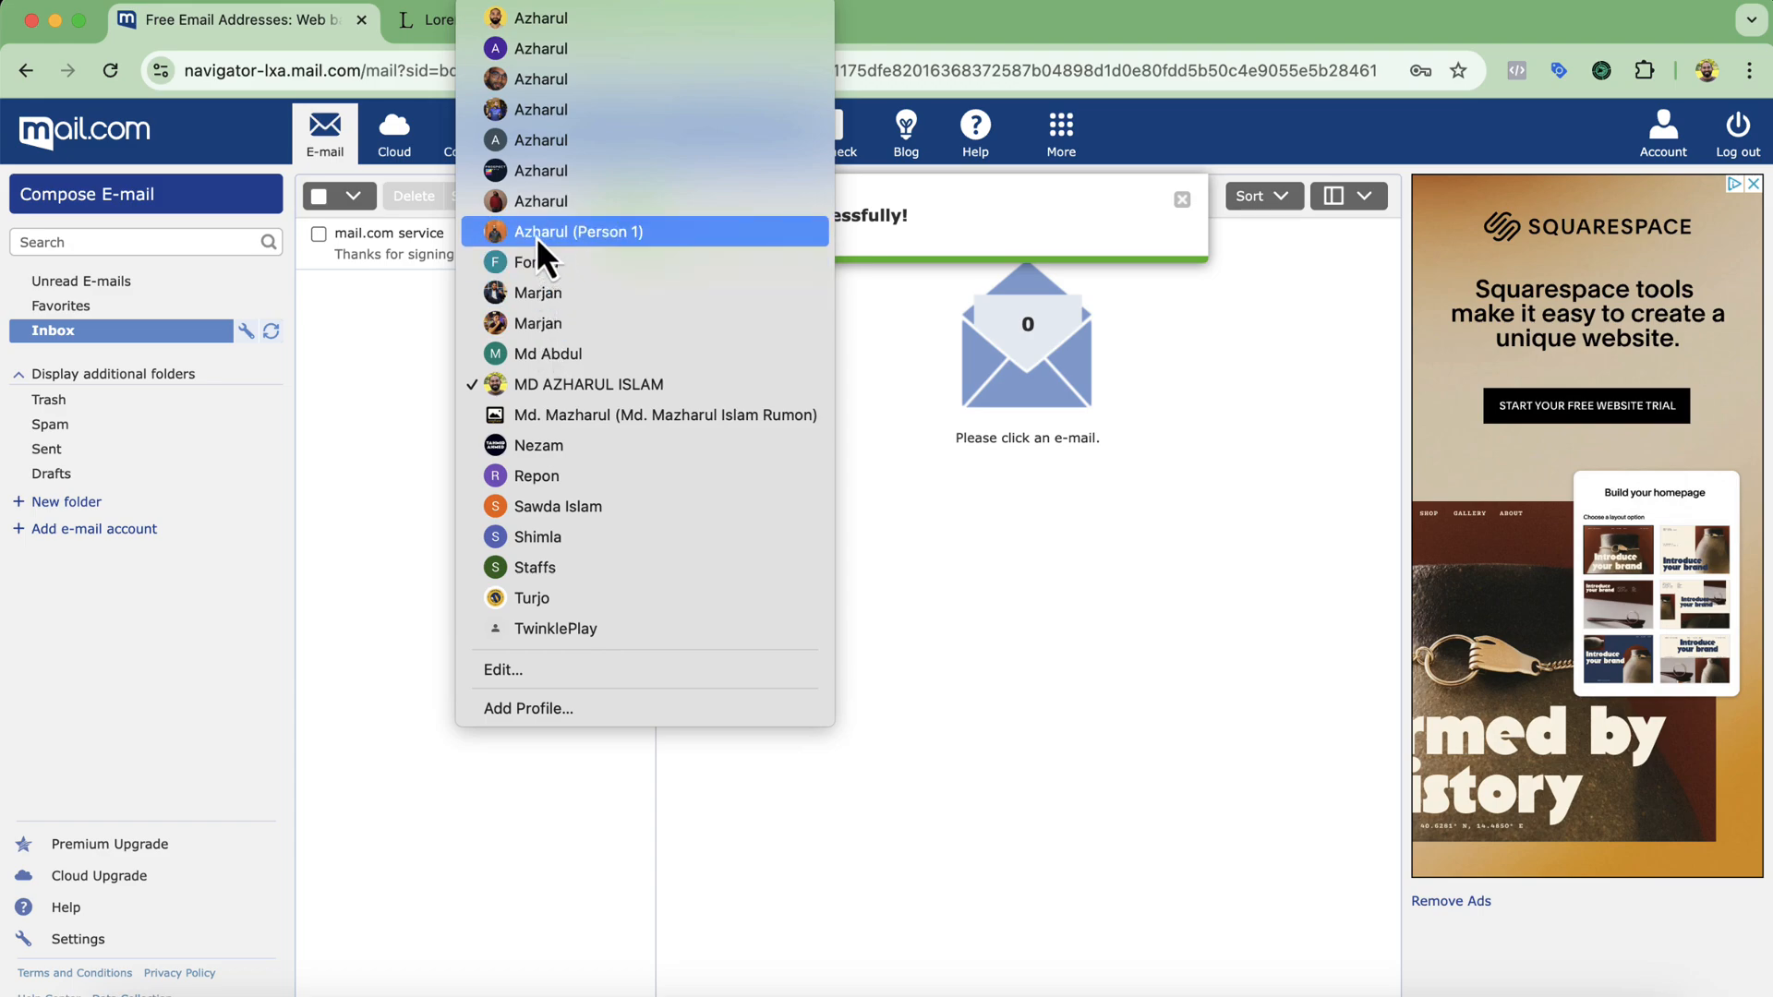
left_click(1284, 19)
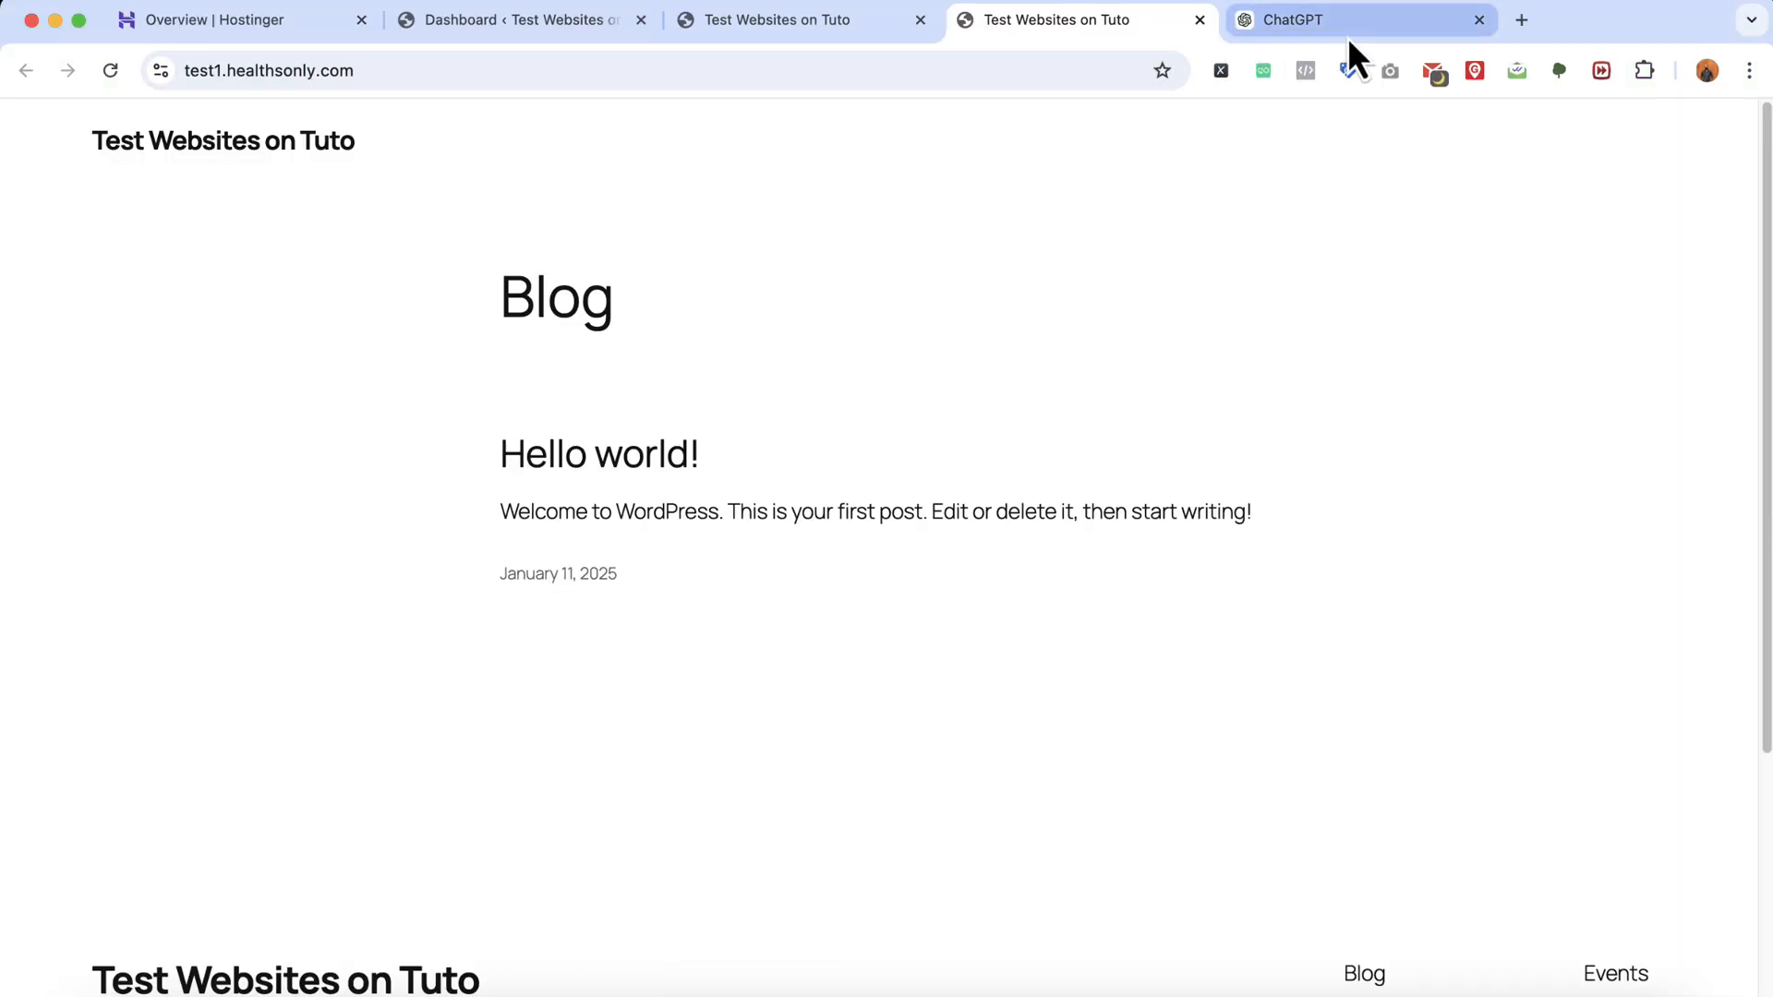
View the arrived Hello Test email in the Gmail Primary inbox
left_click(1520, 19)
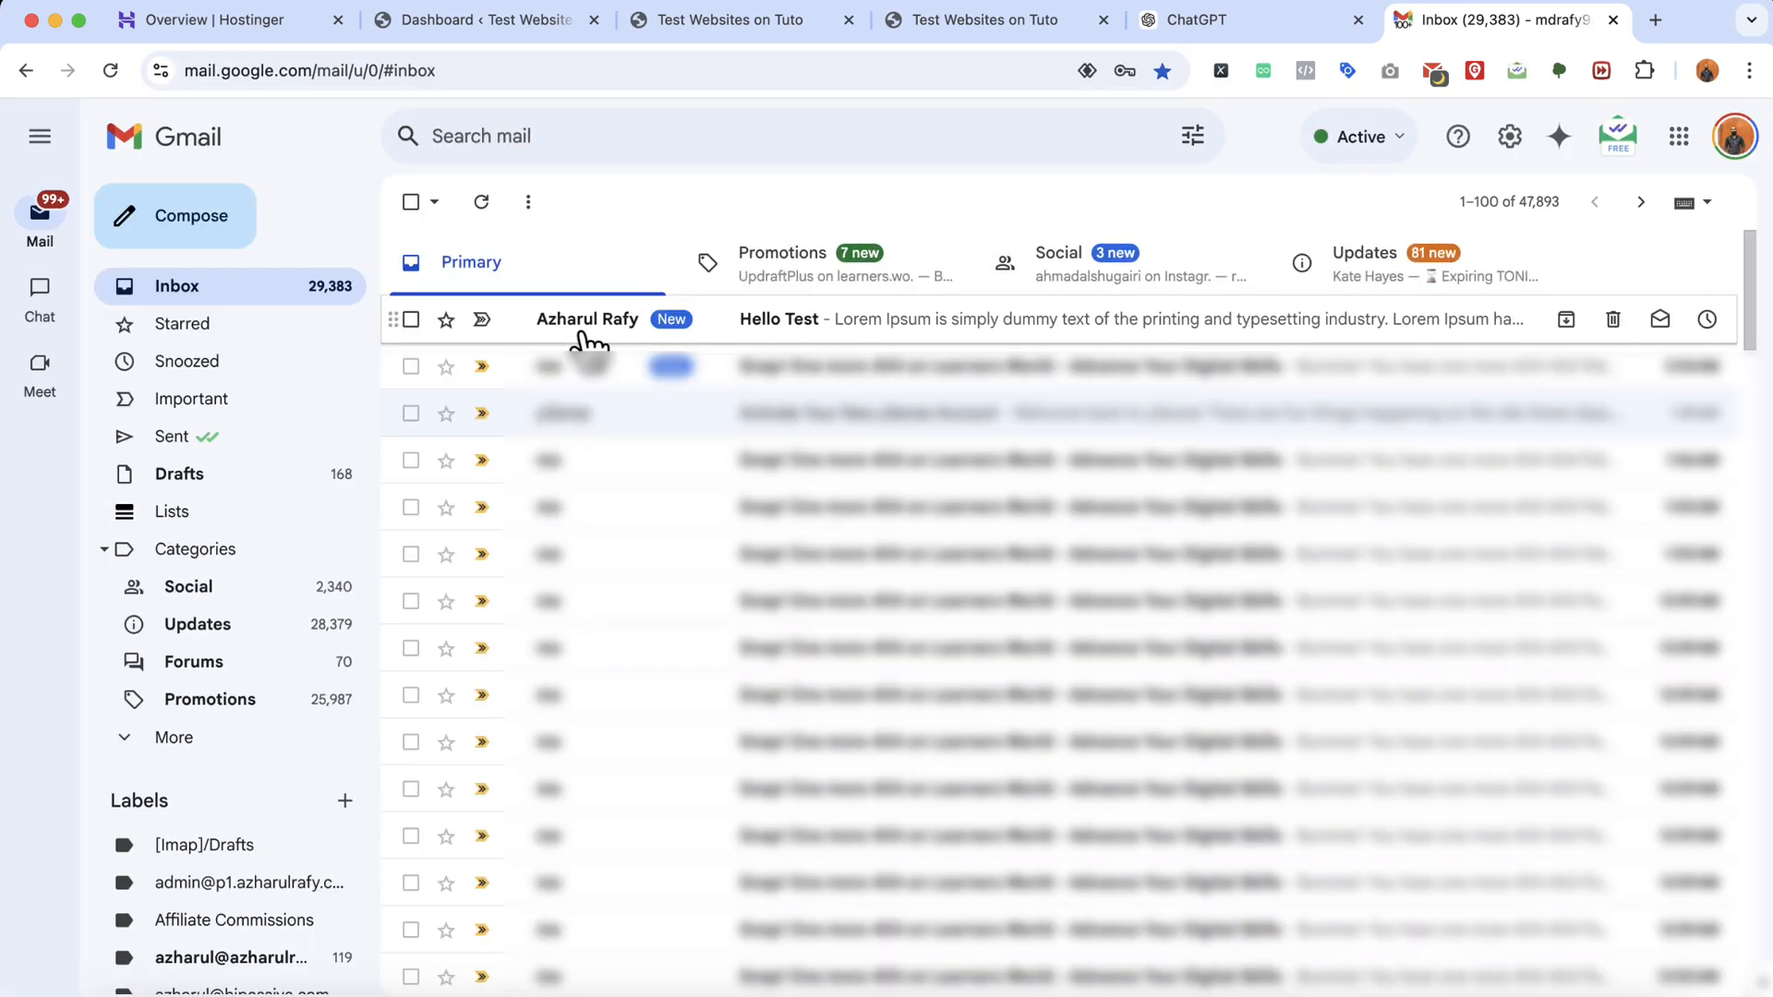
mouse_move(611, 334)
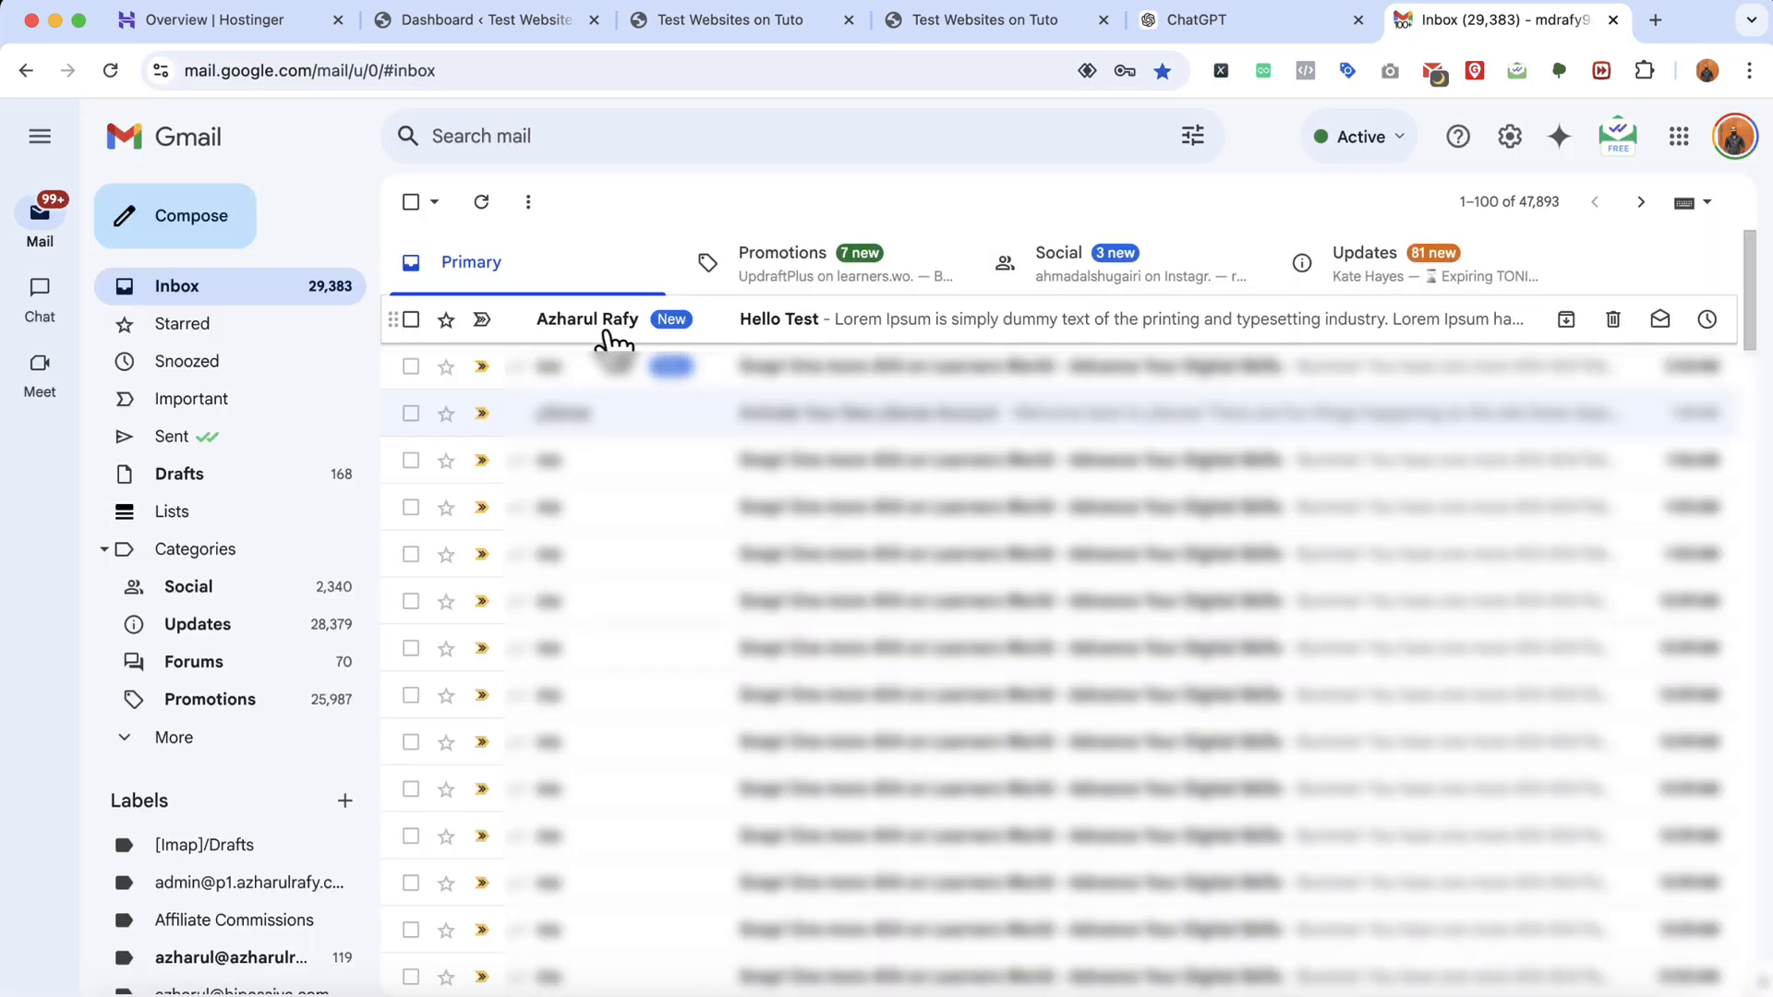
mouse_move(821, 340)
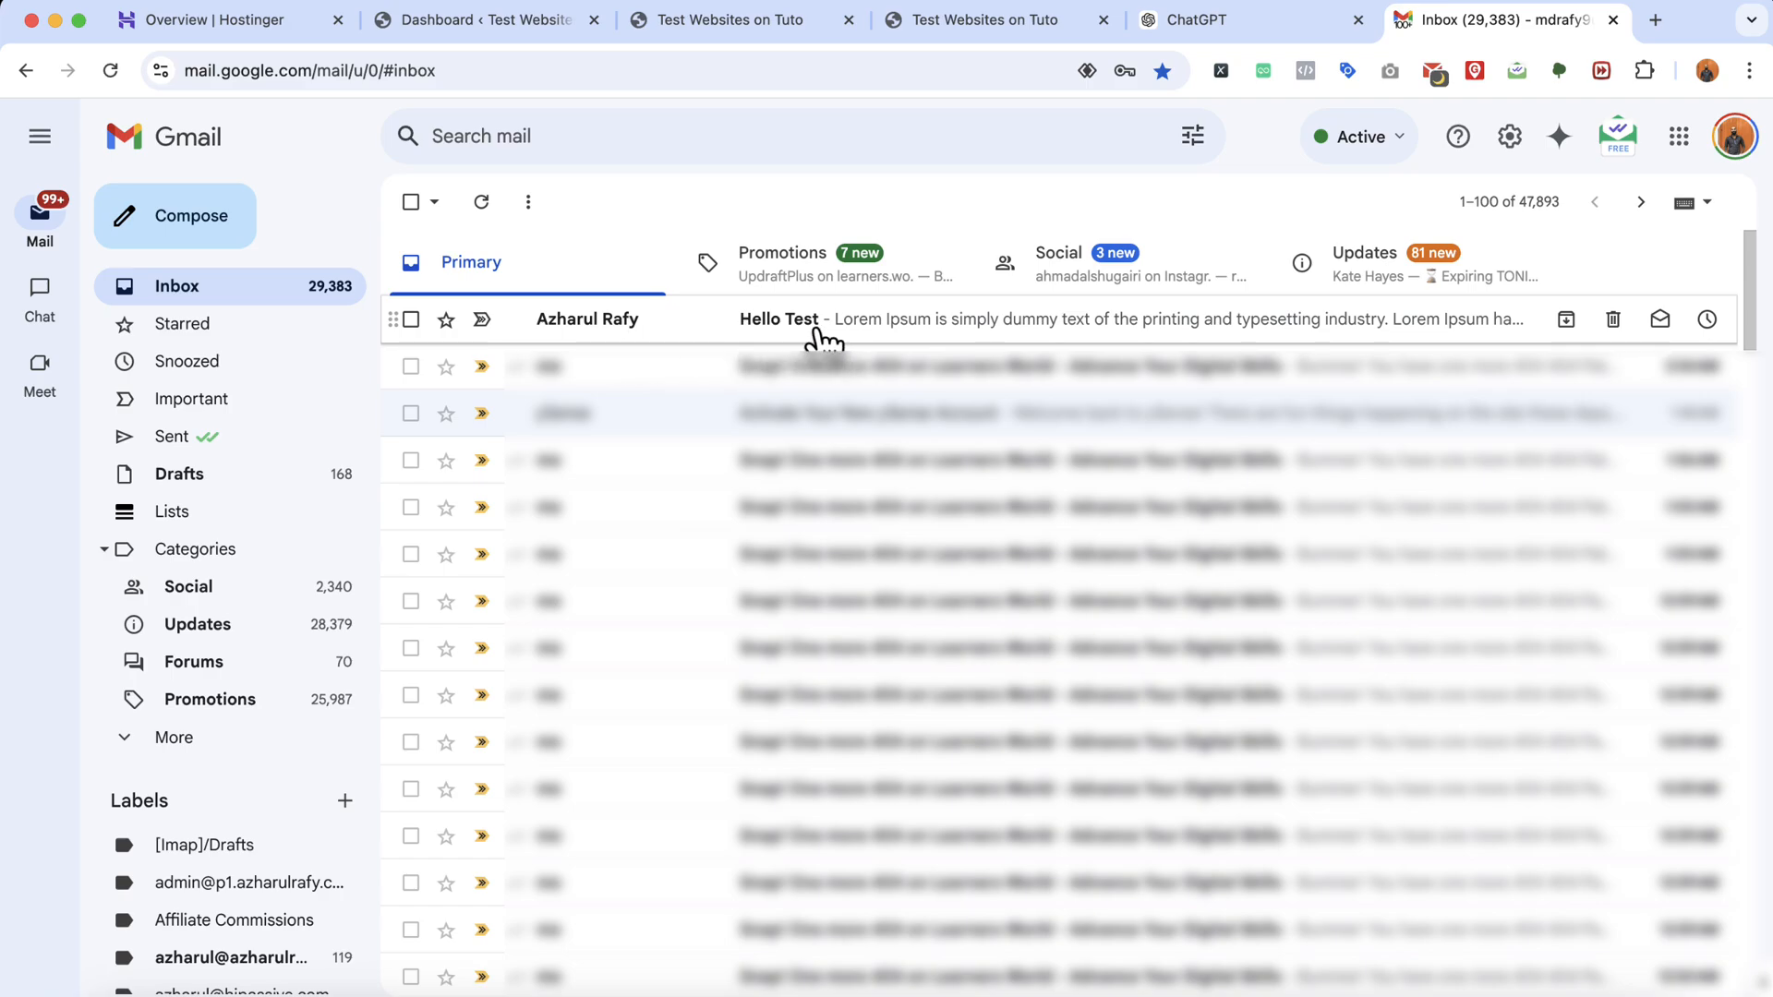
left_click(778, 320)
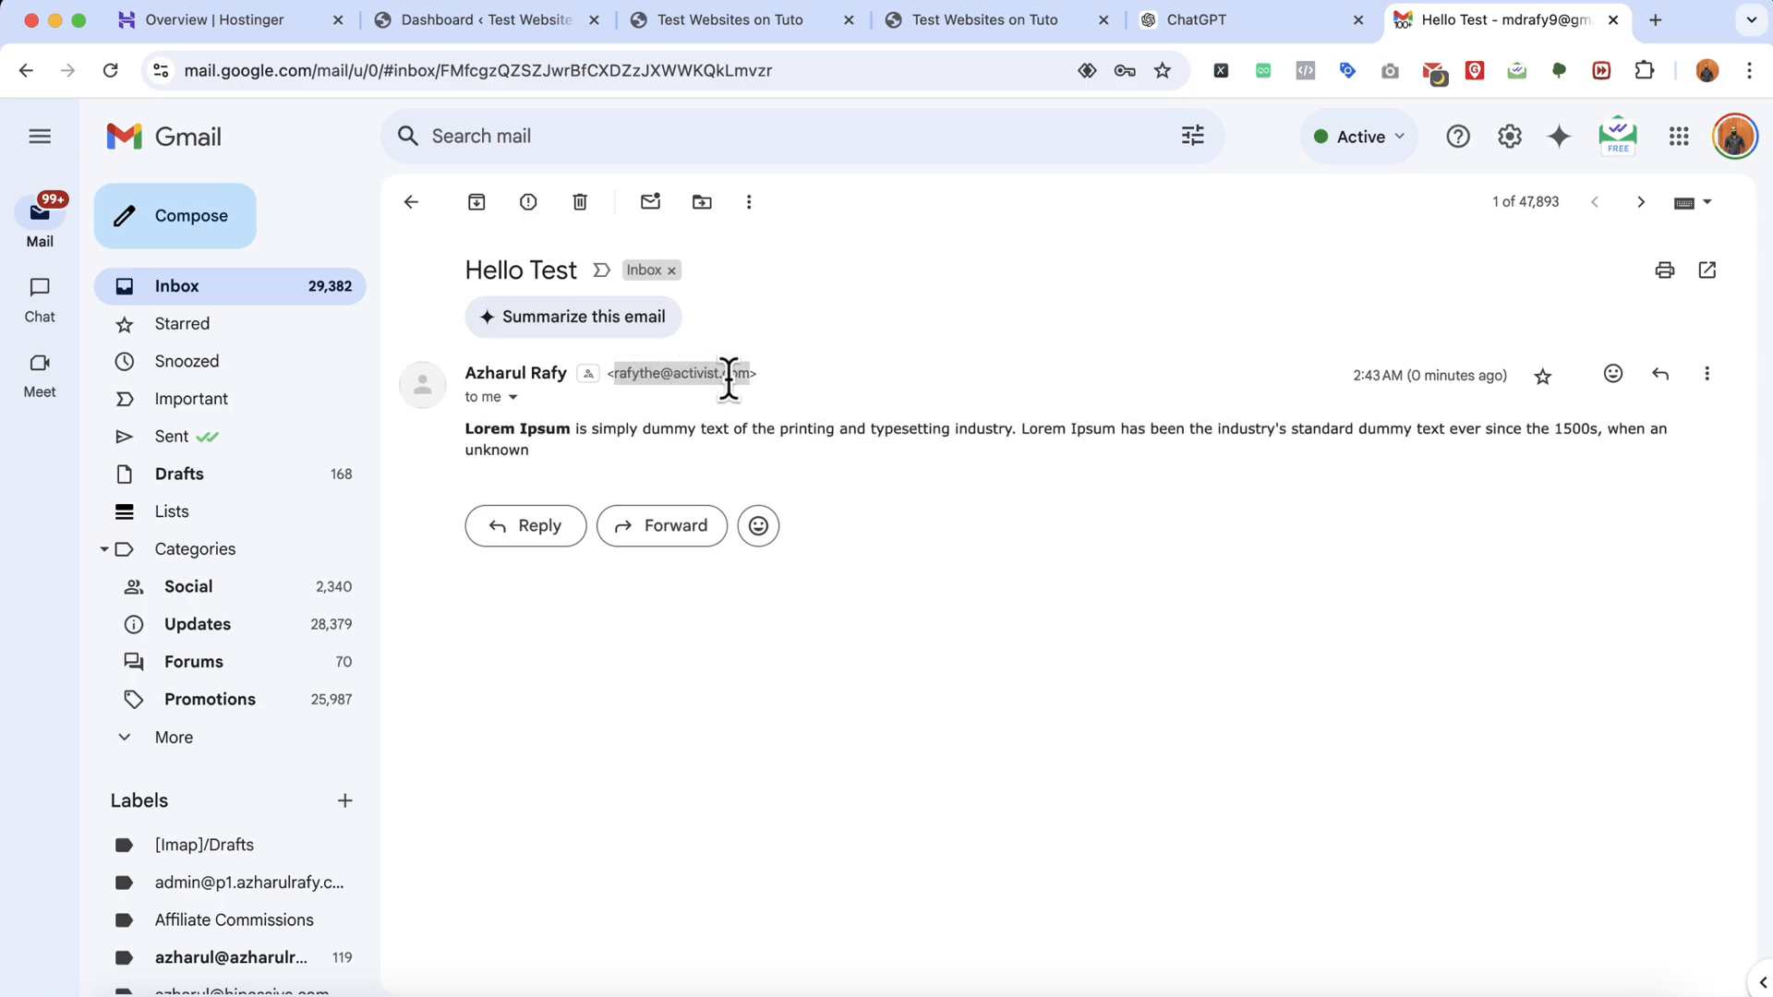
mouse_move(330, 292)
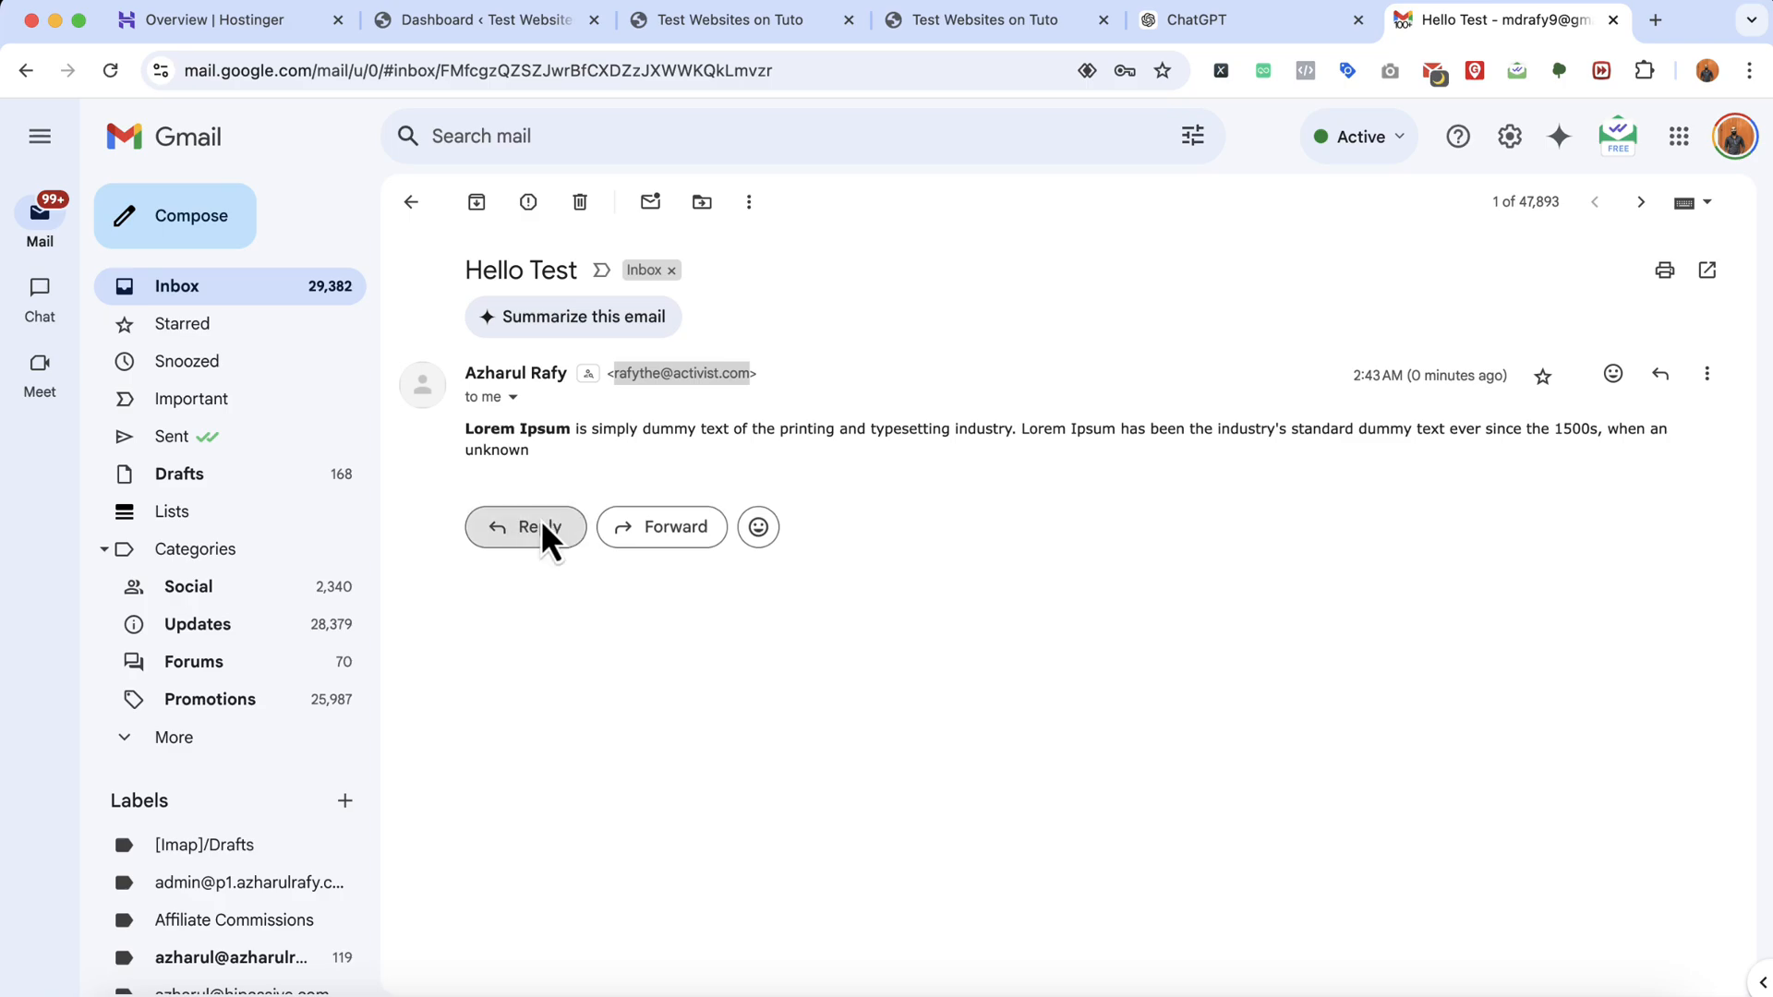
Reply to Hello Test using the 'Acknowledge, express interest.' suggested response and send it
left_click(524, 526)
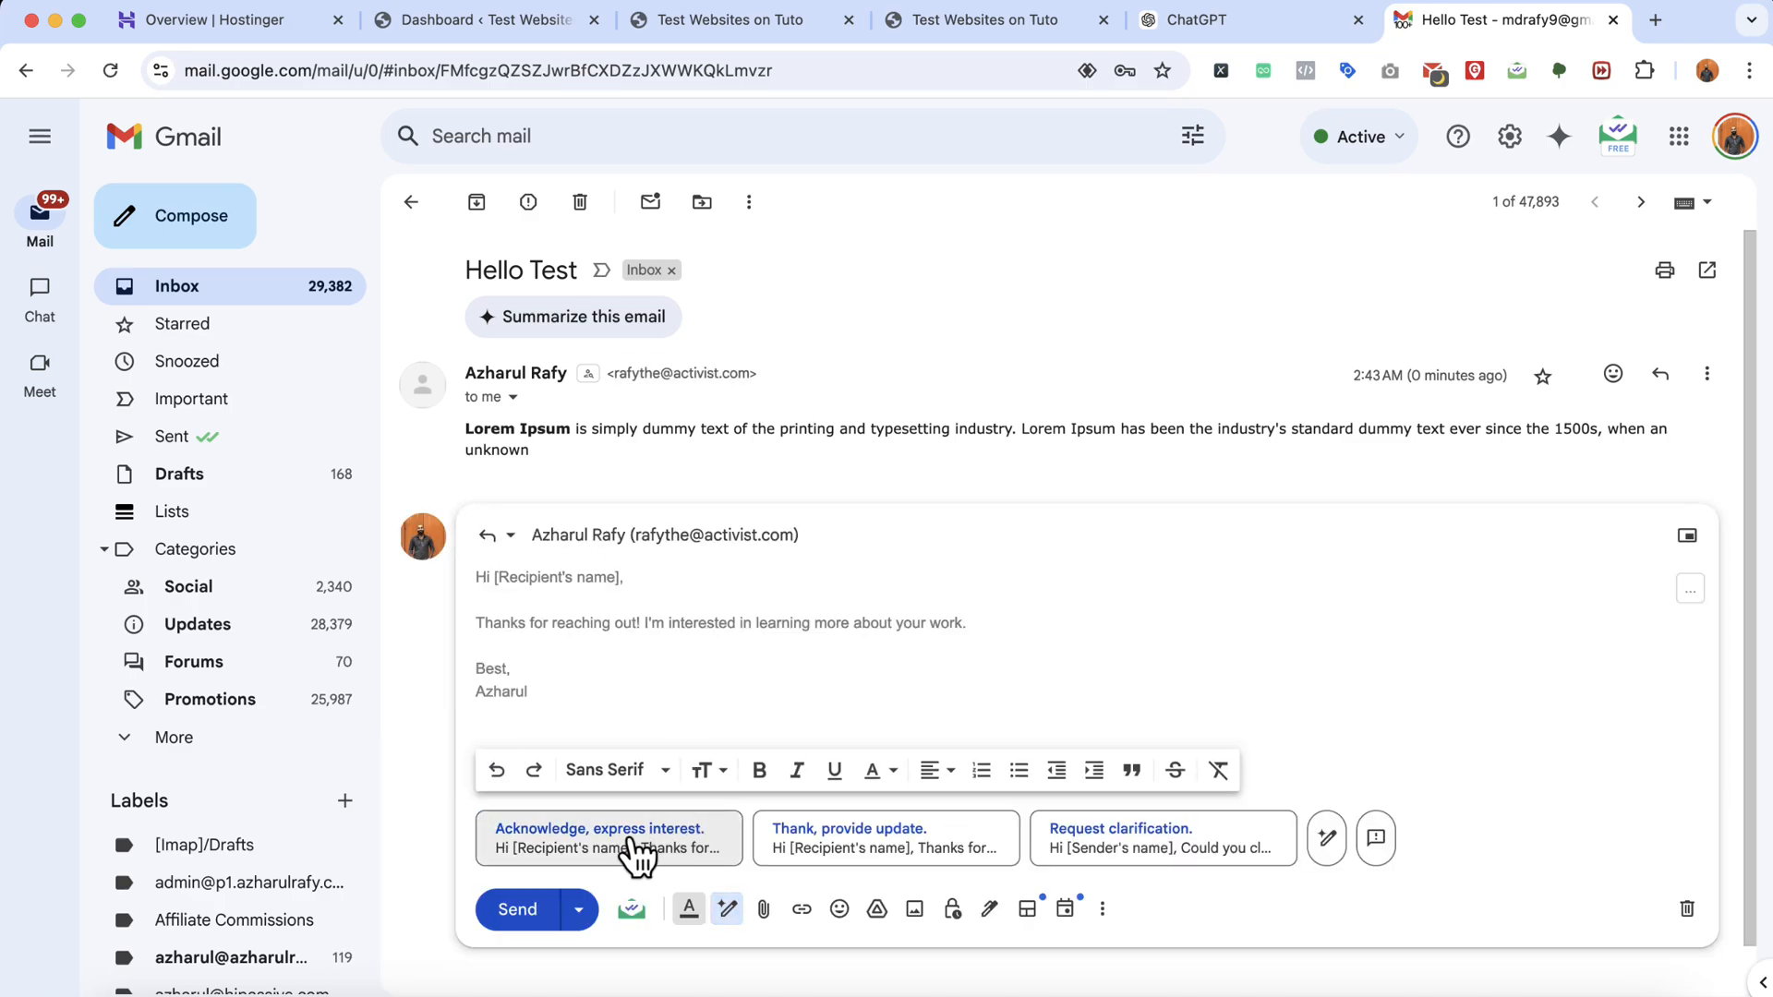
left_click(516, 909)
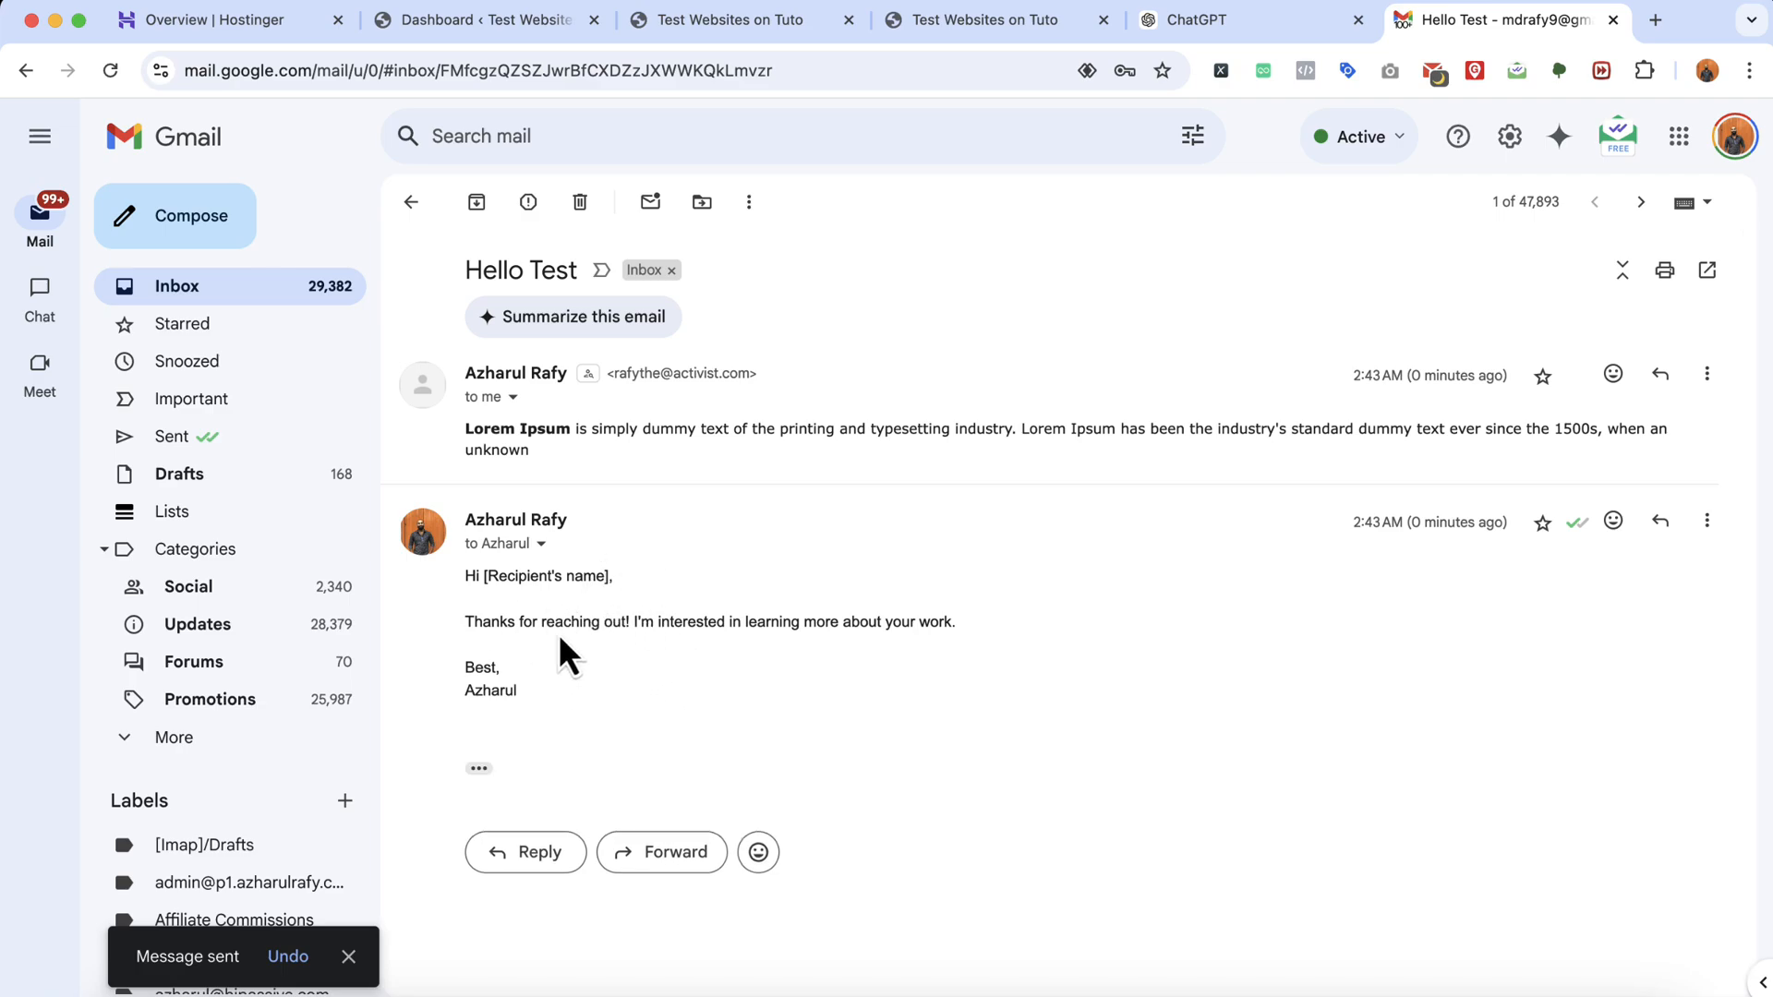
mouse_move(556, 657)
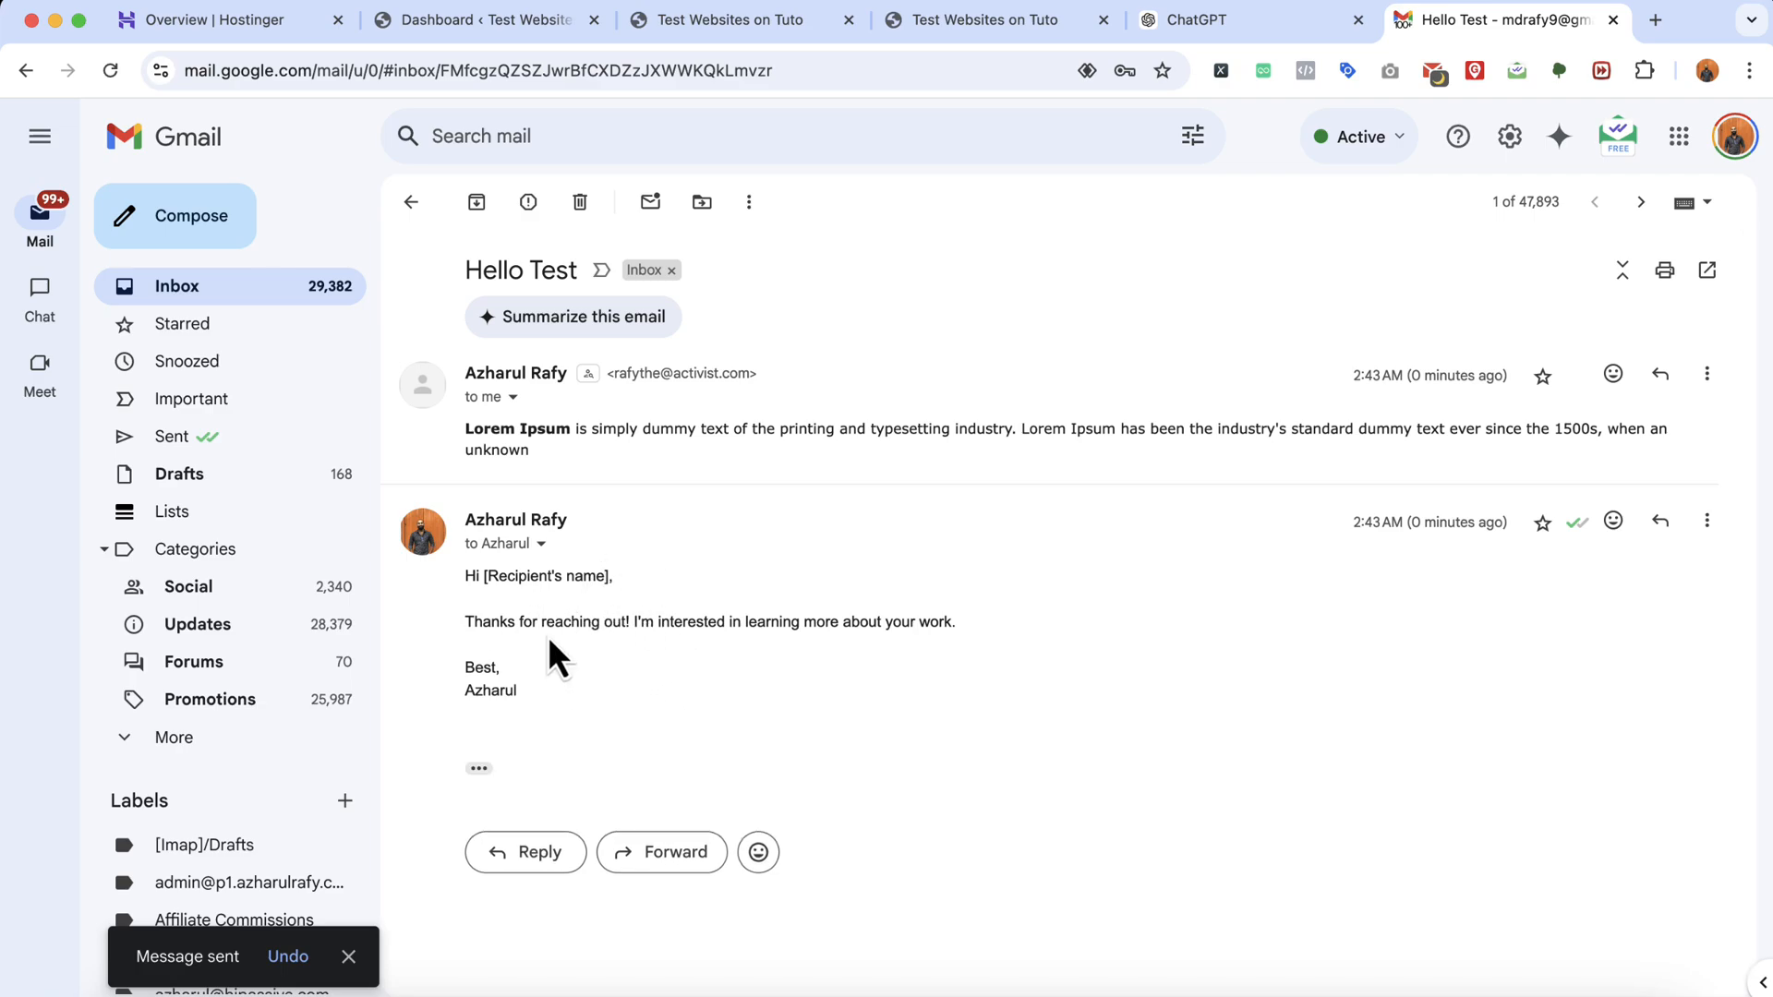
mouse_move(637, 578)
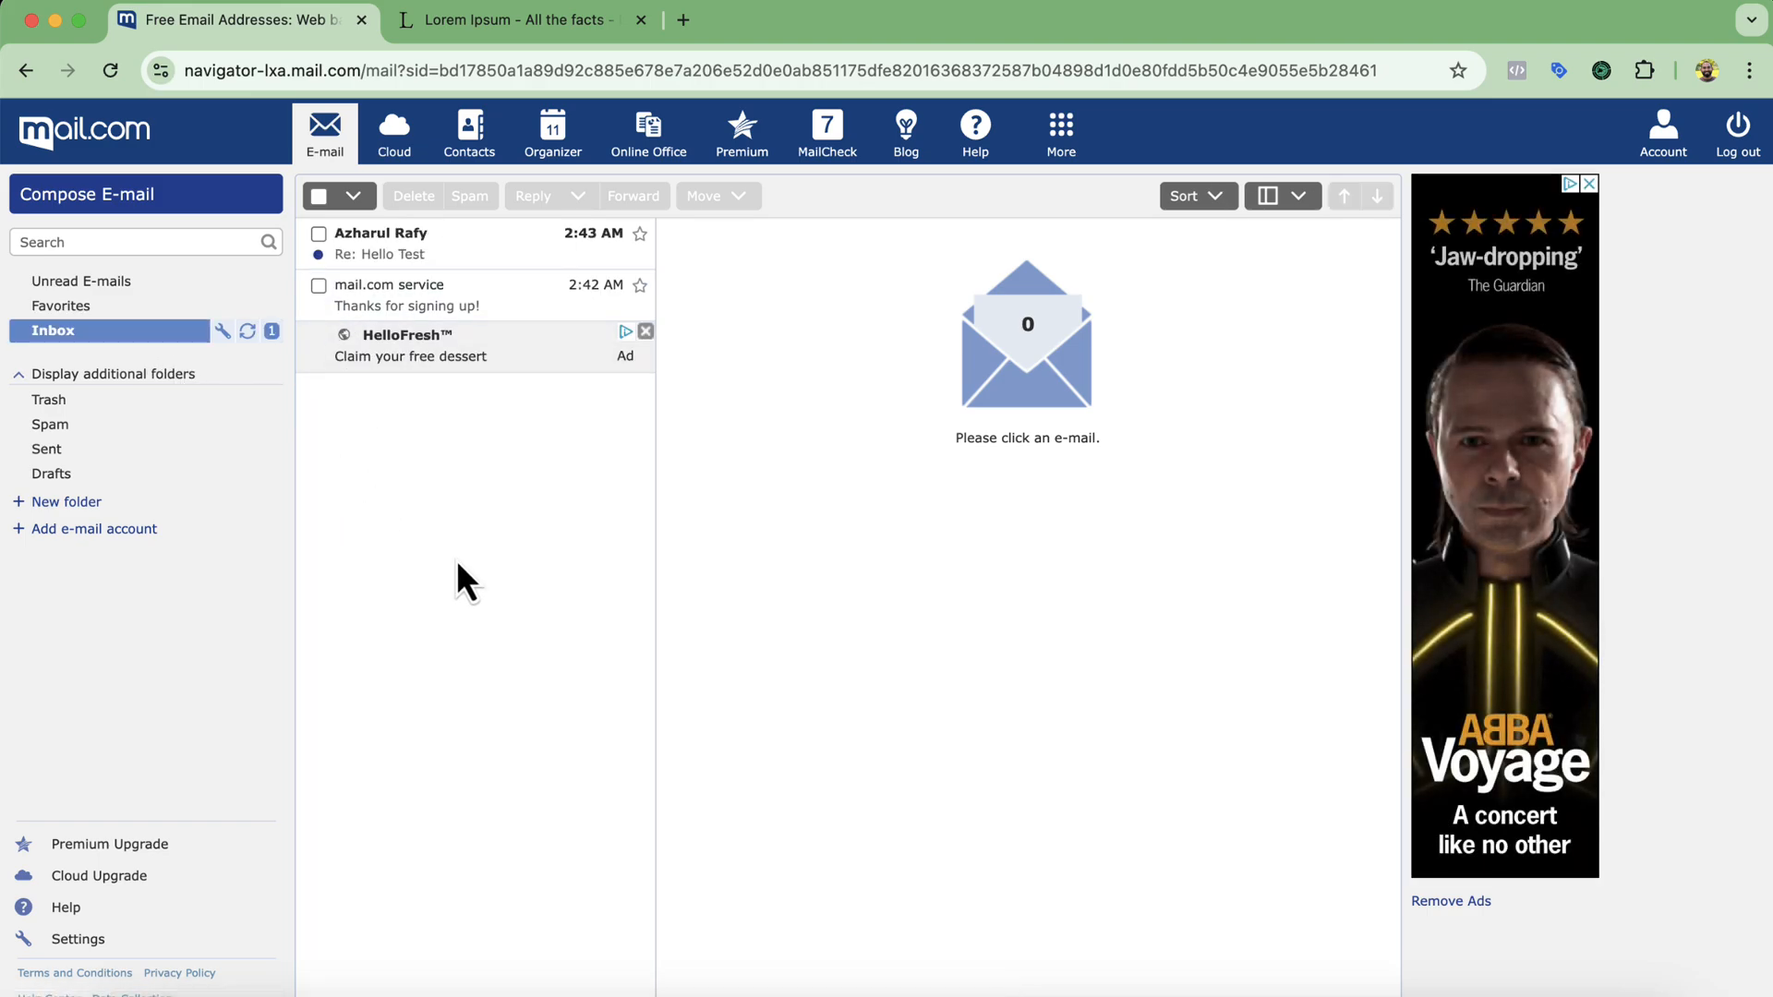
mouse_move(334, 244)
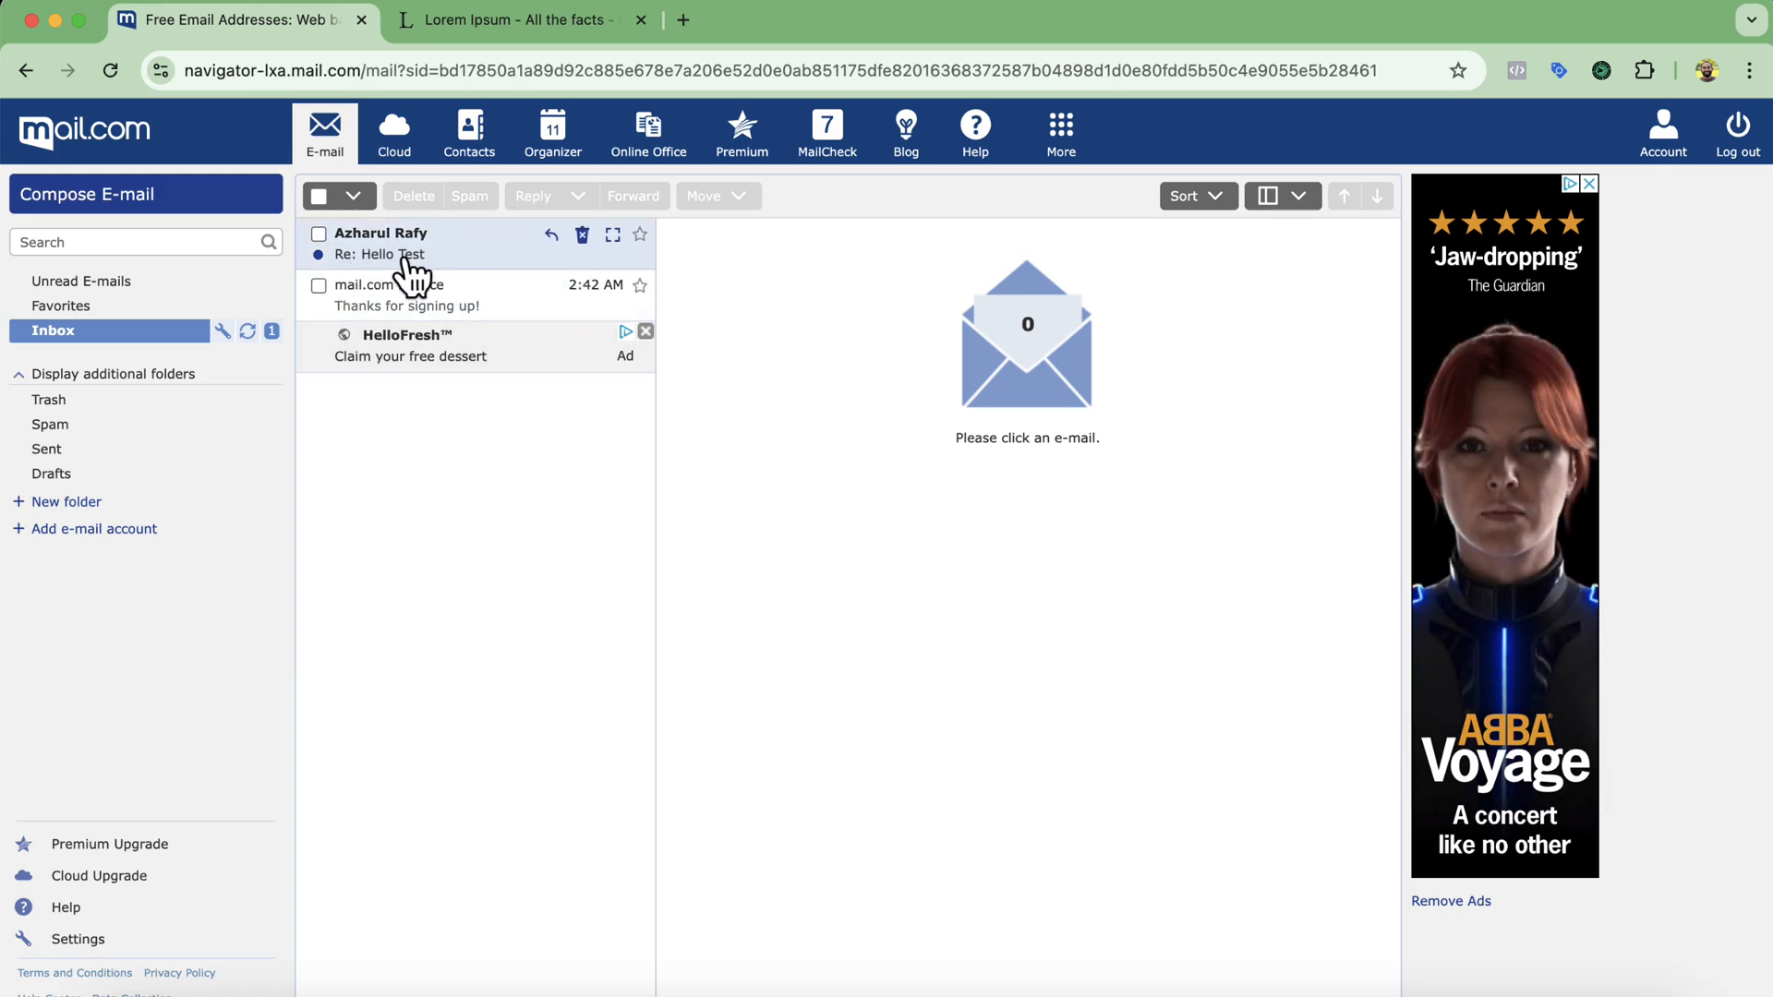
Read the 'Re: Hello Test' reply in the mail.com inbox showing the thank-you message
left_click(379, 244)
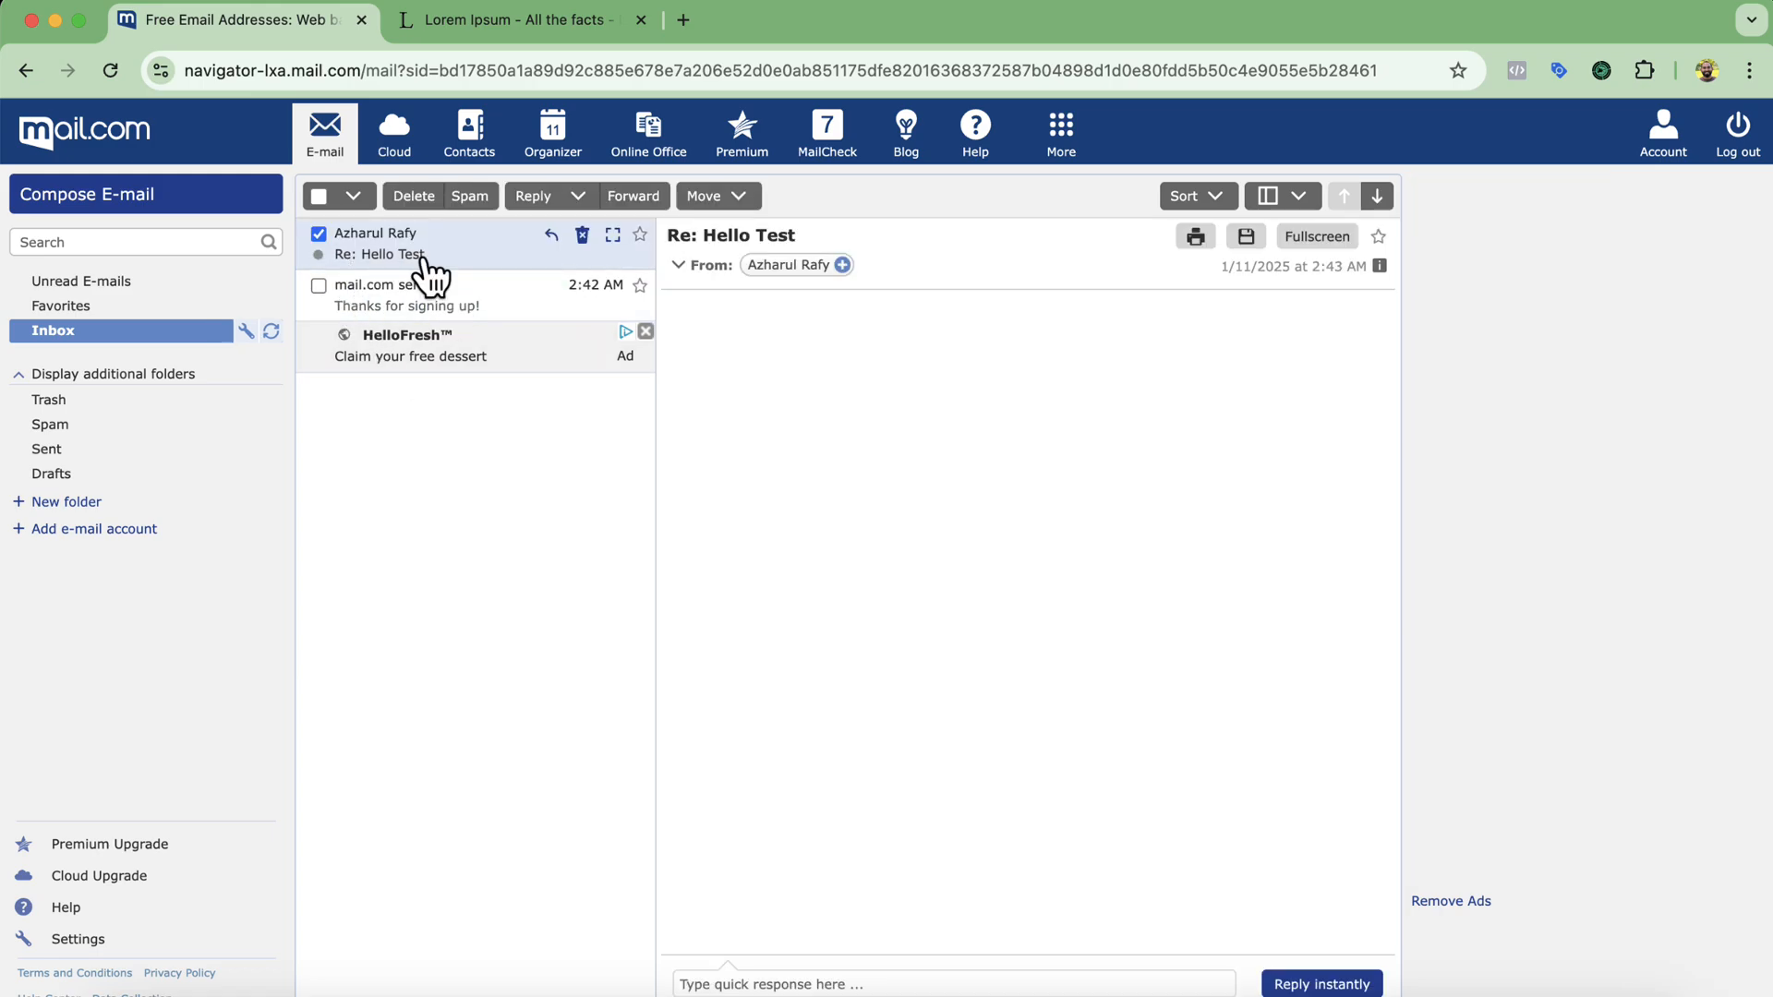
left_click(379, 242)
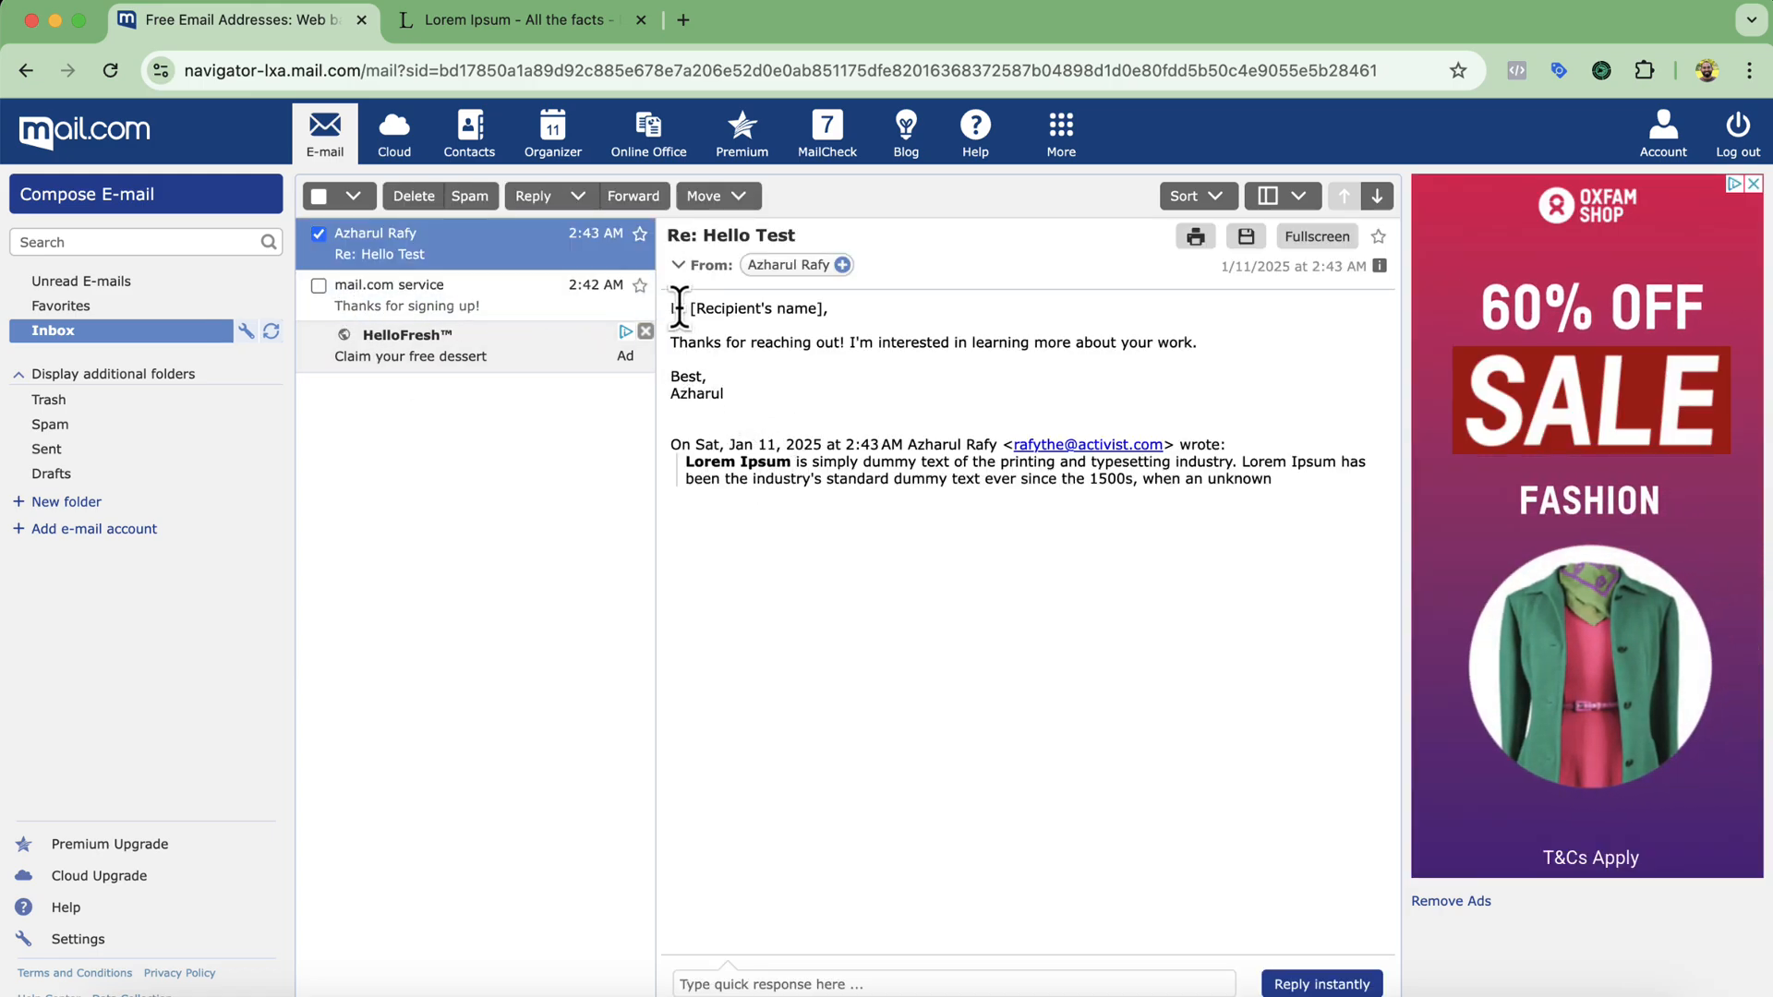